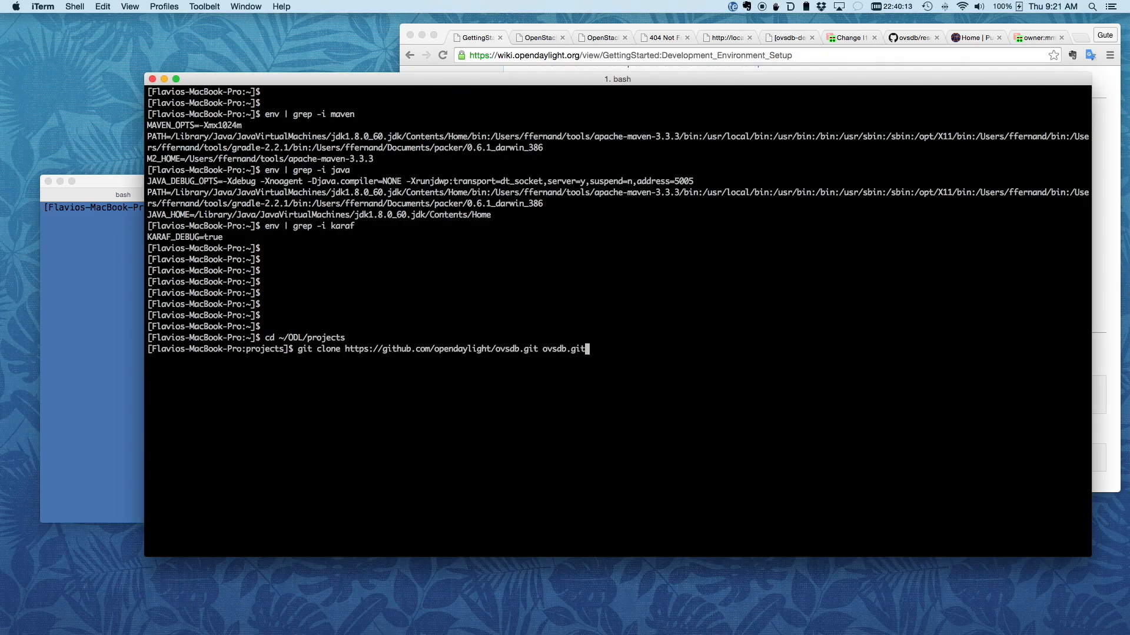
# Run the git clone of the ovsdb repository into ovsdb.git and watch the checkout finish.
pyautogui.press('Return')
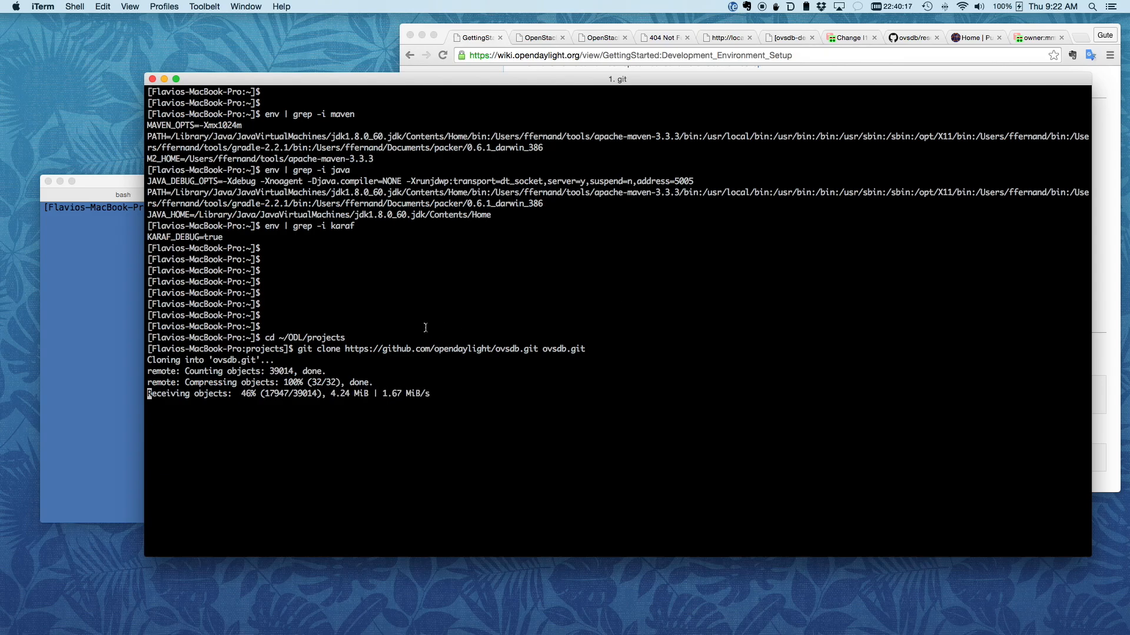
pyautogui.doubleClick(306, 338)
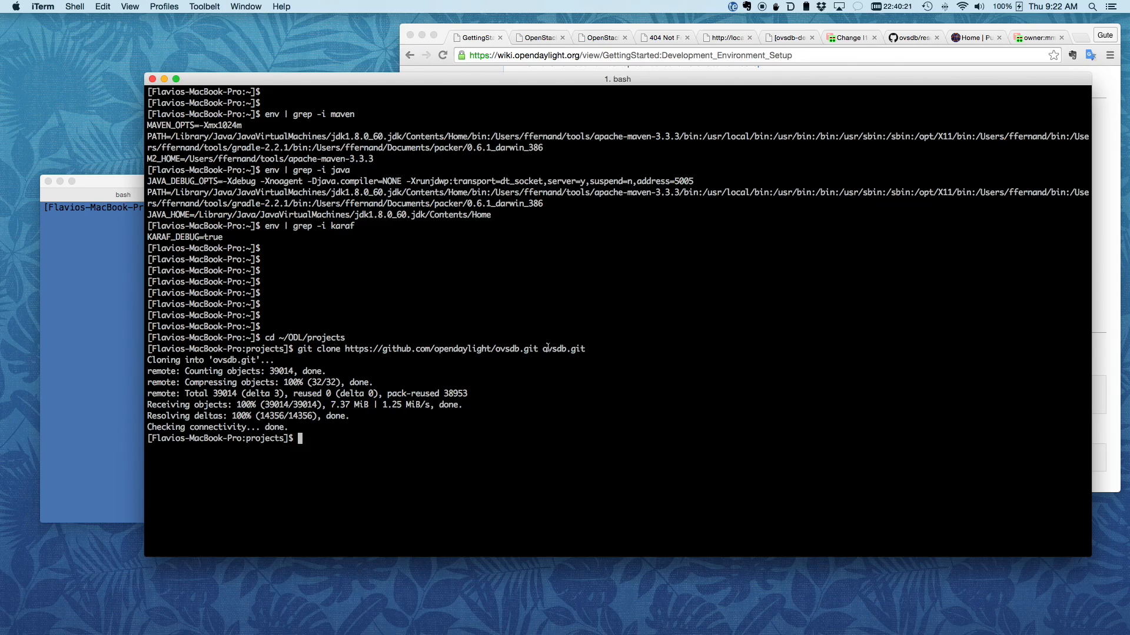
pyautogui.moveTo(569, 434)
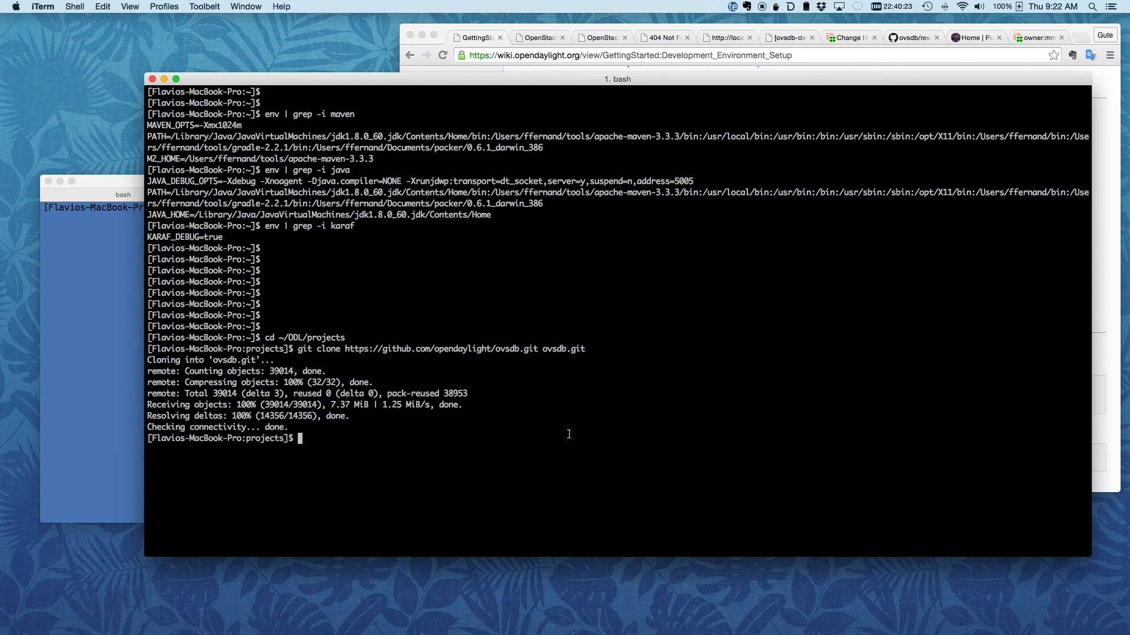
pyautogui.moveTo(375, 348); pyautogui.dragTo(537, 348)
pyautogui.write('cd ovsdb.git')
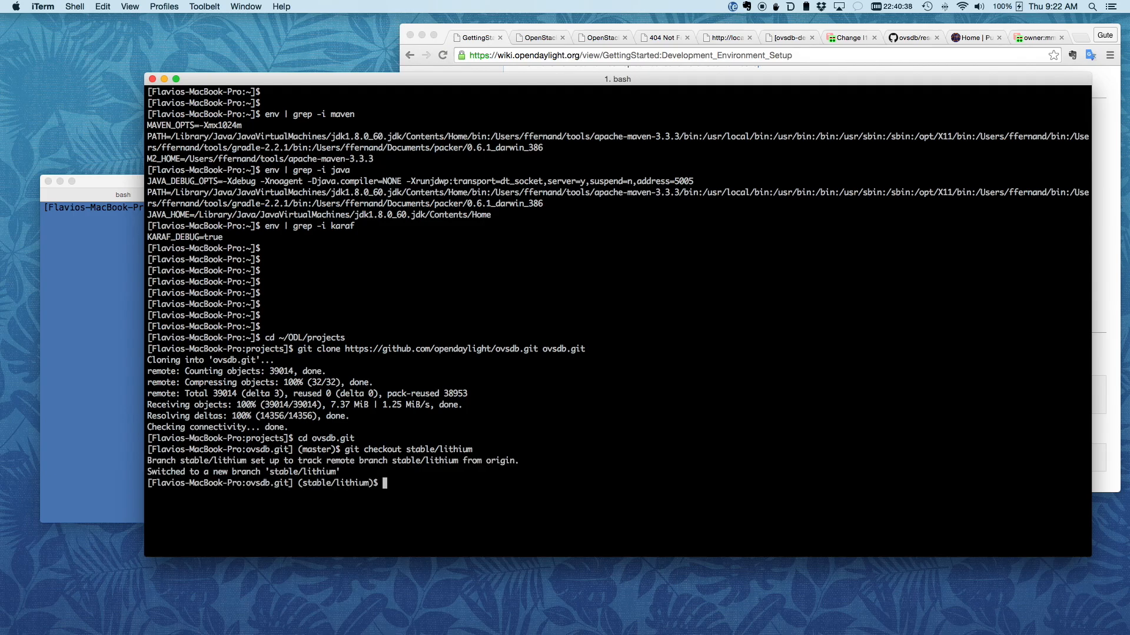
# Start 'mvn clean install -Dskip.karaf=true -DskipTests' on the stable/lithium ovsdb clone.
pyautogui.write(';m')
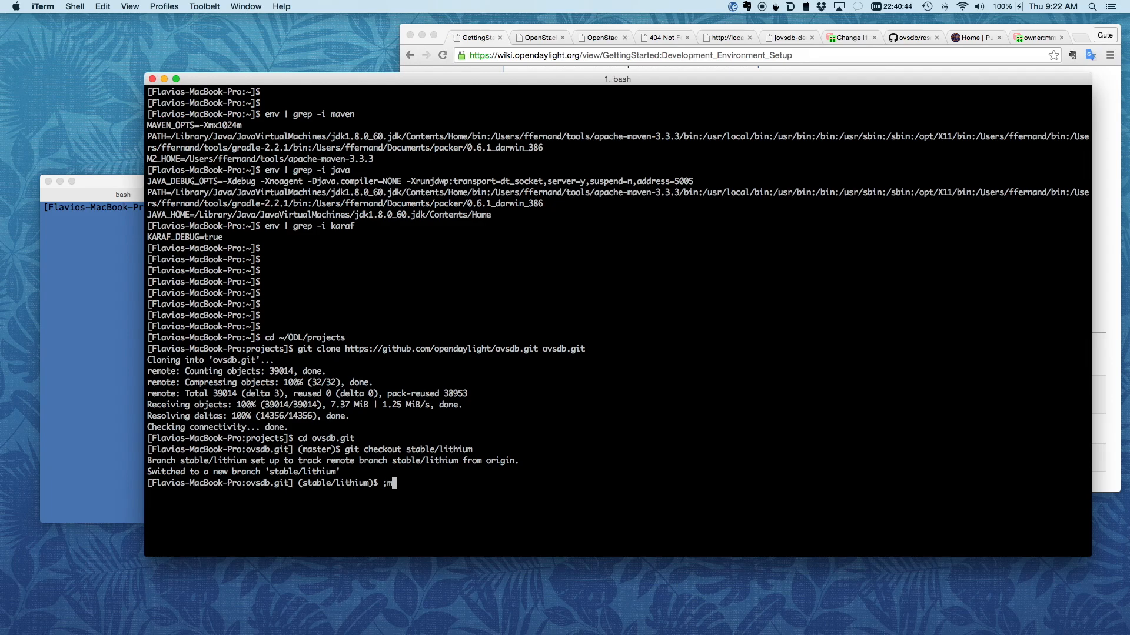
pyautogui.write('mvn clean install -Dskip.karaf=true -DskipTests')
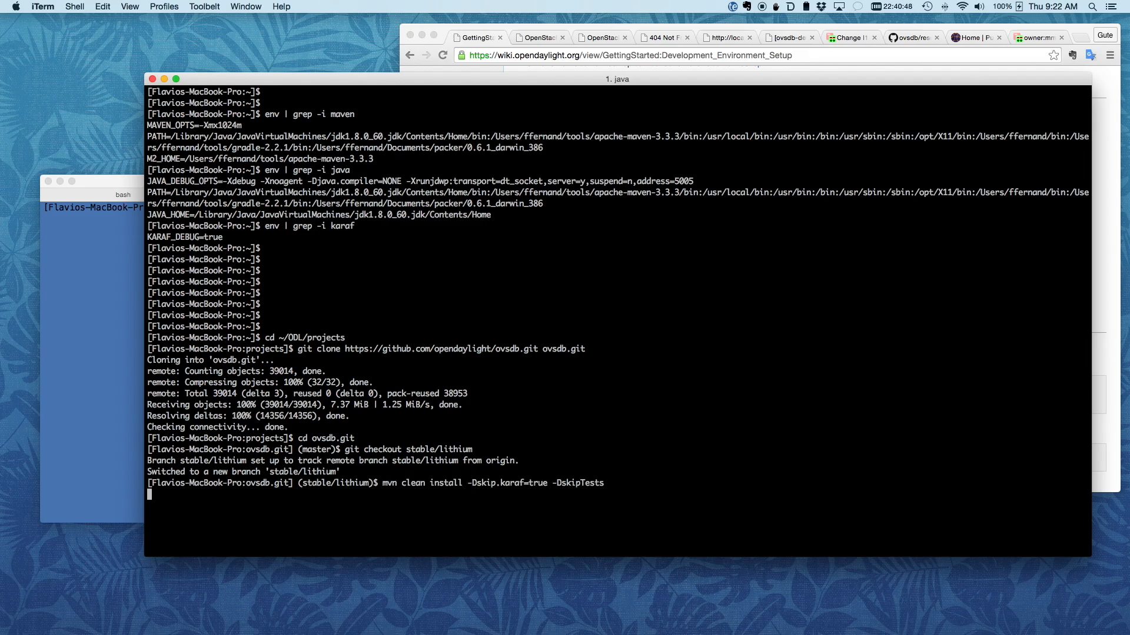
pyautogui.press('Return')
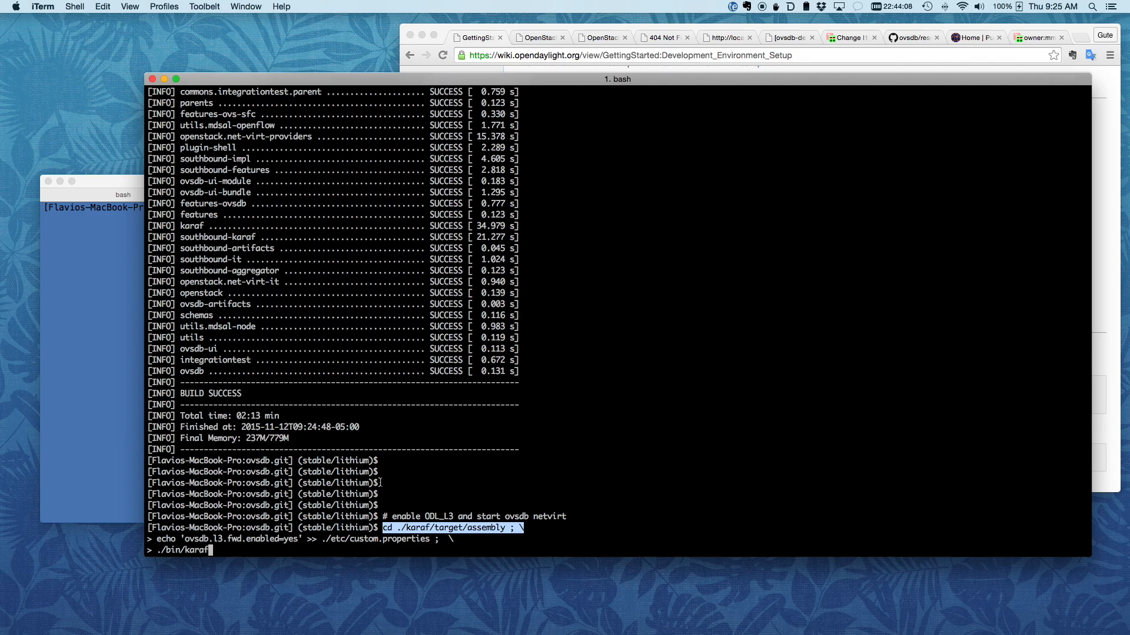
# Run the command appending ovsdb.l3.fwd.enabled=yes to custom.properties and starting ./bin/karaf.
pyautogui.press('enter')
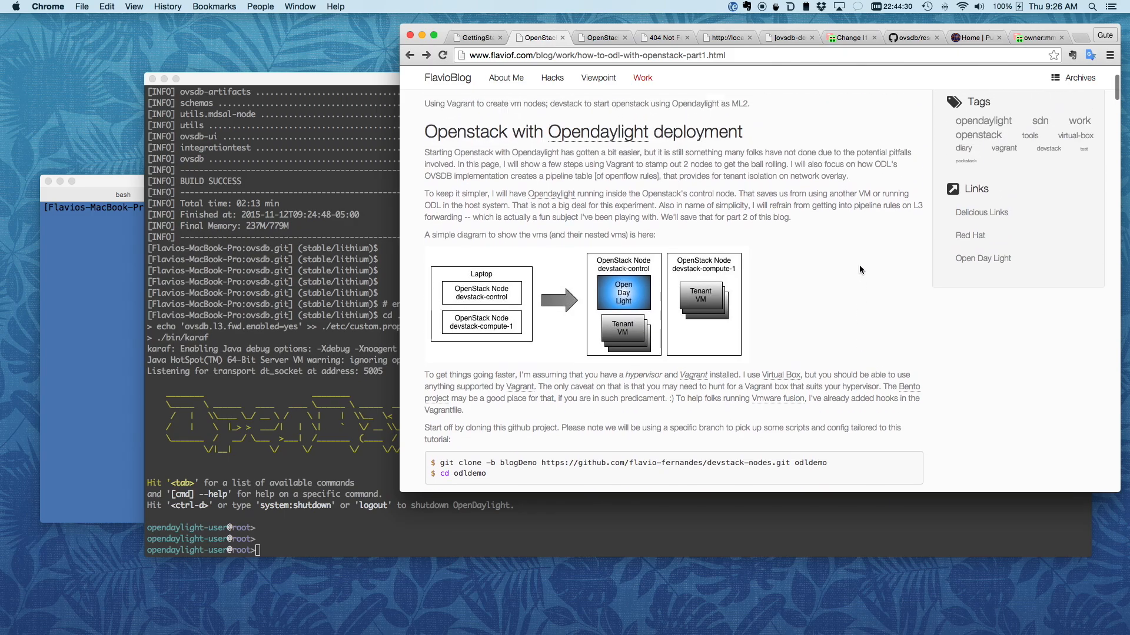
# Scroll the blog post down to the VM layout diagram and vagrant up commands.
pyautogui.scroll(-3)
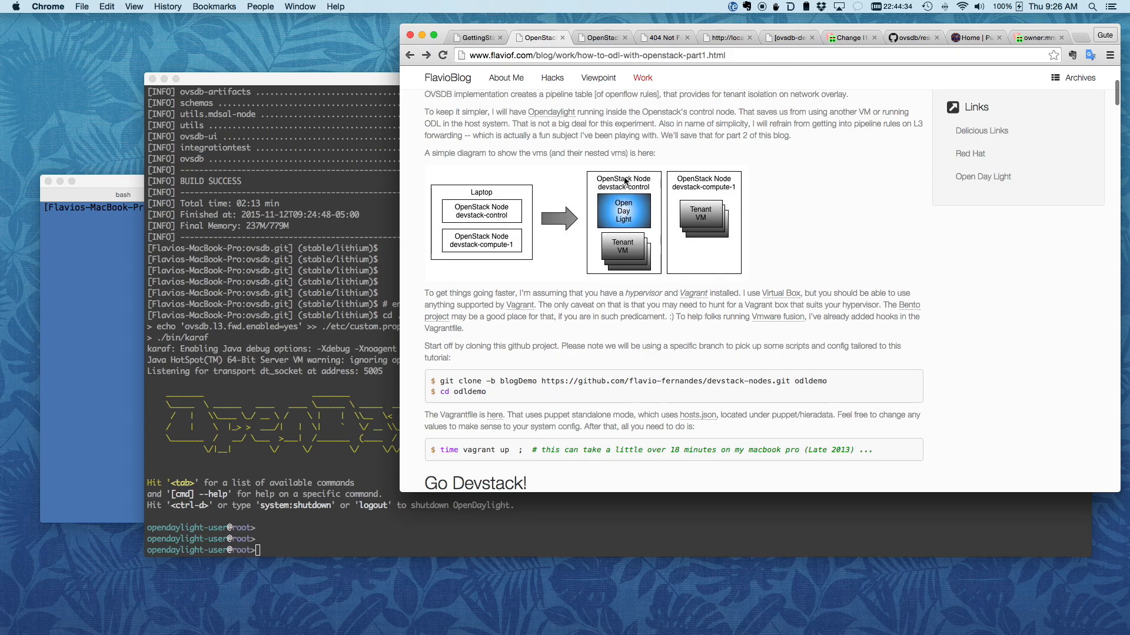
pyautogui.moveTo(625, 269)
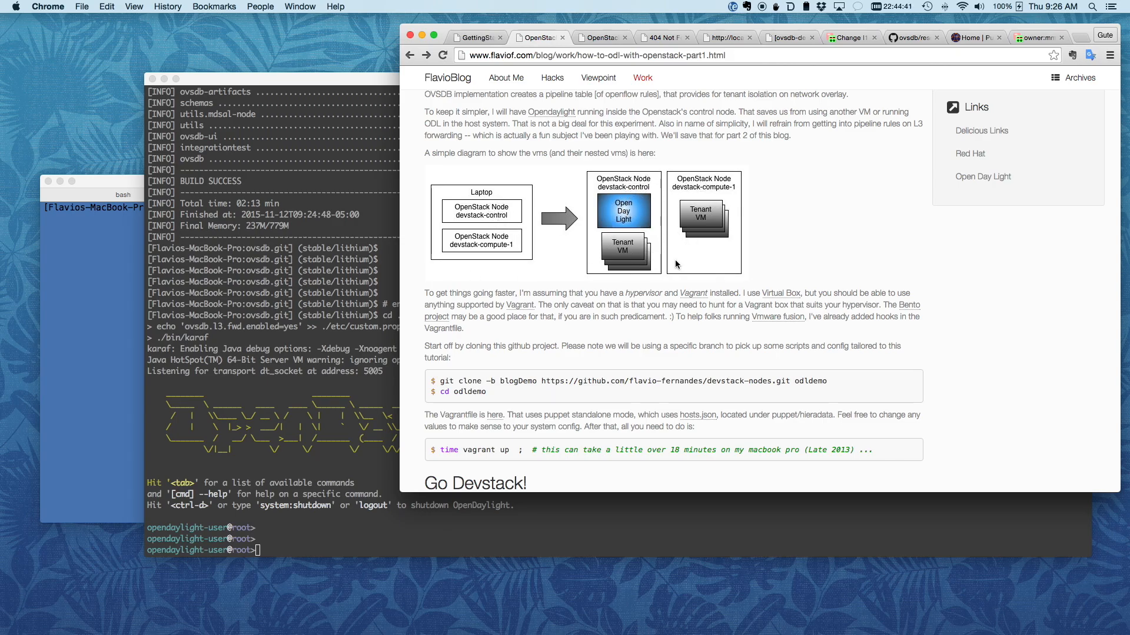
pyautogui.moveTo(333, 315)
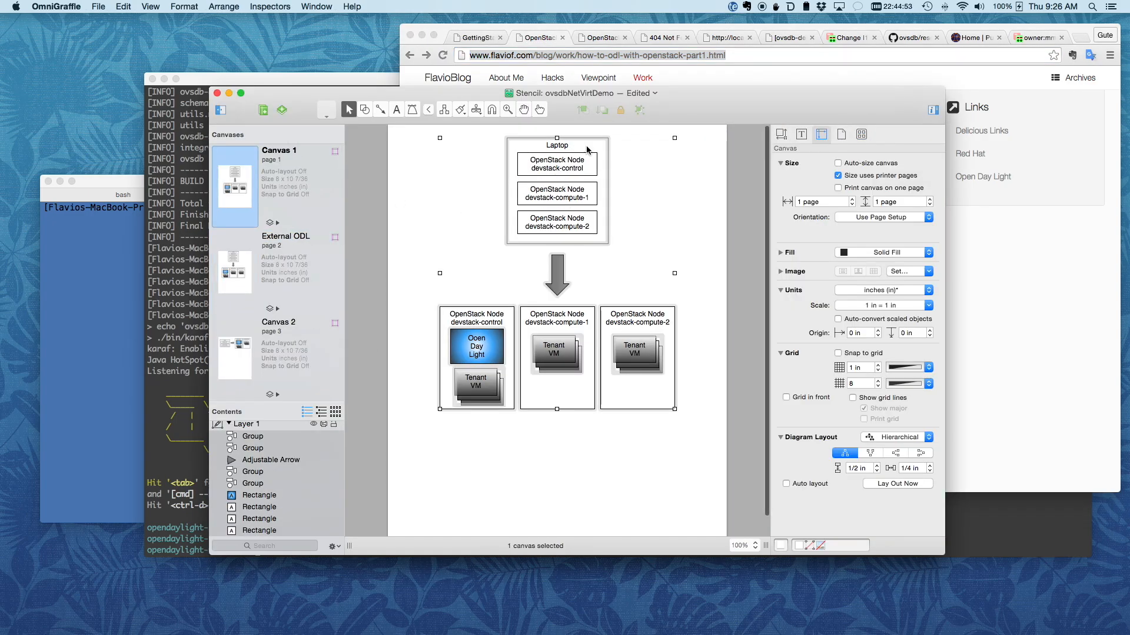
# Place the Open Day Light box inside the Laptop group and bring up the Stencils inspector.
pyautogui.click(862, 135)
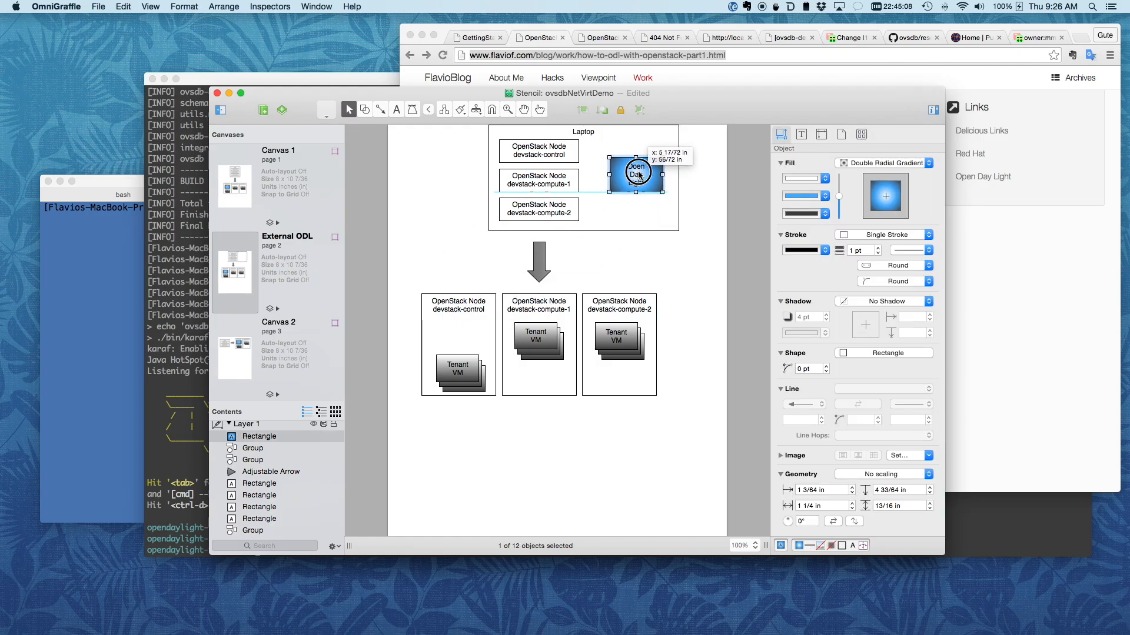
pyautogui.click(422, 247)
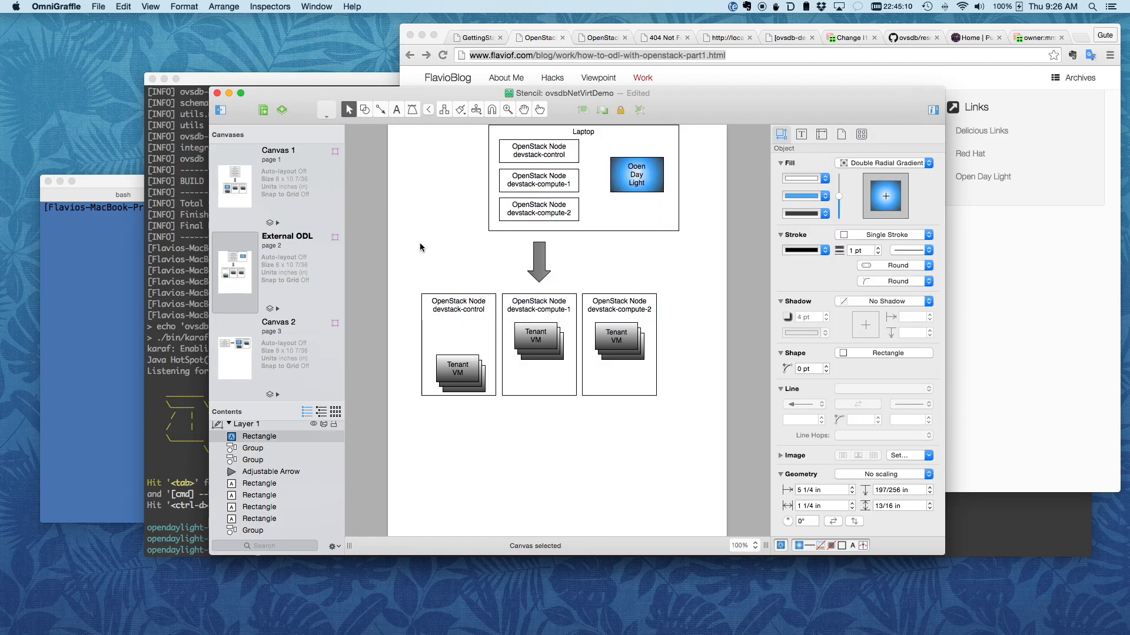
pyautogui.click(860, 135)
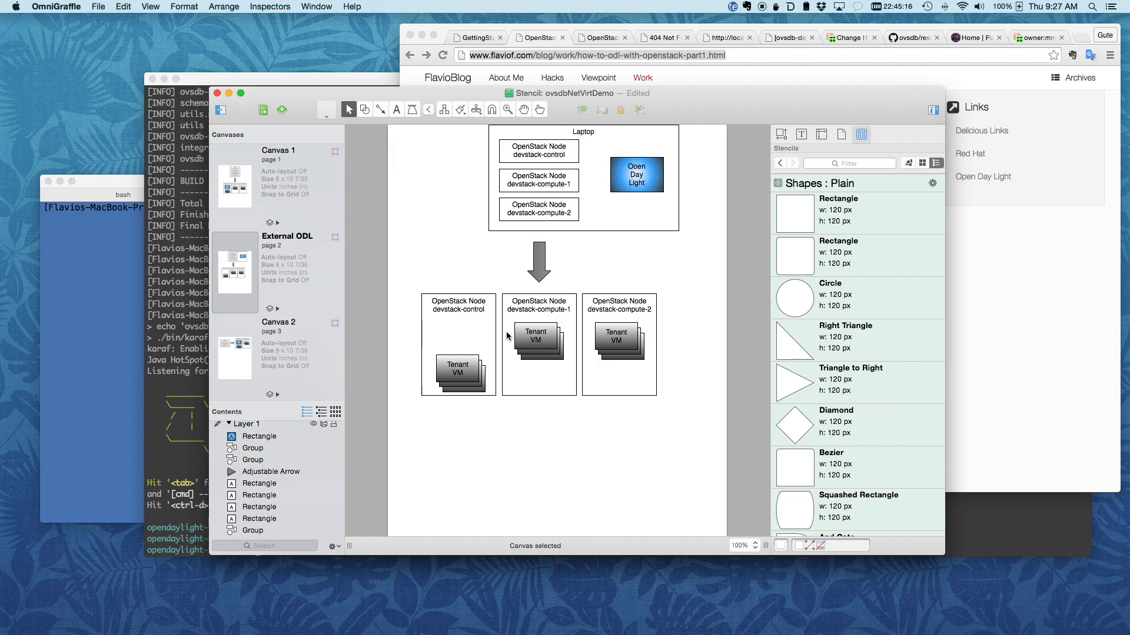
pyautogui.moveTo(654, 189)
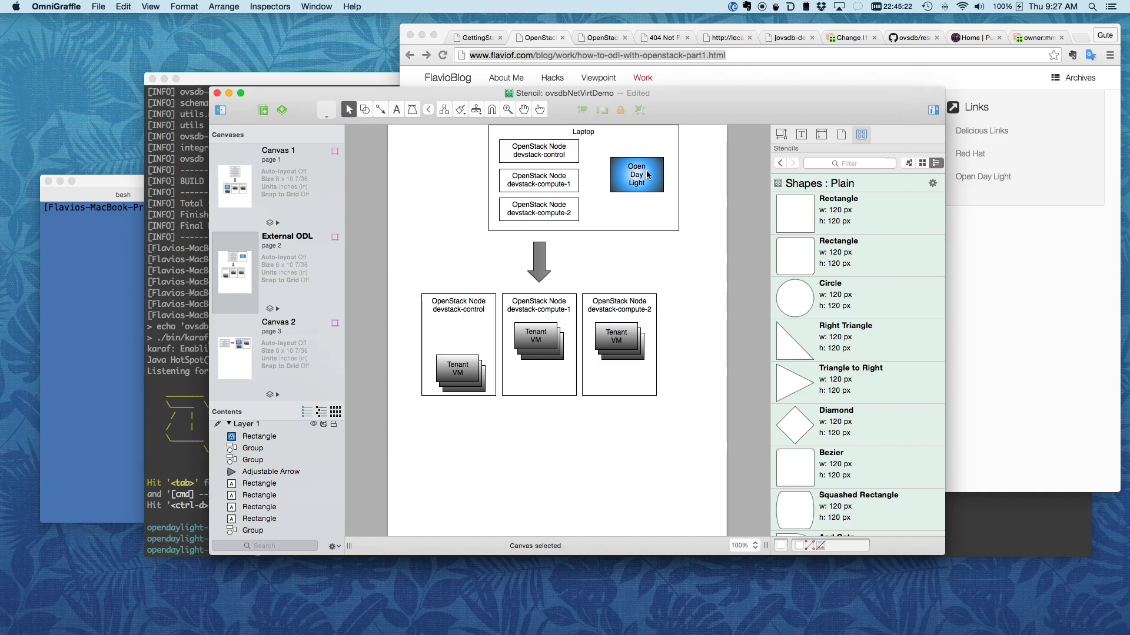
pyautogui.moveTo(633, 183)
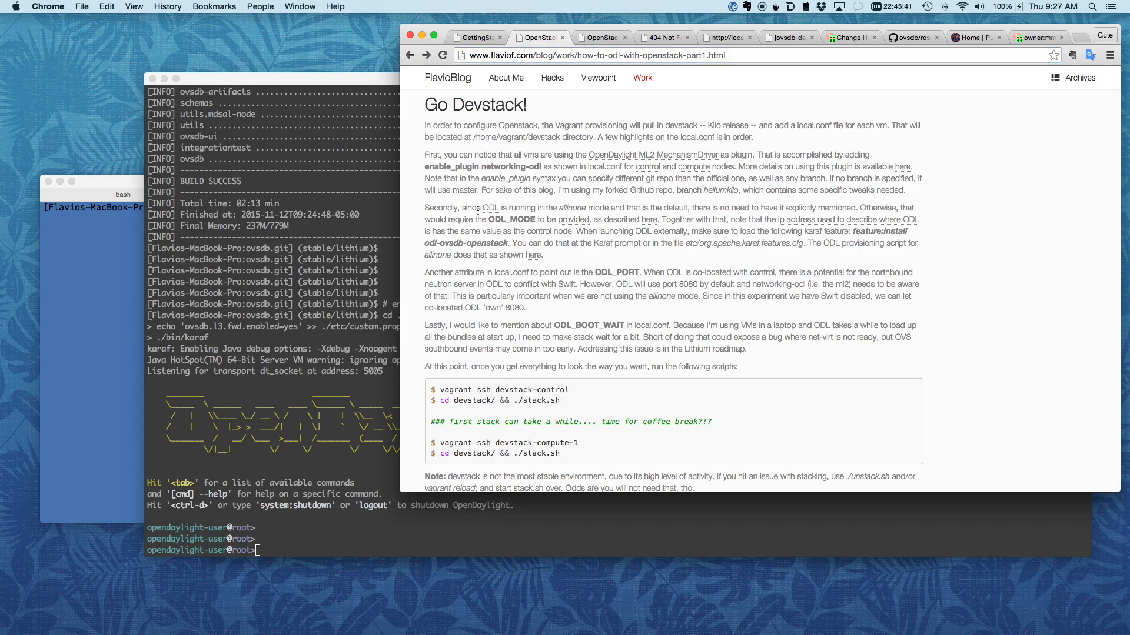
pyautogui.doubleClick(512, 221)
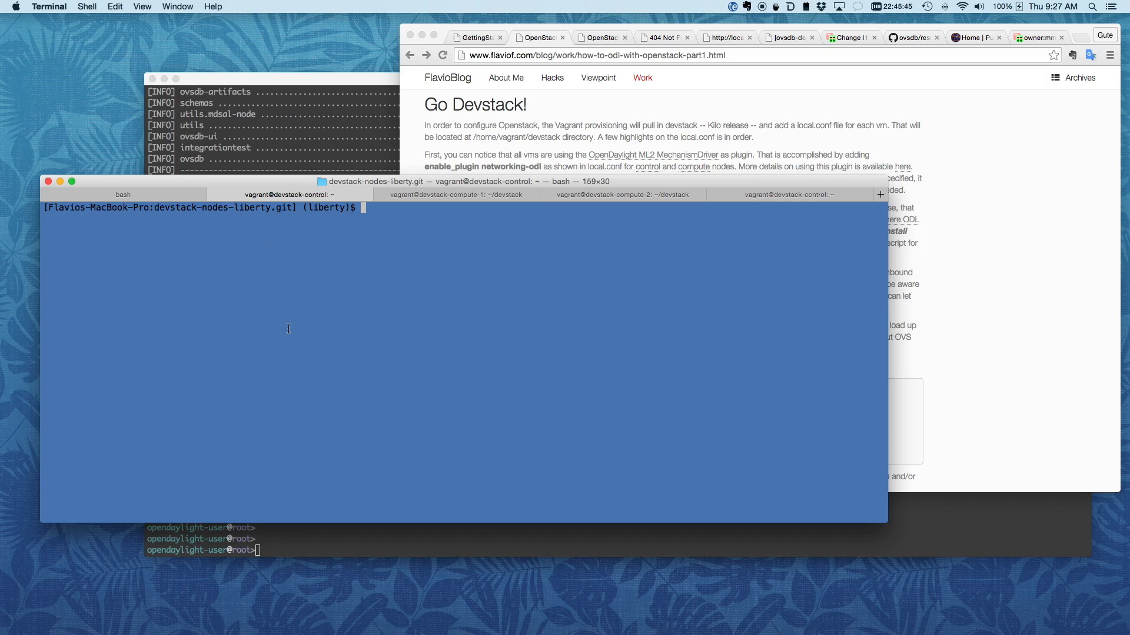
# SSH into devstack-control, review local.conf, and run 'cd ~/devstack && time ./stack.sh'.
pyautogui.write('vagrant ssh devstack-control')
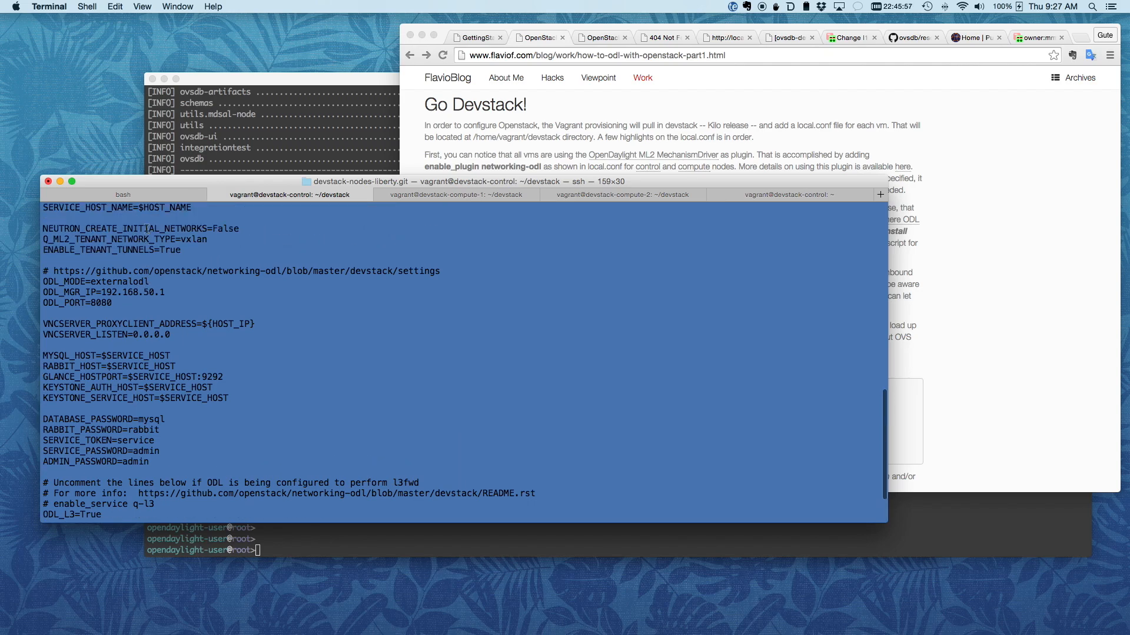
pyautogui.scroll(-3)
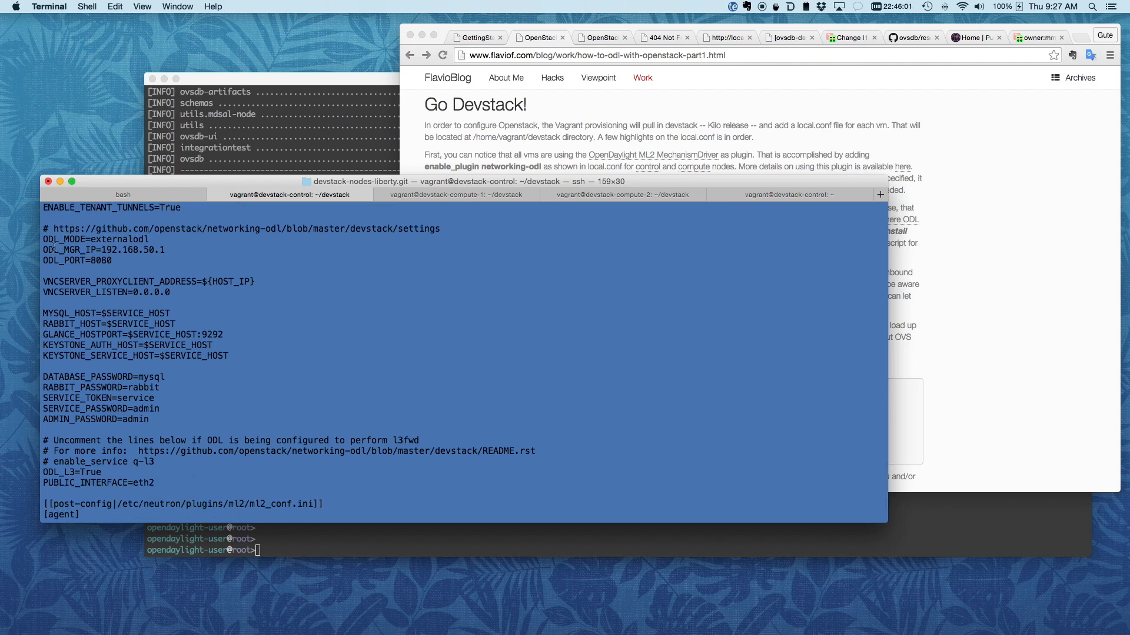
pyautogui.doubleClick(103, 250)
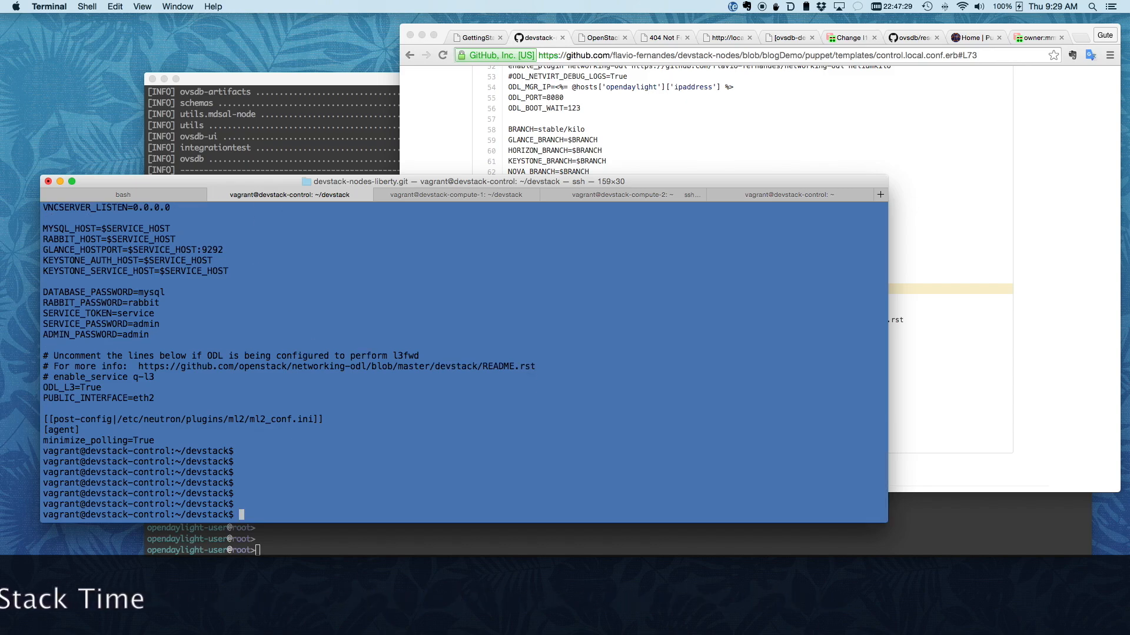
pyautogui.write('cd ~/devstack && time ./stack.sh')
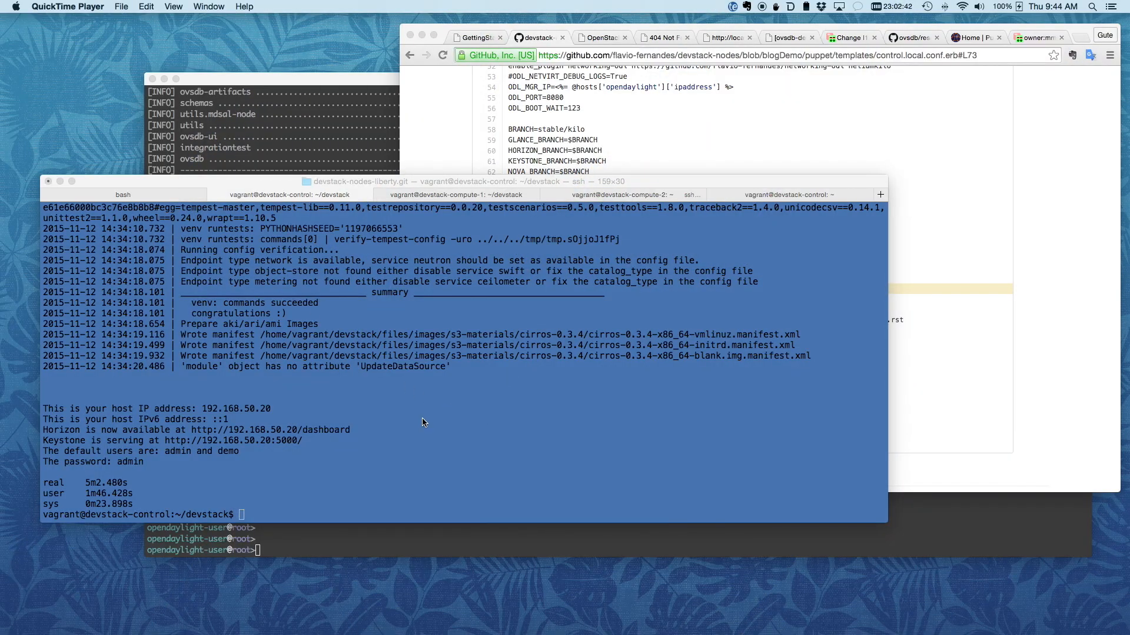
# Run 'cd ~/devstack && time ./stack.sh' on devstack-compute-1, then move to the devstack-compute-2 session.
pyautogui.click(455, 195)
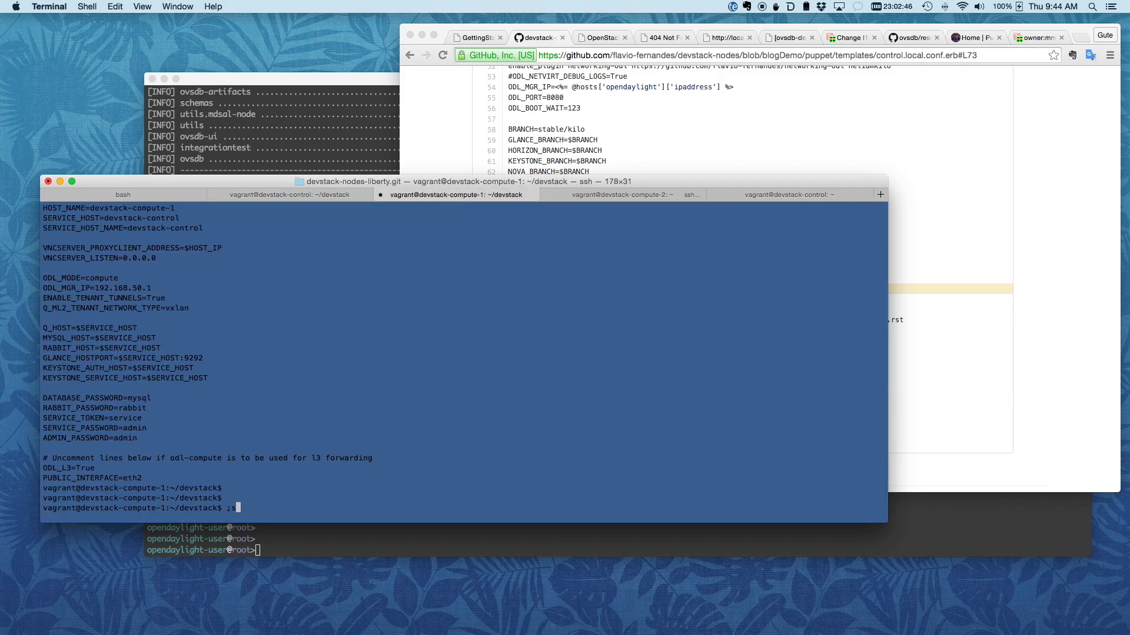
pyautogui.write('cd ~/devstack && time ./stack.sh')
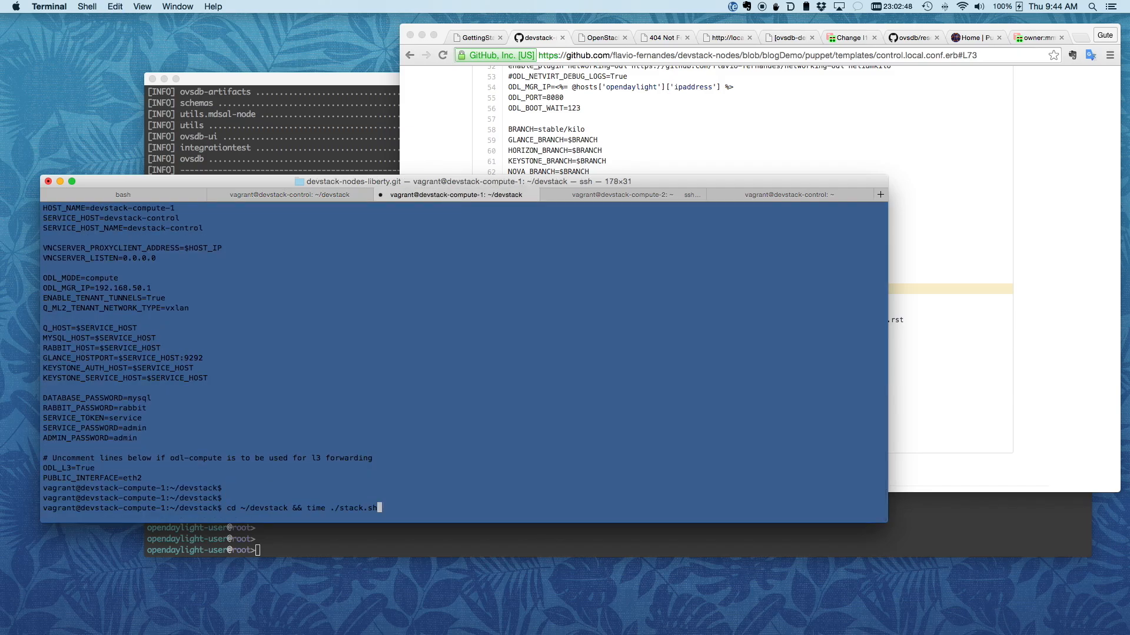
pyautogui.press('enter')
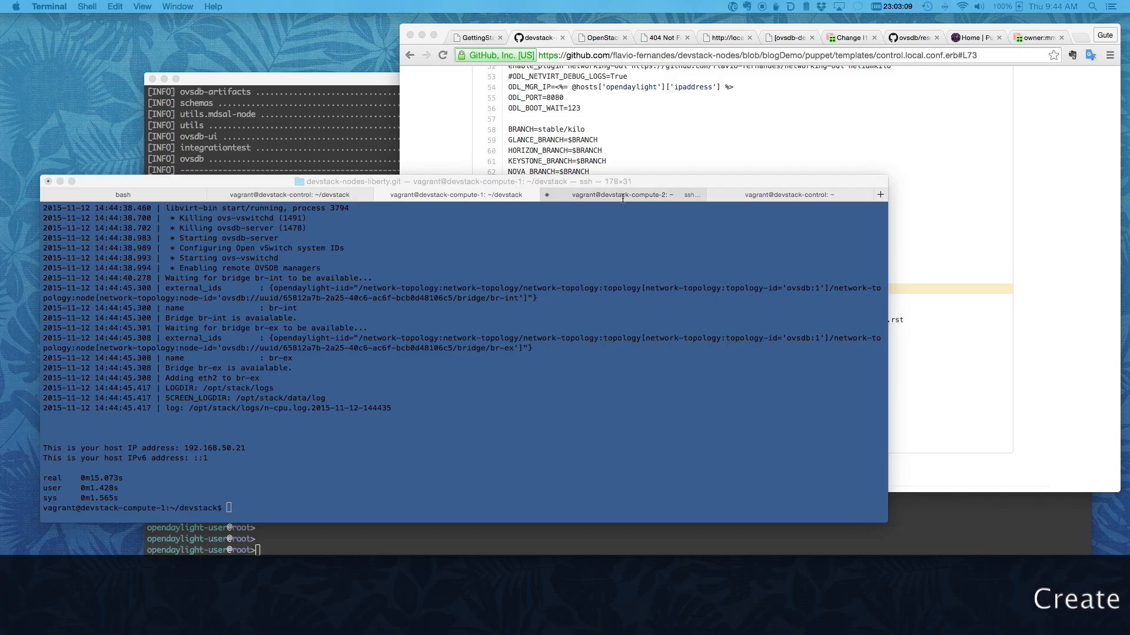
pyautogui.click(600, 38)
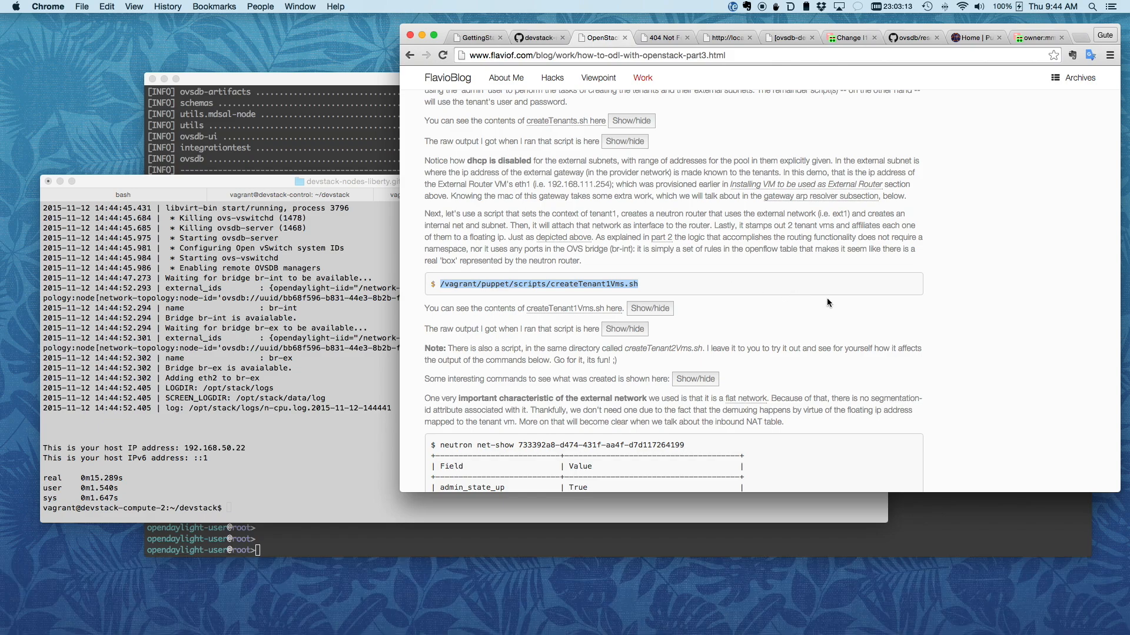
# Scroll the part 3 blog post up to the Openstack Tenant Topology diagram.
pyautogui.scroll(3)
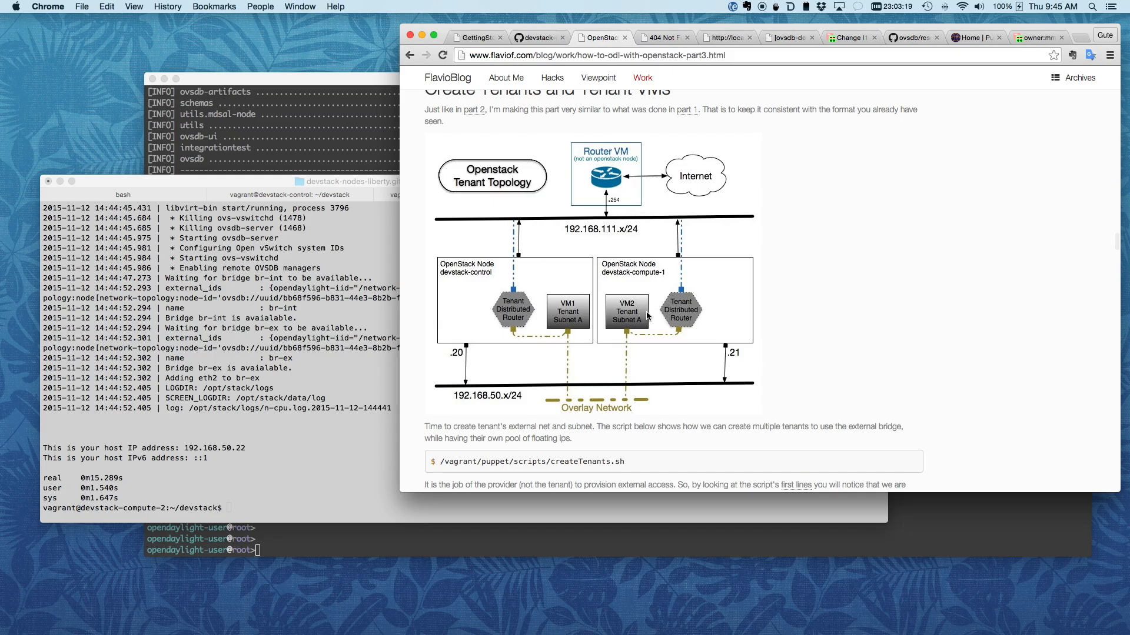
pyautogui.moveTo(723, 224)
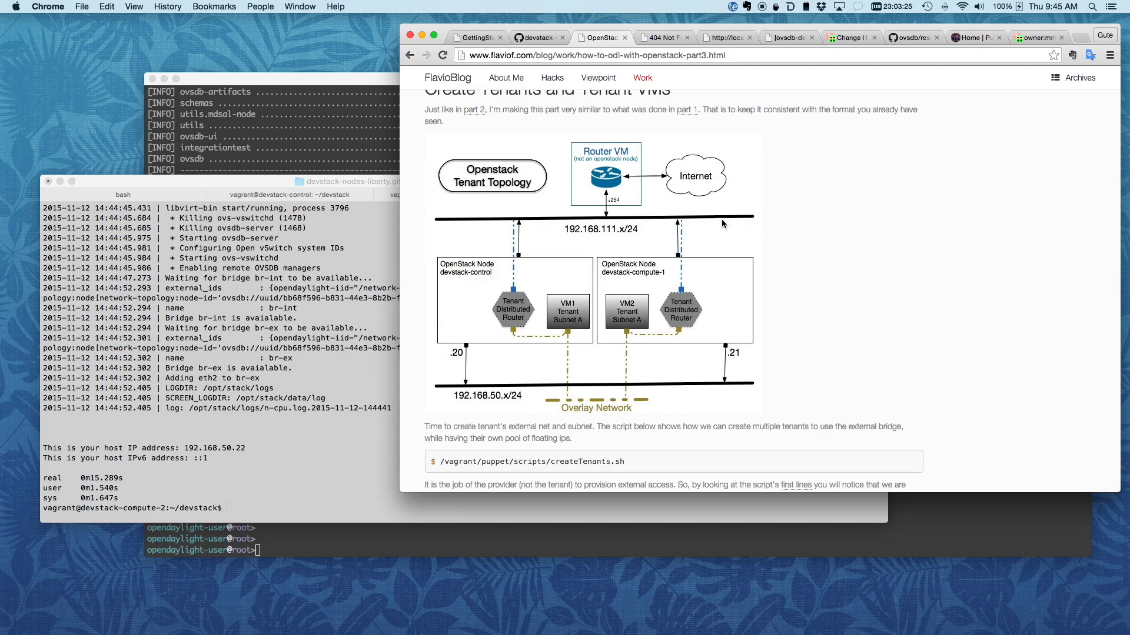
pyautogui.moveTo(660, 331)
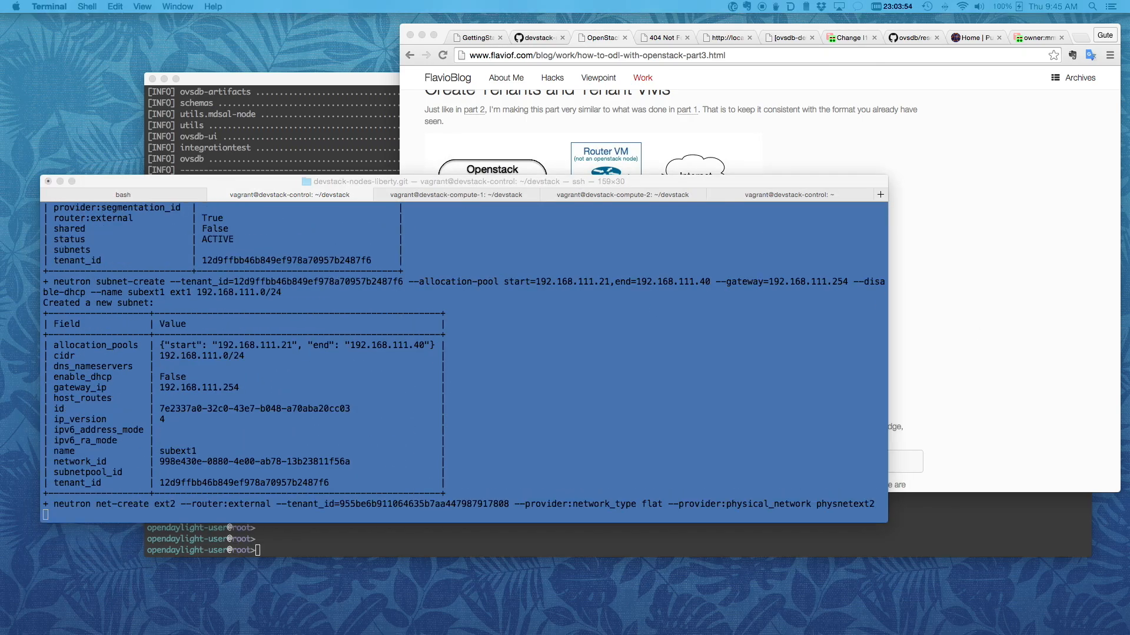
# Let the ext2/subext2 creation finish and start /vagrant/puppet/scripts/createTenant1Vms.sh.
pyautogui.press('Return')
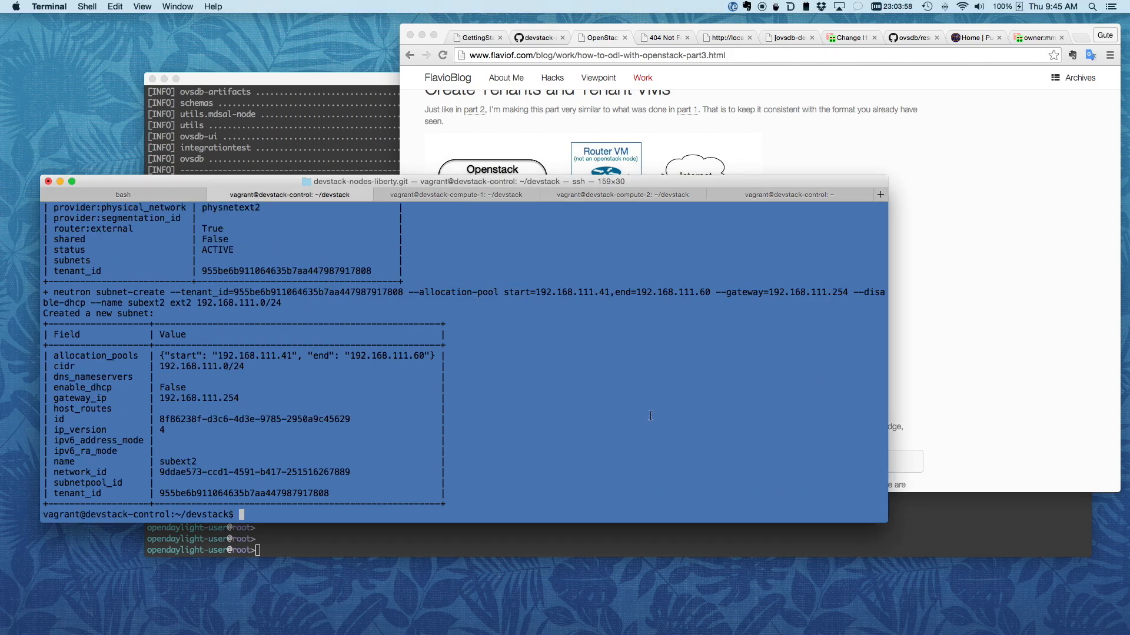
pyautogui.write('/vagrant/puppet/scripts/createTenant1Vms.sh')
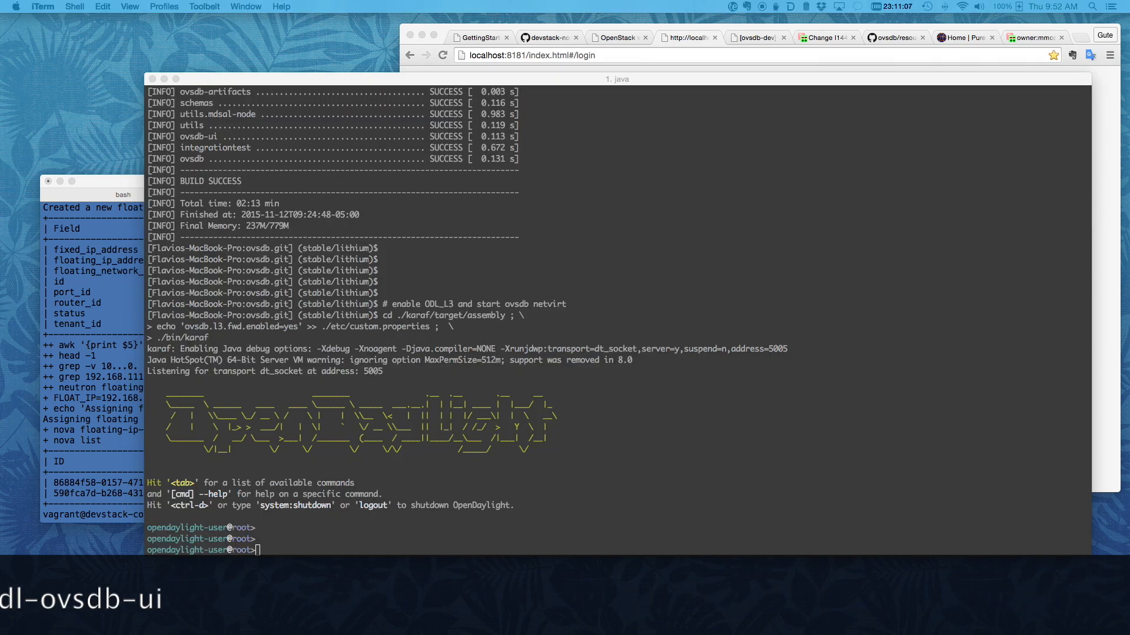
# In the Karaf console, try feature:install odl-ovsdb-dlux, then install odl-ovsdb-ui instead.
pyautogui.click(666, 432)
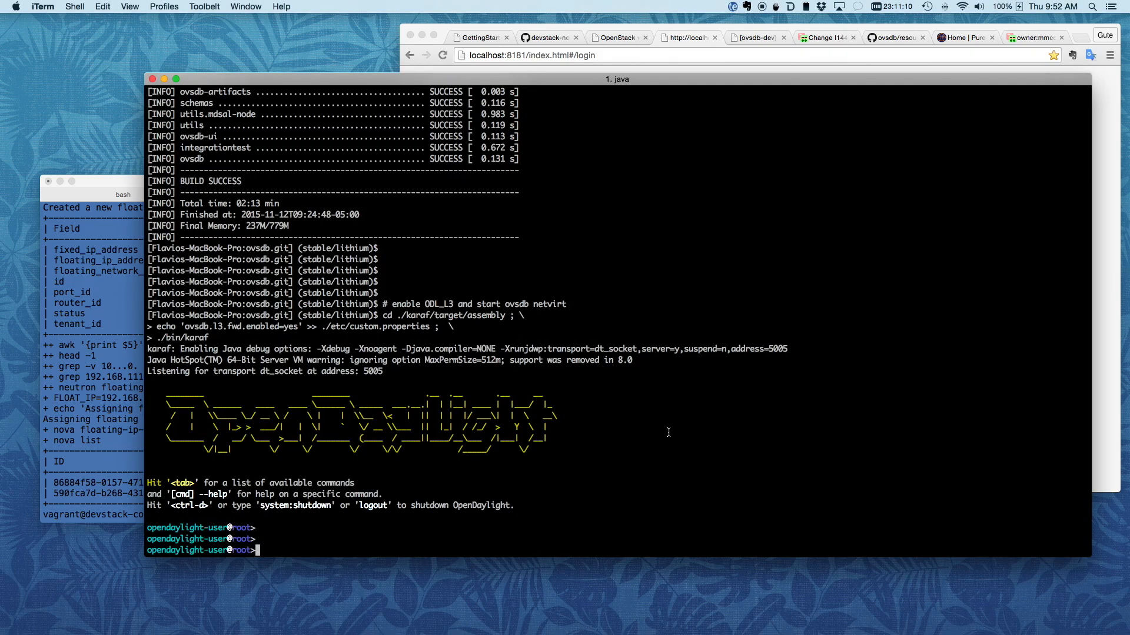
pyautogui.write('feature:install odl-ovsdb-dlux')
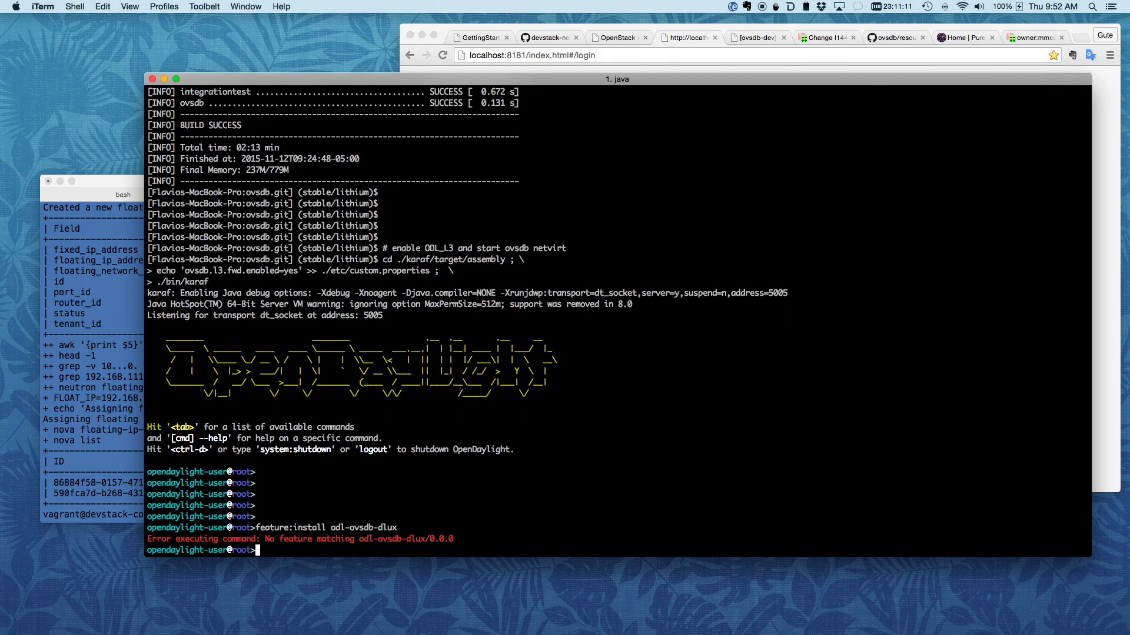
pyautogui.write('feature:install odl-ovsdb-ui')
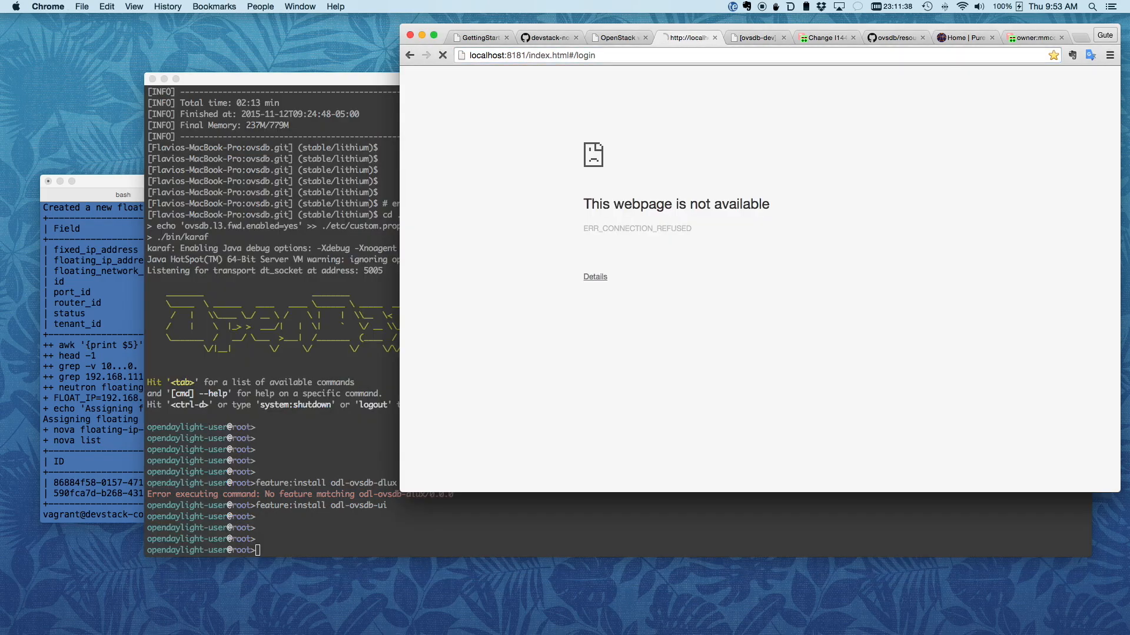
# Sign in to the DLUX controller UI as admin.
pyautogui.write('admin')
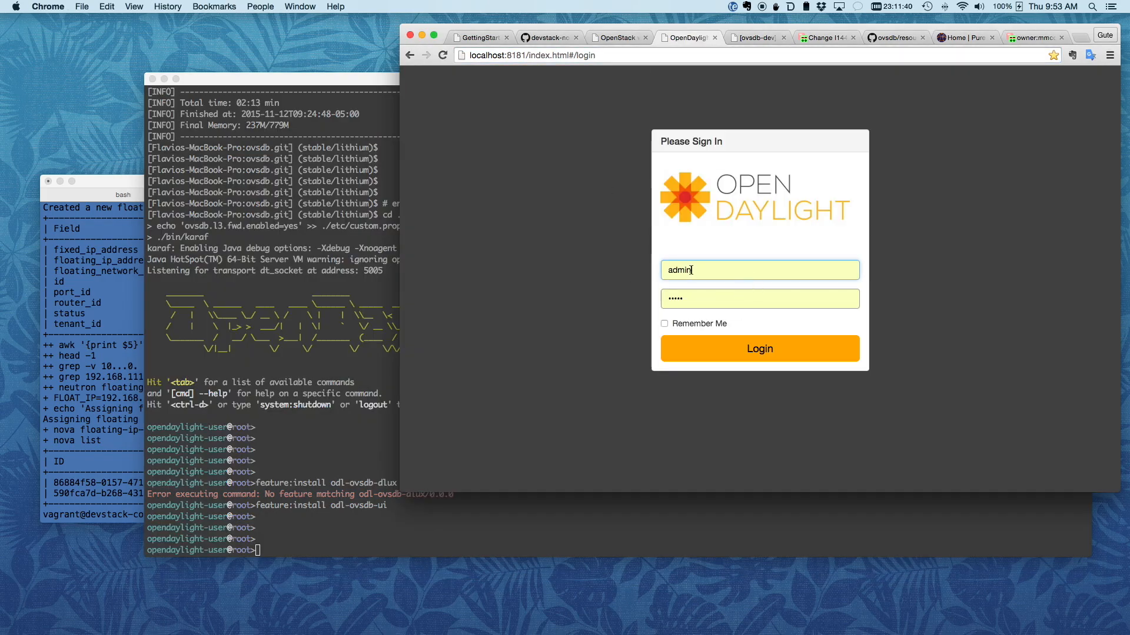
pyautogui.click(759, 349)
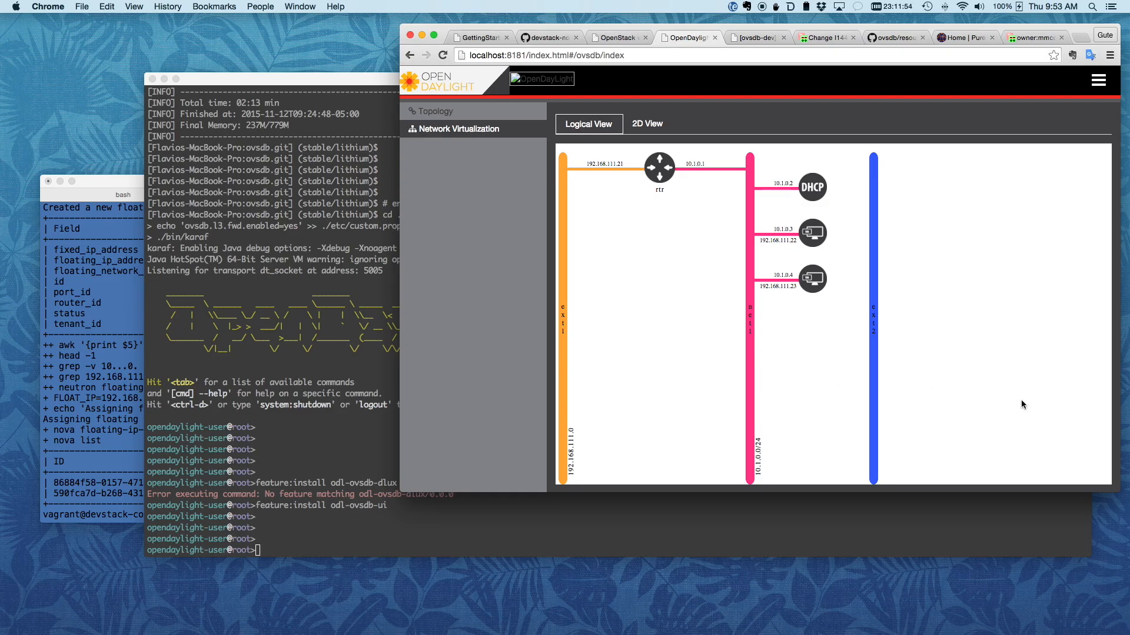
pyautogui.moveTo(682, 403)
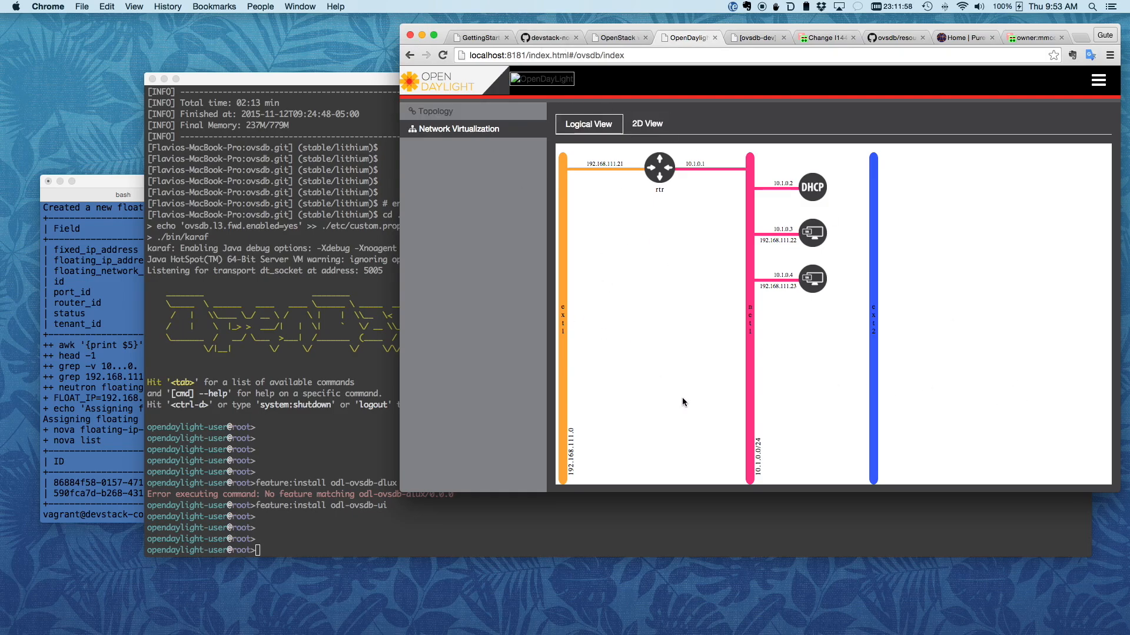
pyautogui.moveTo(324, 322)
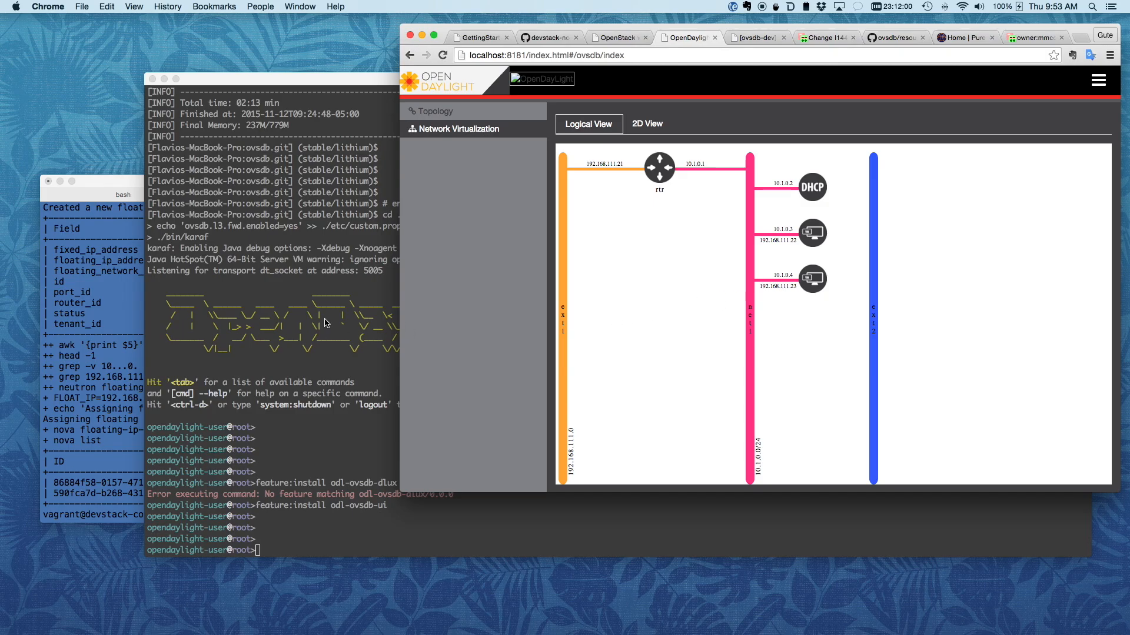
pyautogui.moveTo(646, 319)
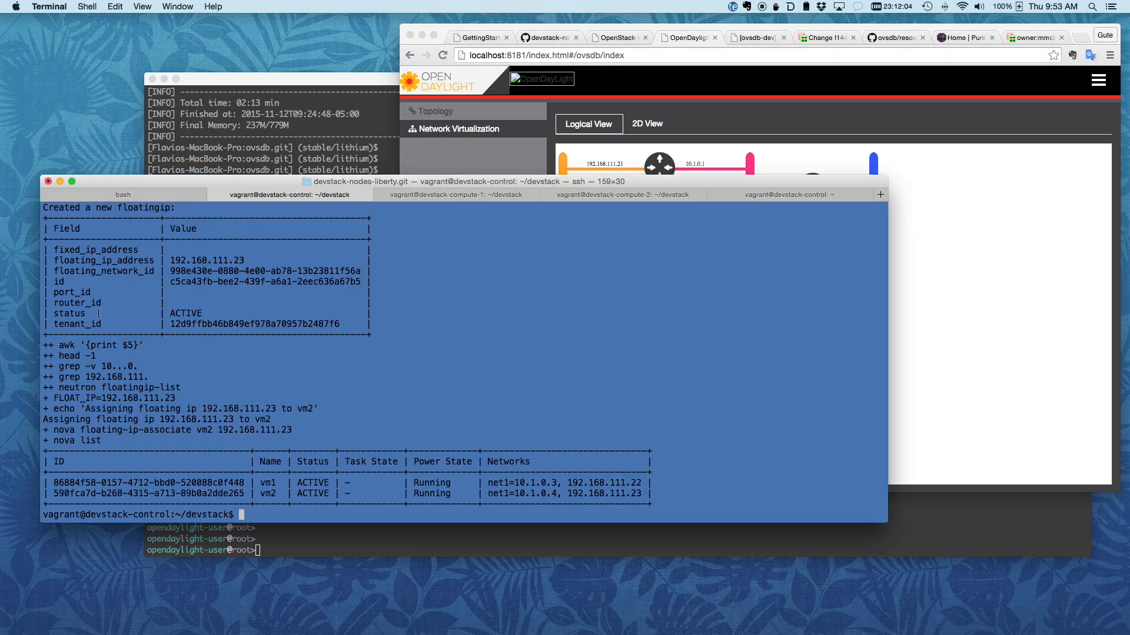
# Run /vagrant/puppet/scripts/createTenantVms.sh in the devstack terminal to build the second tenant's VMs.
pyautogui.write('/vagrant/puppet/scripts/createTenantVms.sh')
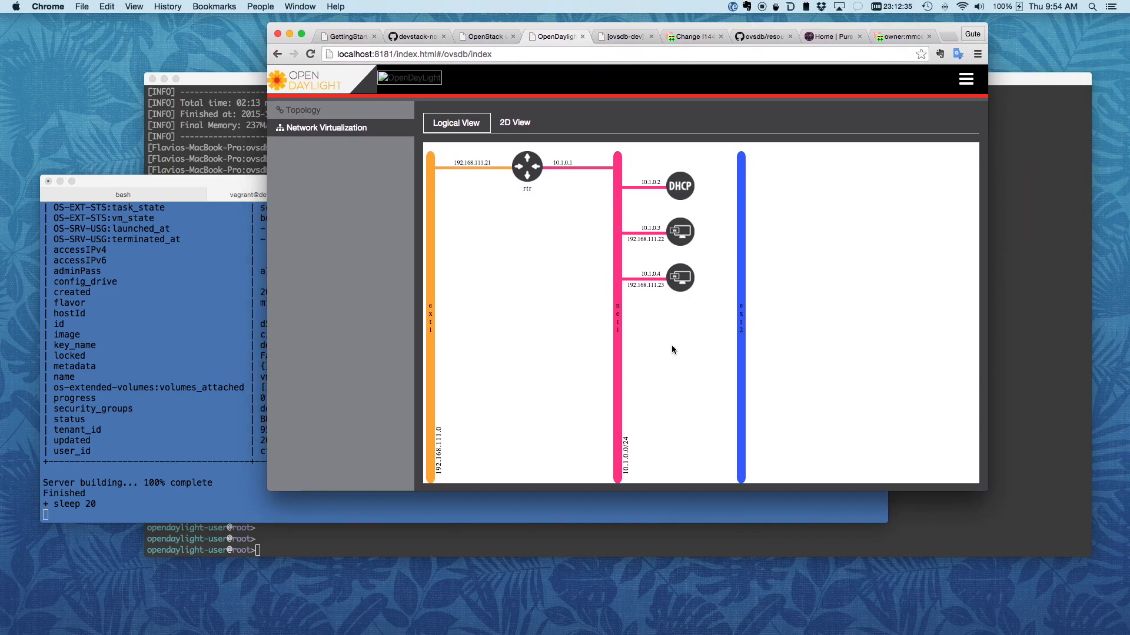
pyautogui.moveTo(644, 311)
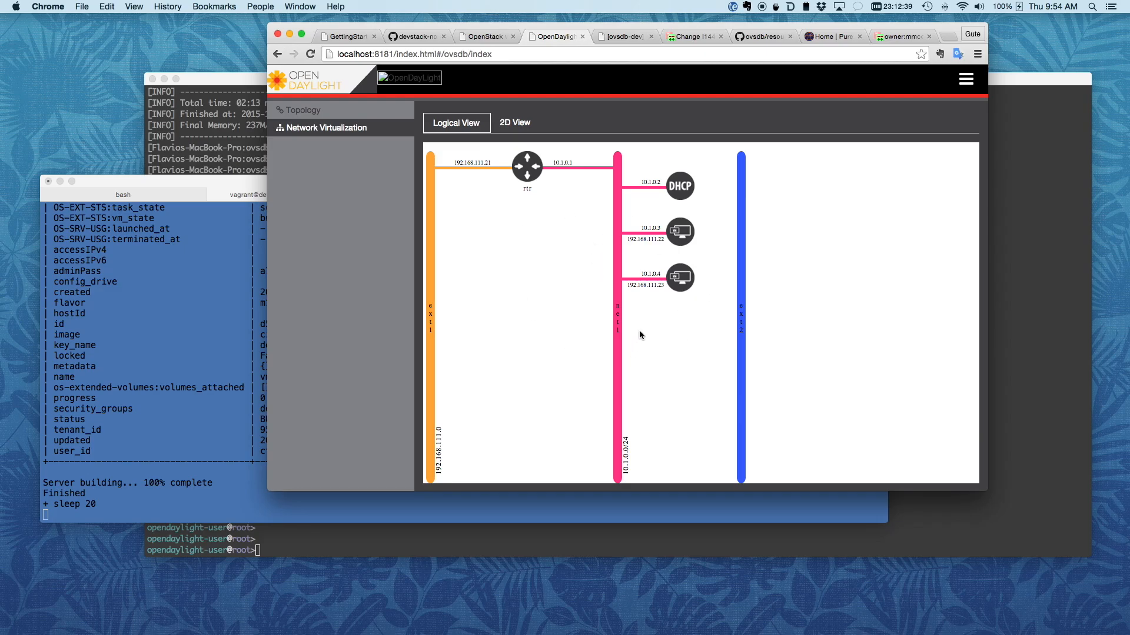
pyautogui.moveTo(559, 91)
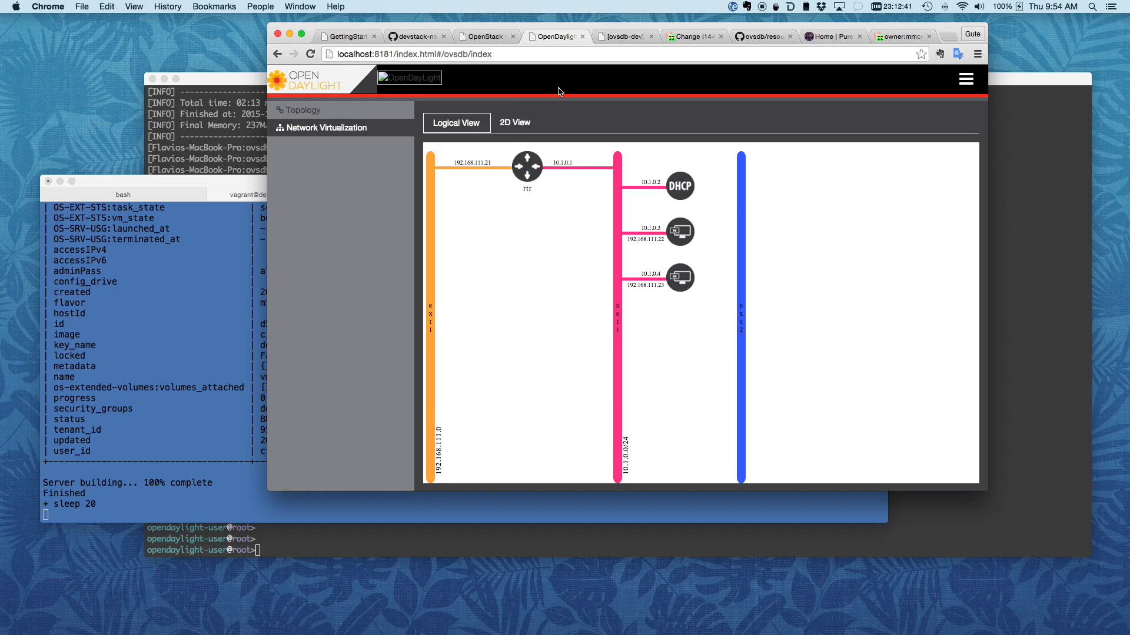
# Review the ovsdb-dev mailing list post, then Gerrit change 27862 adding the Postman collections.
pyautogui.click(621, 37)
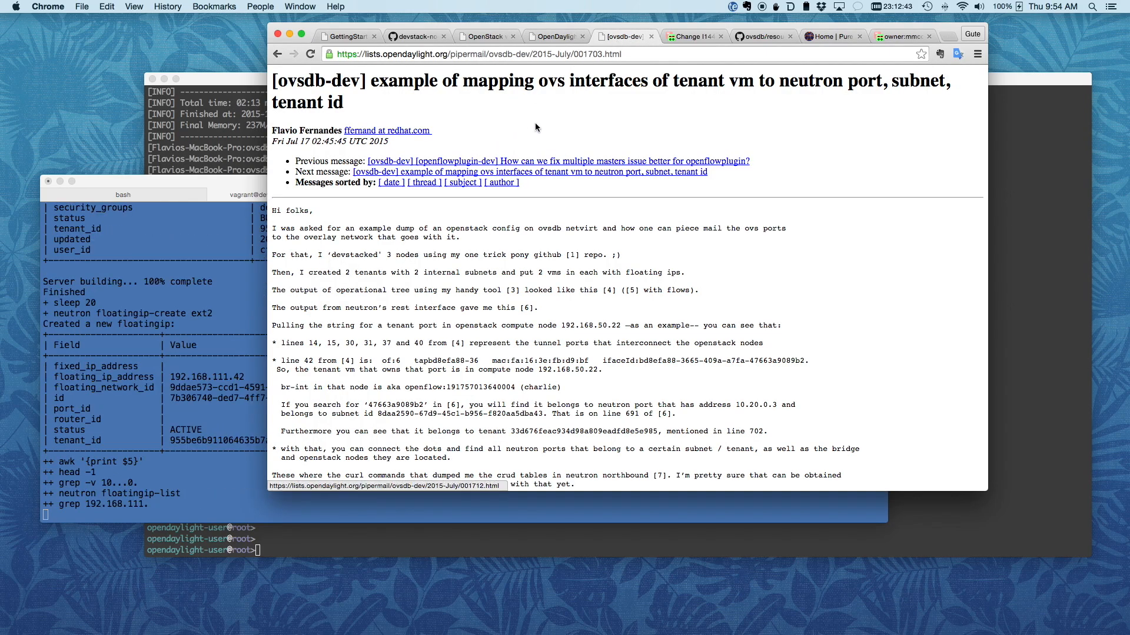
pyautogui.scroll(-3)
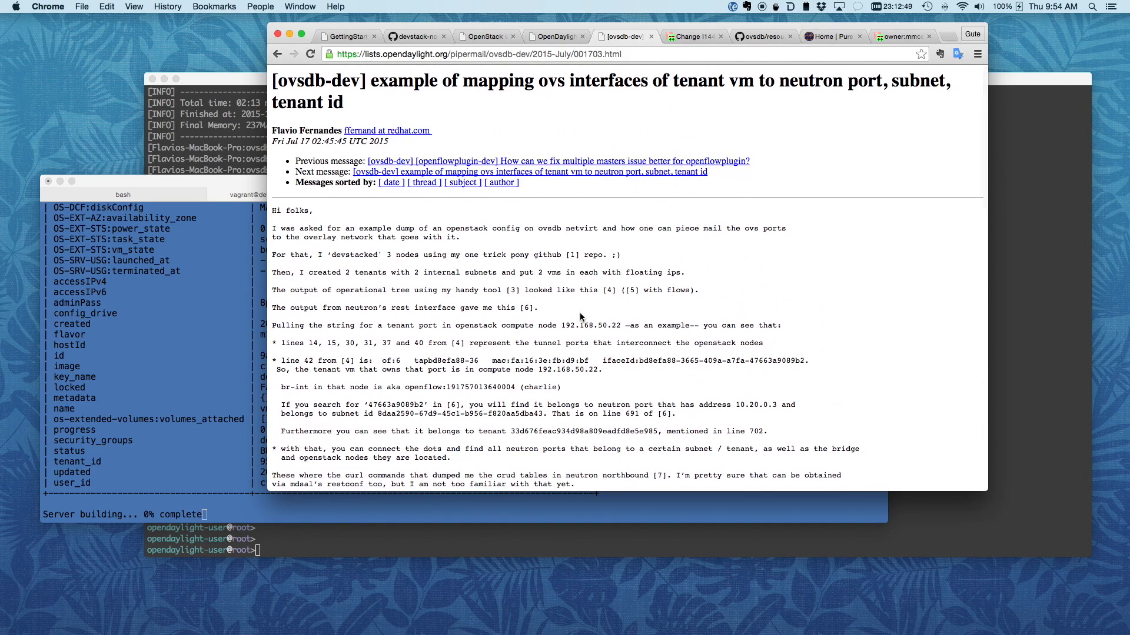
pyautogui.moveTo(798, 119)
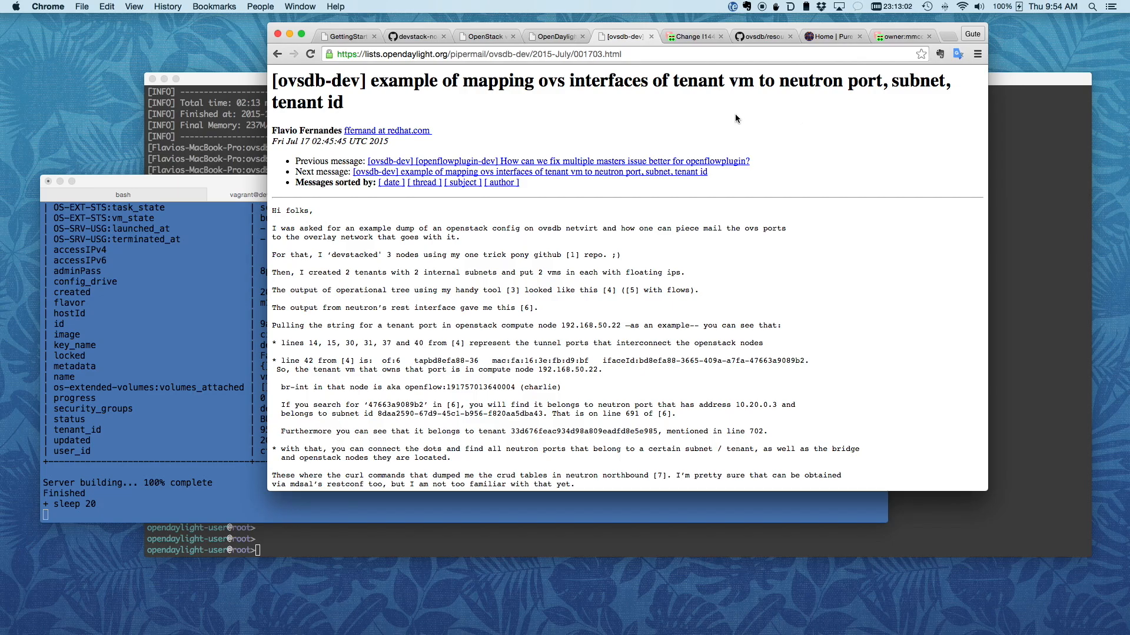
pyautogui.moveTo(602, 139)
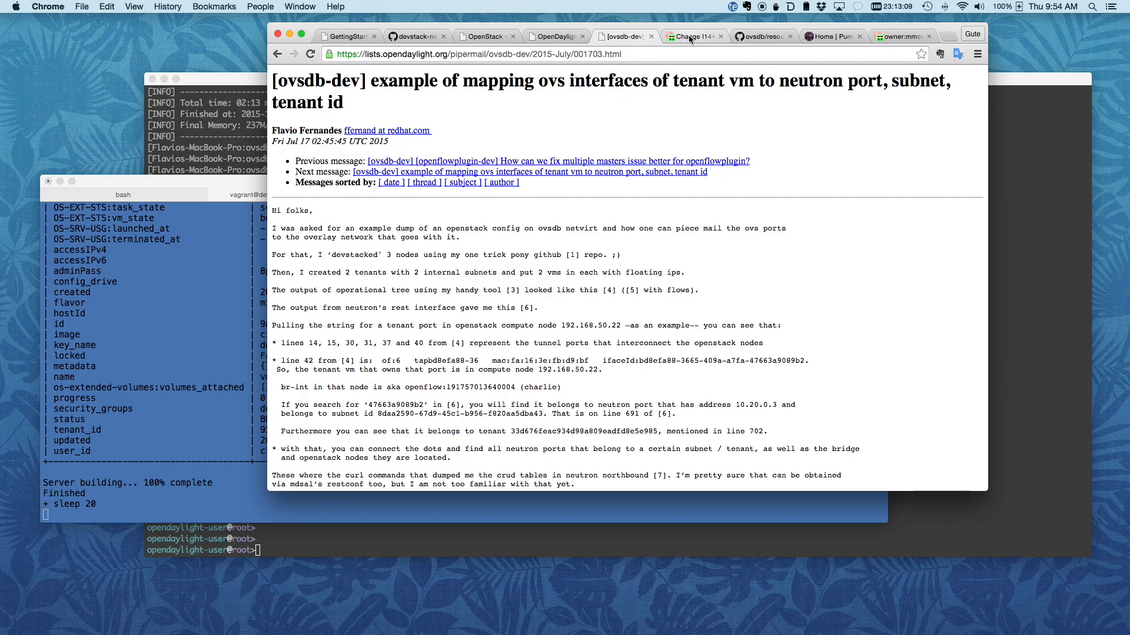
pyautogui.click(692, 36)
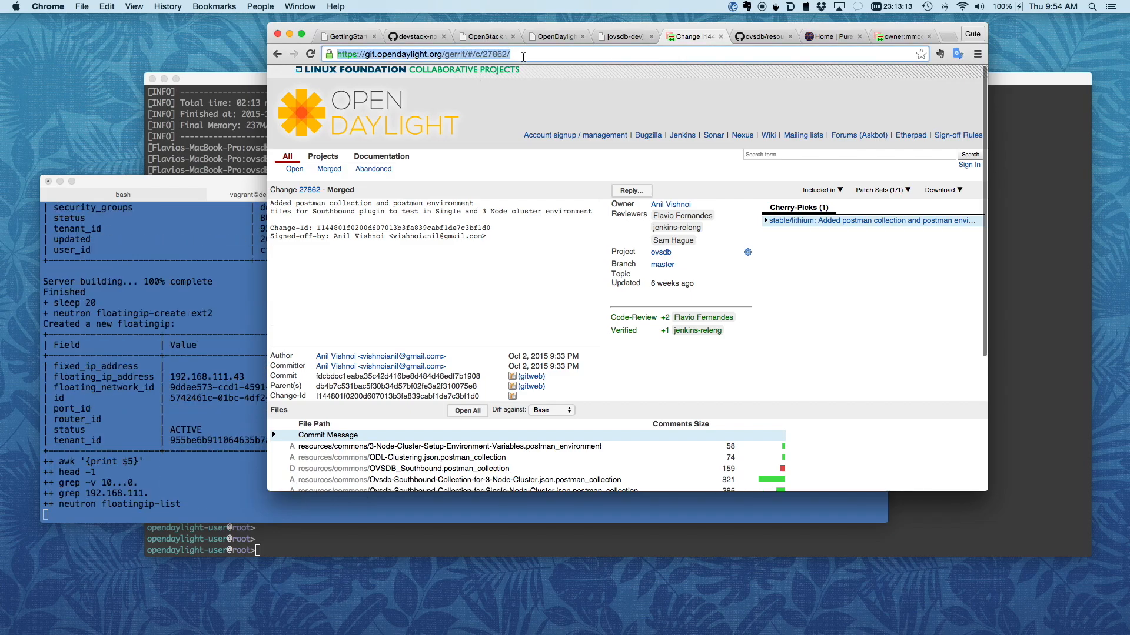
pyautogui.scroll(-3)
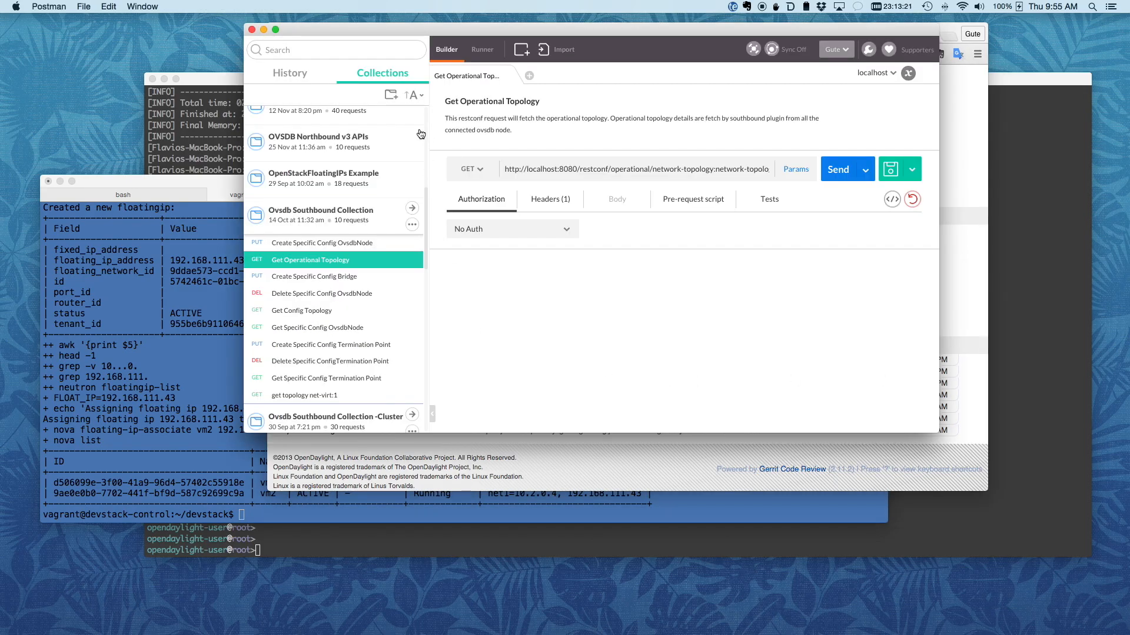
pyautogui.moveTo(297, 242)
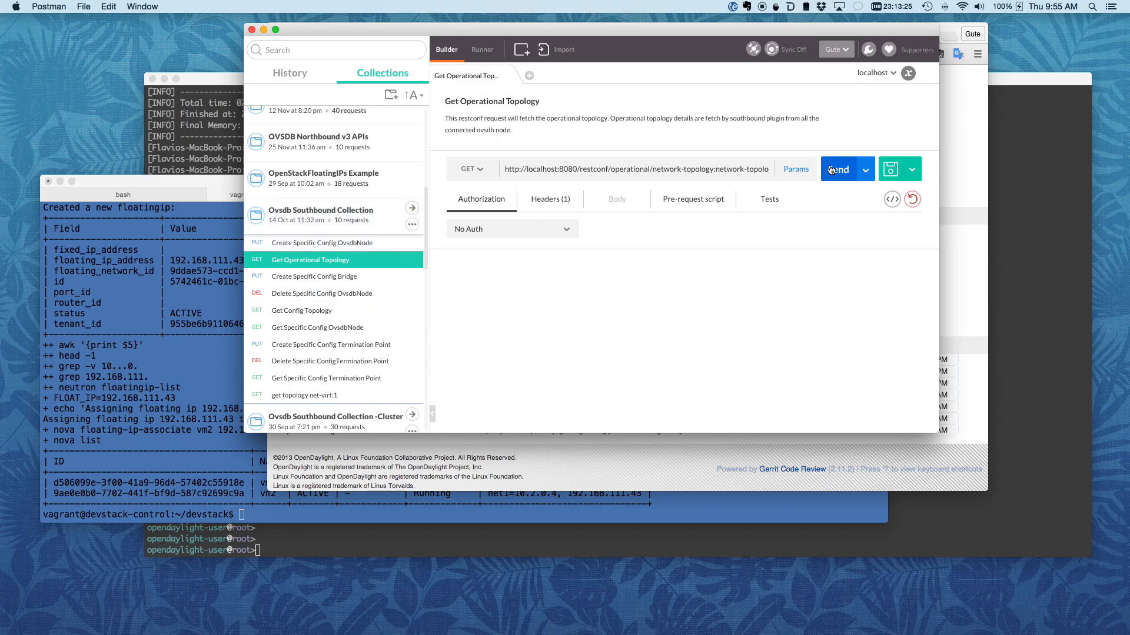
# Send Get Operational Topology and scroll through the returned bridge and termination-point JSON.
pyautogui.click(836, 168)
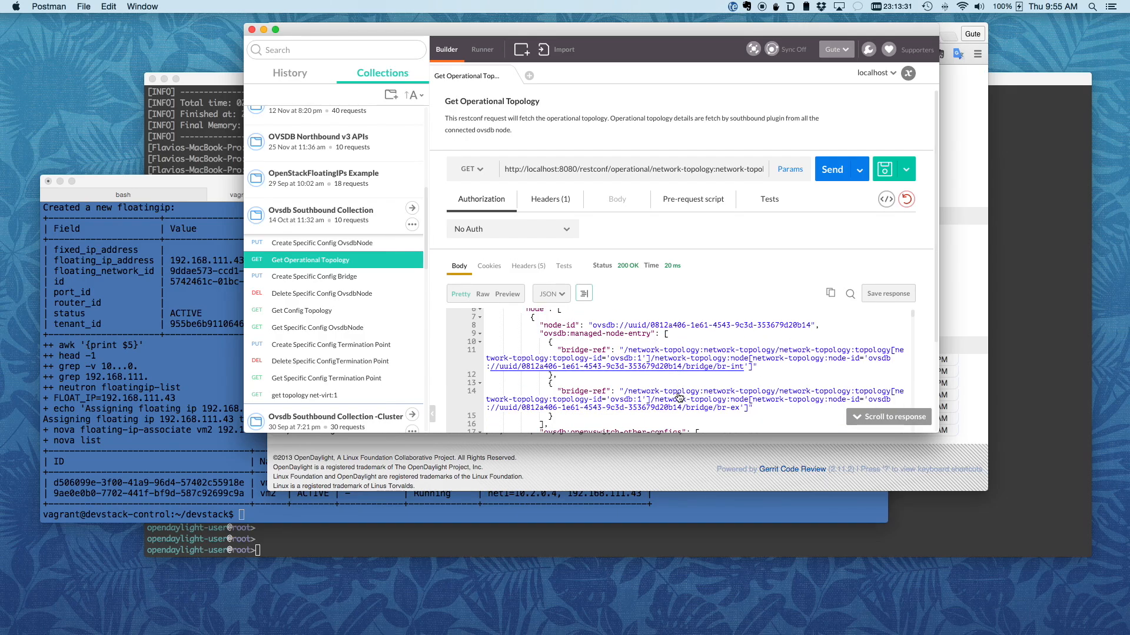
pyautogui.scroll(-3)
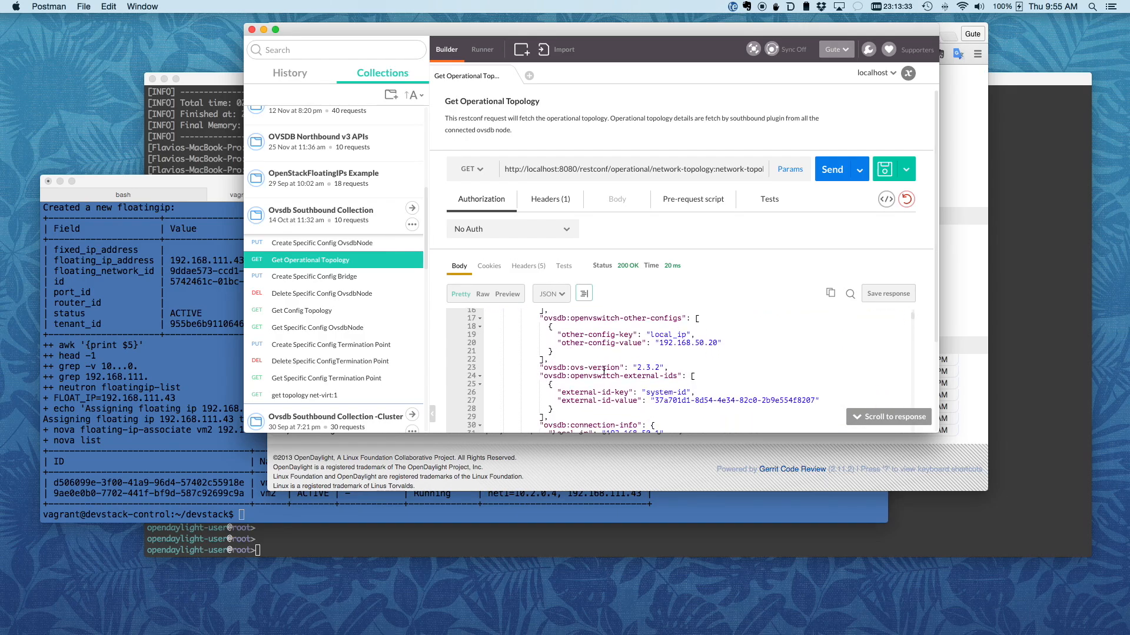
pyautogui.scroll(-3)
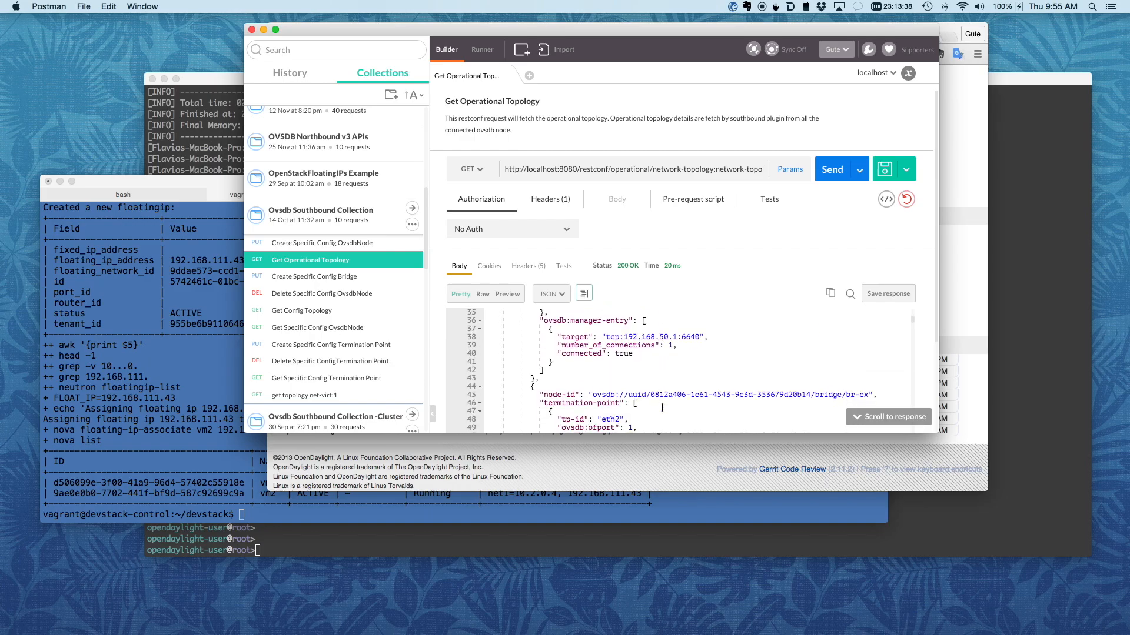
pyautogui.scroll(-3)
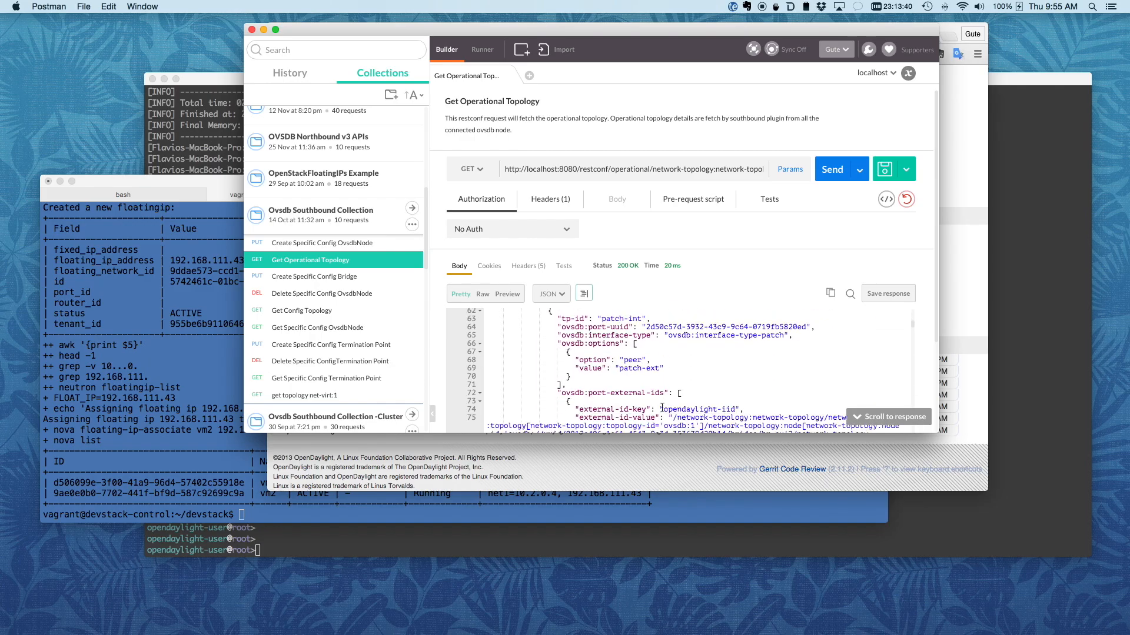
pyautogui.scroll(-3)
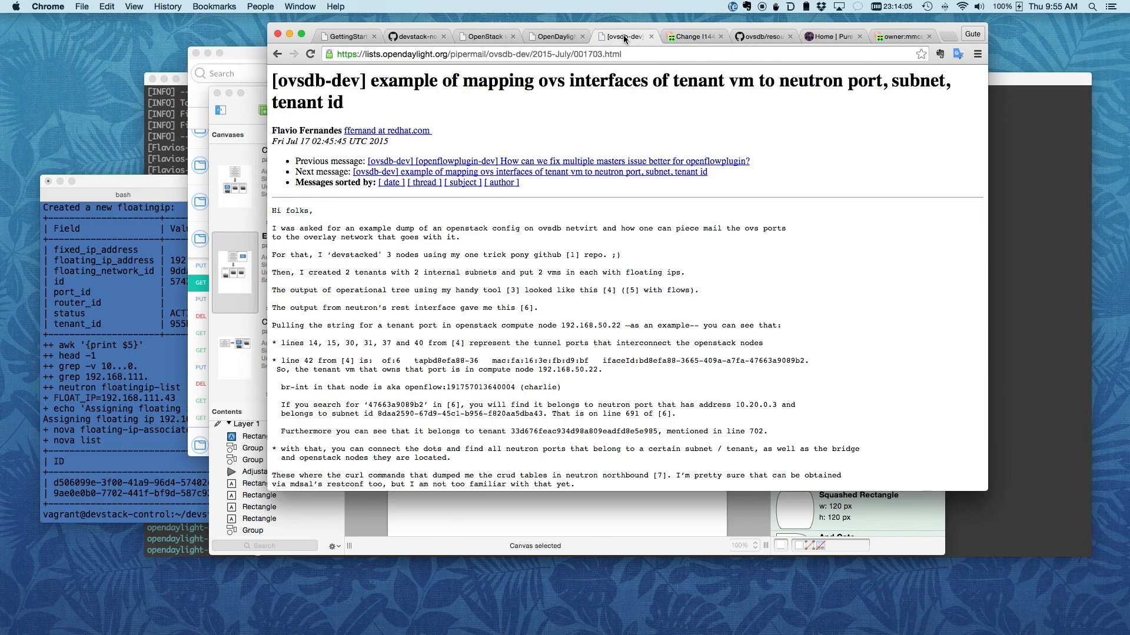
# Check the two-tenant logical topology, then return to the ovsdb-dev post on mapping interfaces to neutron ports.
pyautogui.click(554, 37)
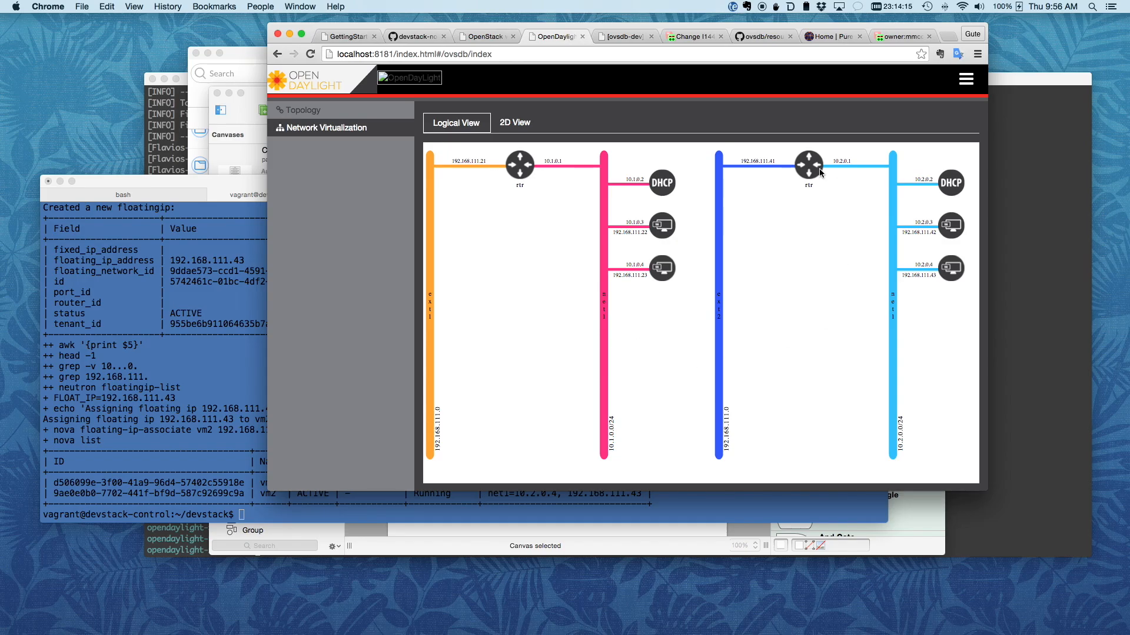
pyautogui.moveTo(699, 313)
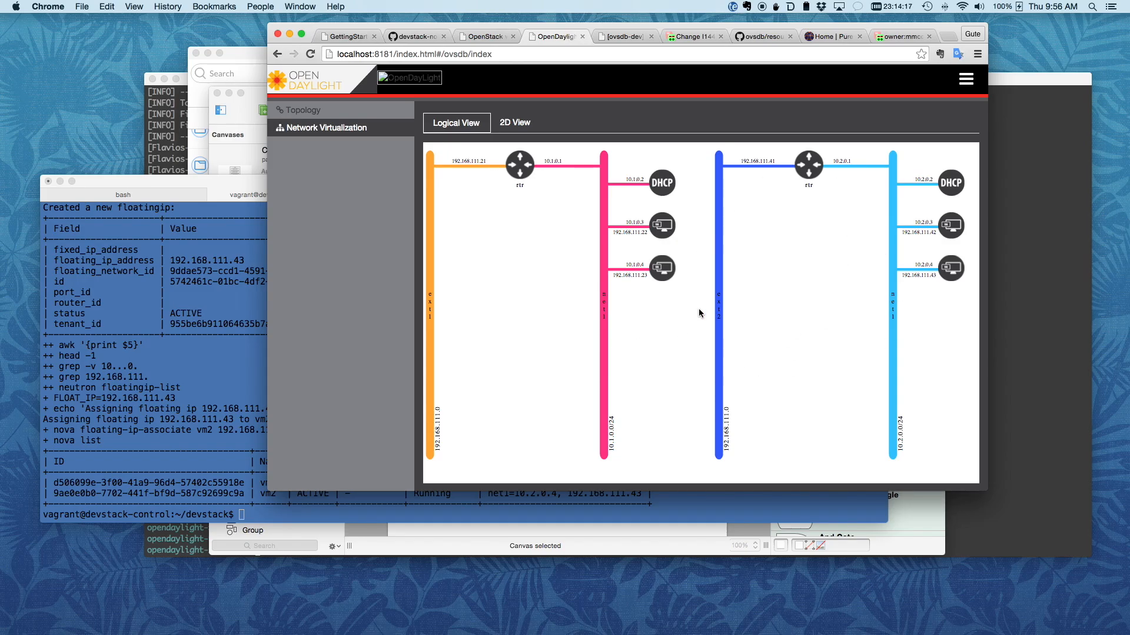
pyautogui.moveTo(672, 426)
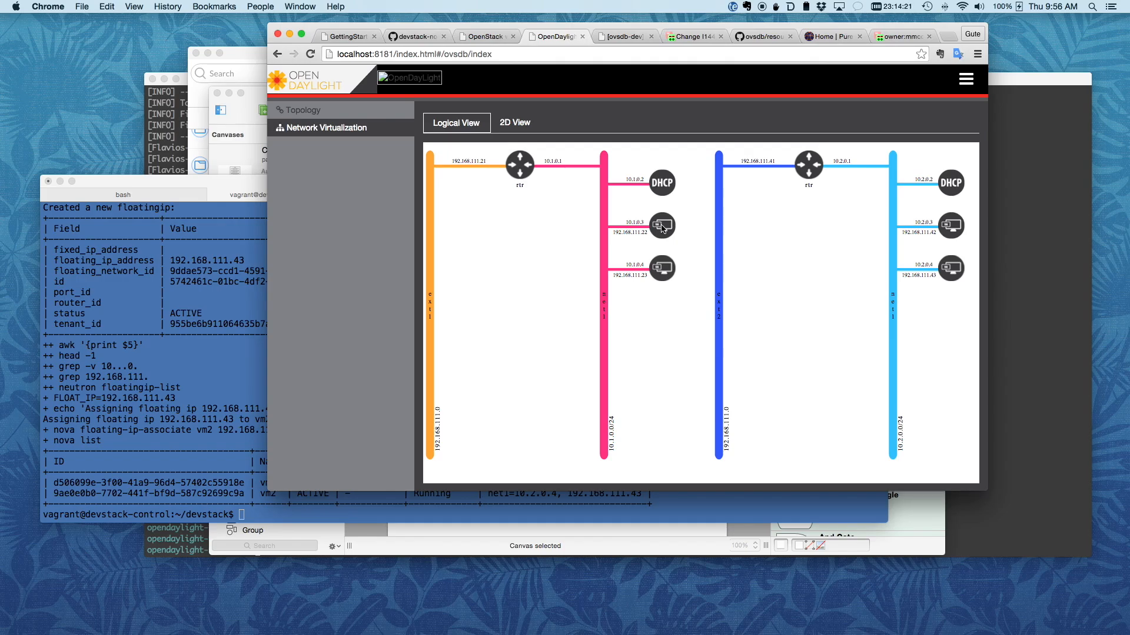
pyautogui.click(621, 37)
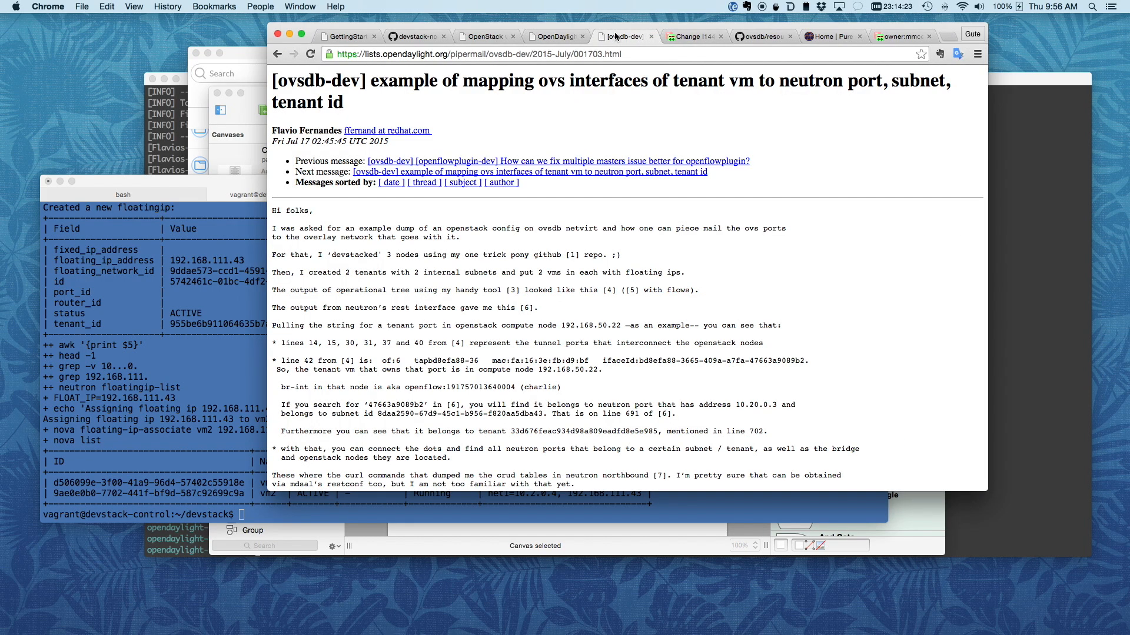
# View the ovsdb resources/commons folder of Postman collections on GitHub, then return to the logical topology.
pyautogui.click(693, 36)
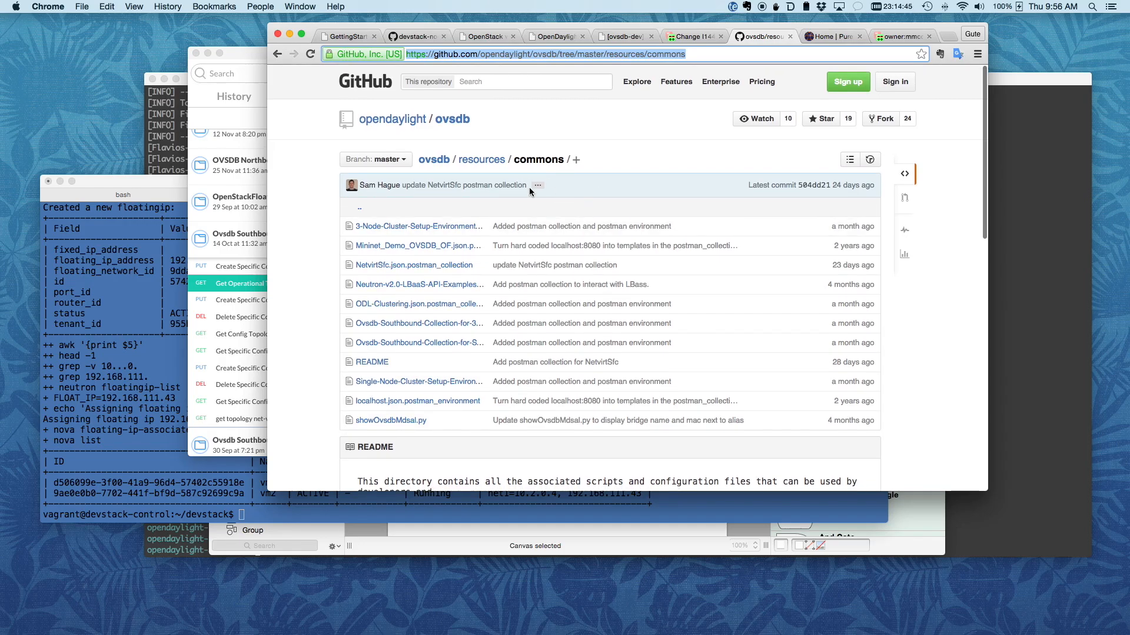
pyautogui.moveTo(602, 85)
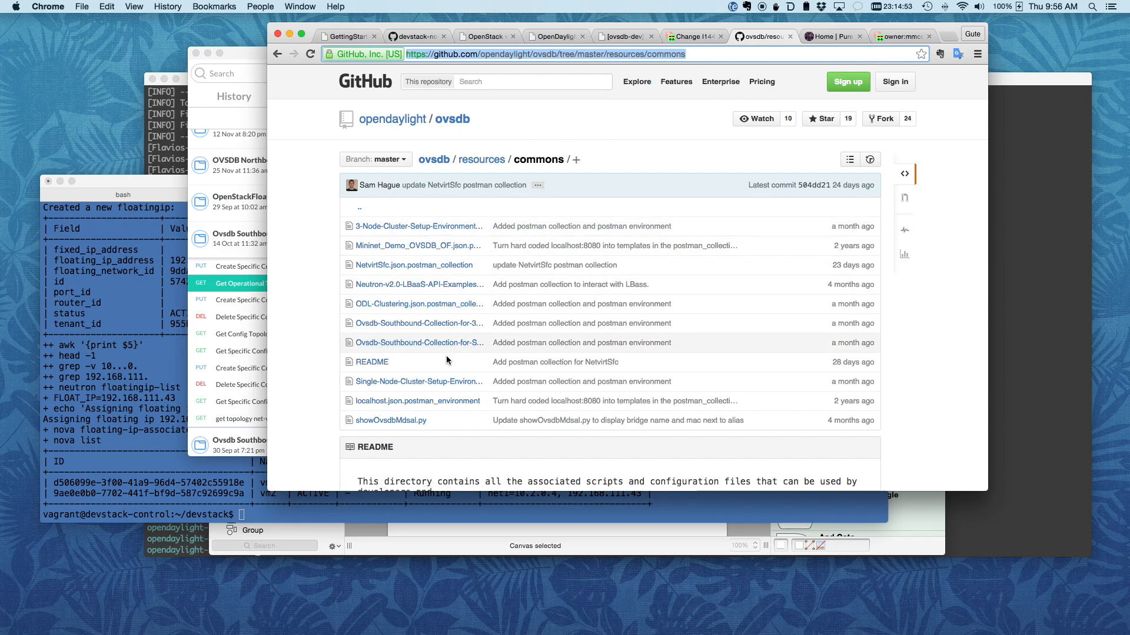
pyautogui.moveTo(419, 374)
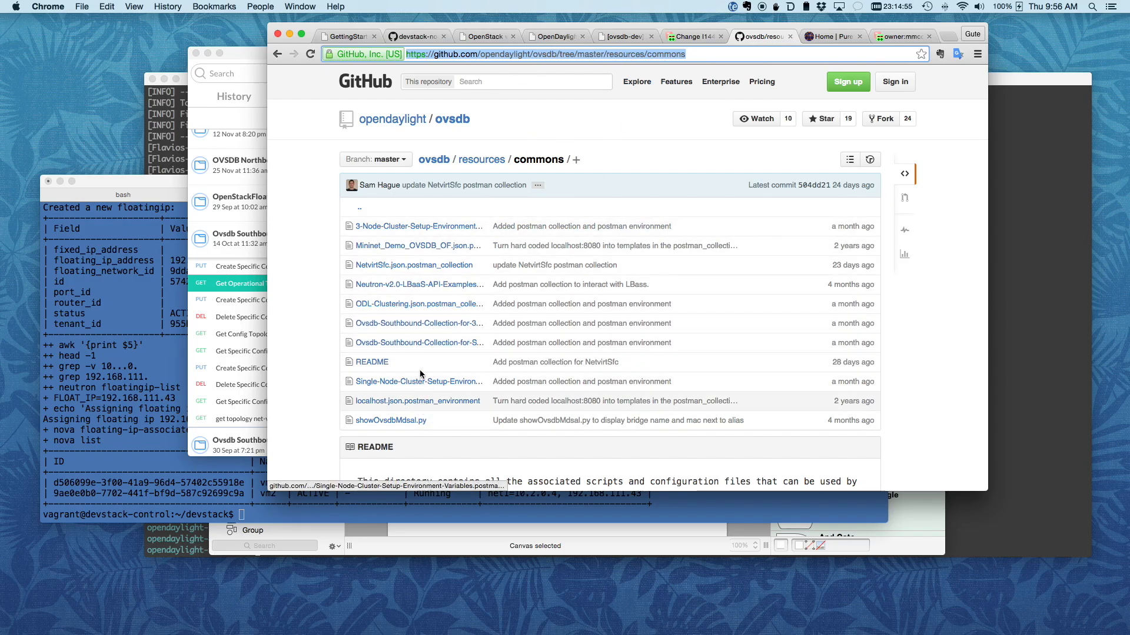
pyautogui.moveTo(410, 293)
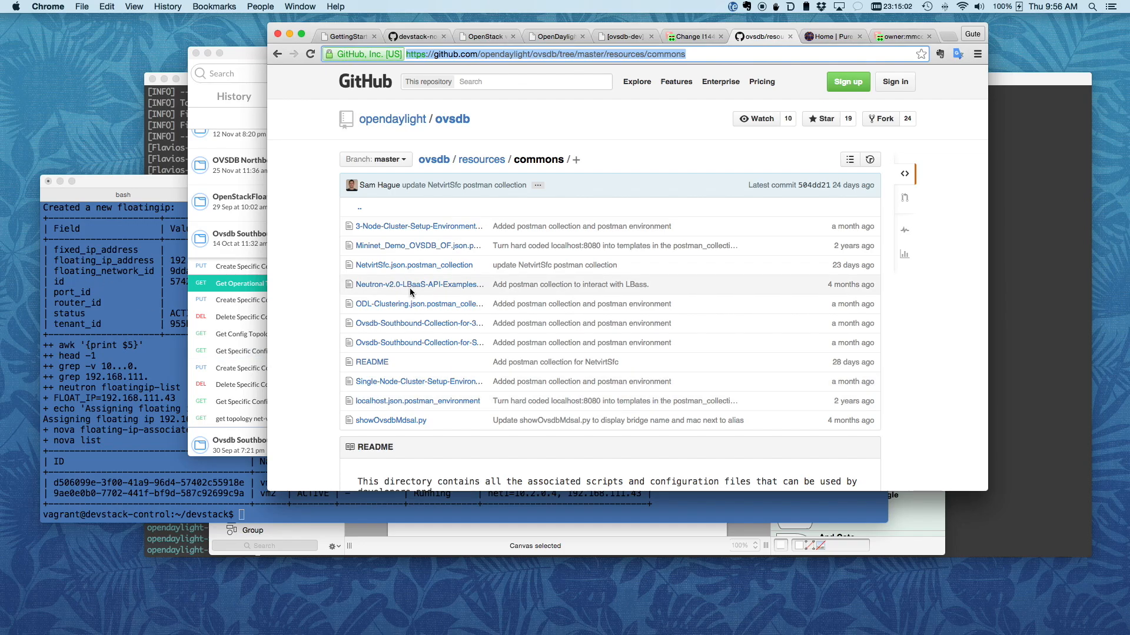
pyautogui.moveTo(584, 77)
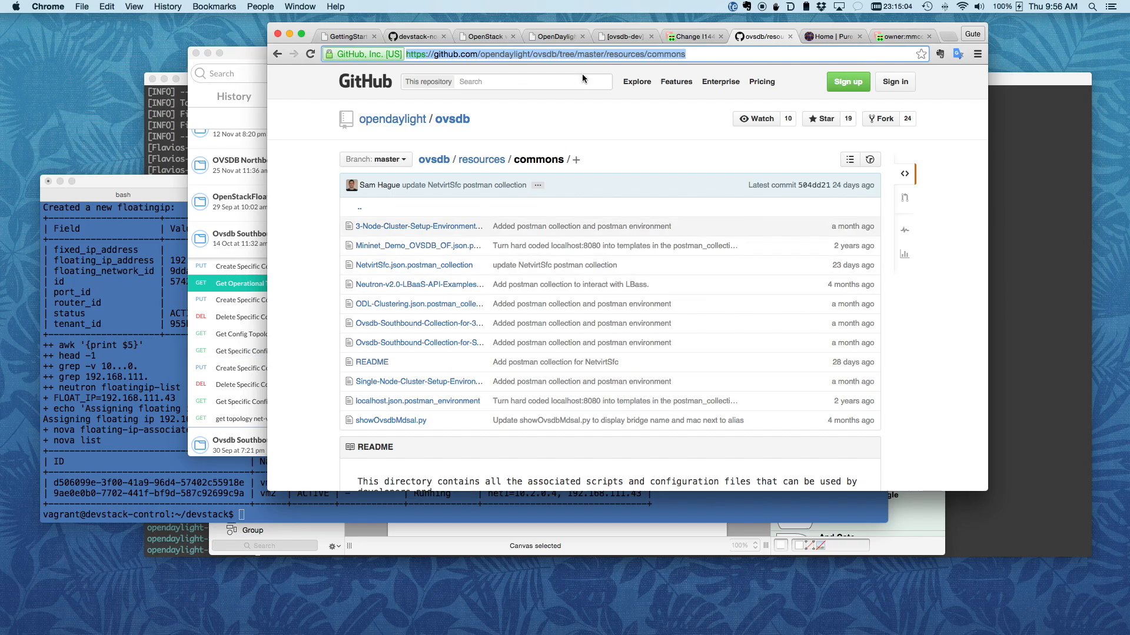
pyautogui.click(551, 37)
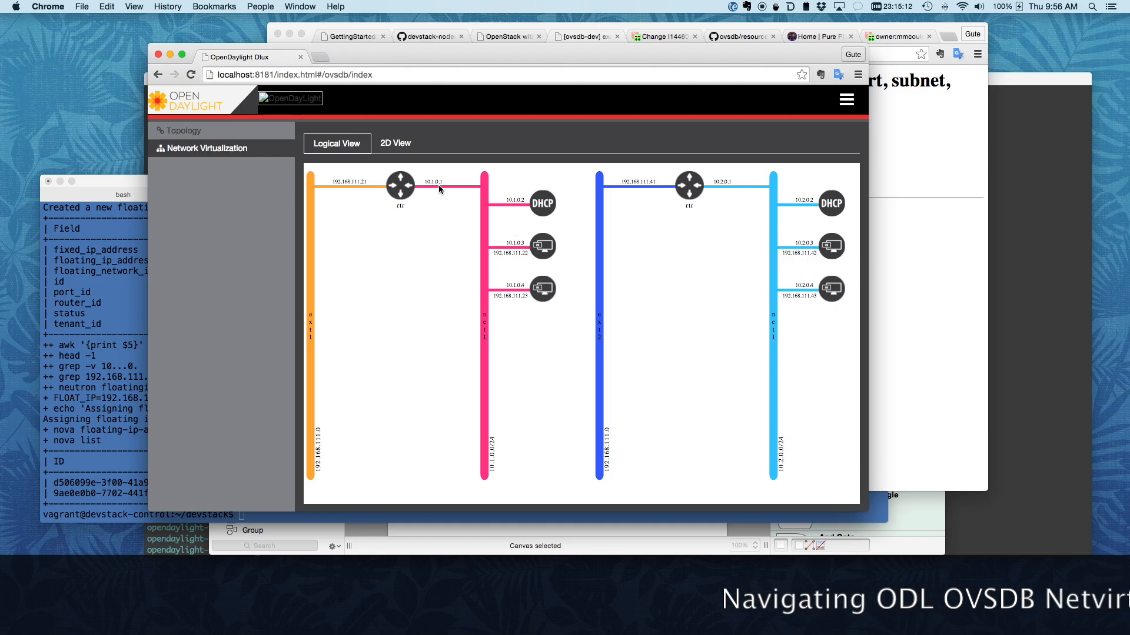
pyautogui.moveTo(512, 261)
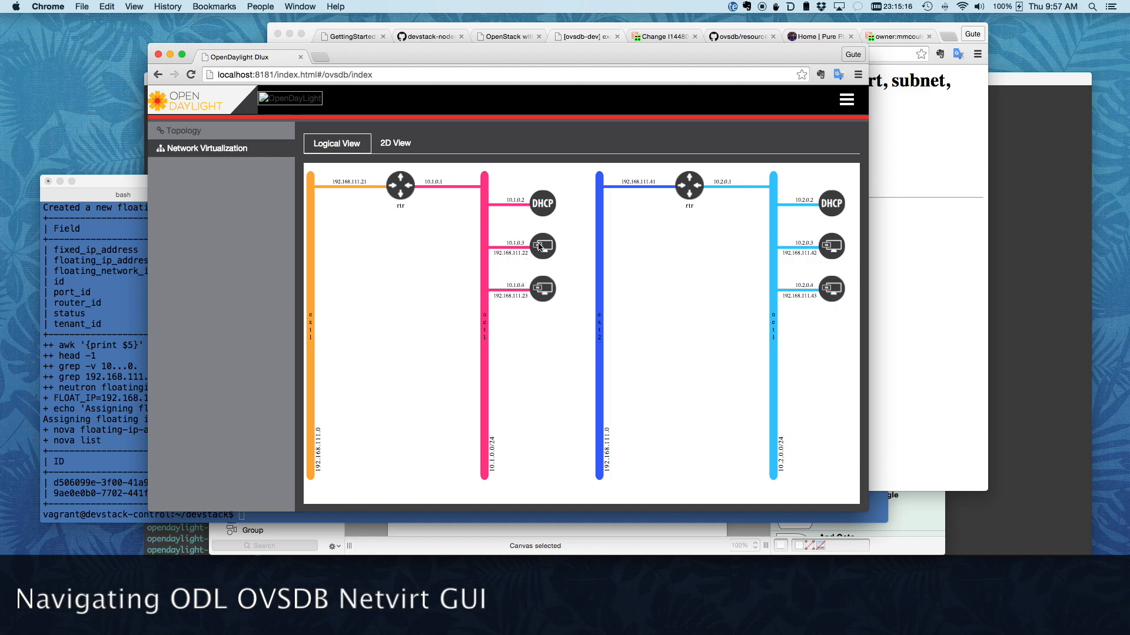
# Show the Info popup for the VM at 10.1.0.3 with floating IP 192.168.111.22.
pyautogui.click(541, 246)
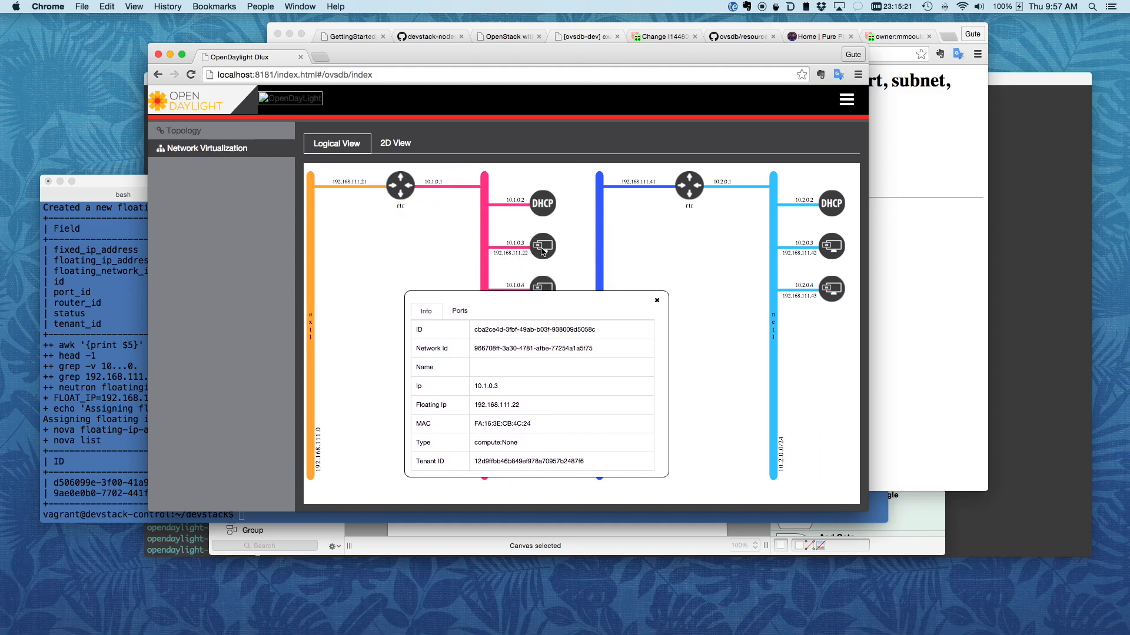
pyautogui.moveTo(489, 368)
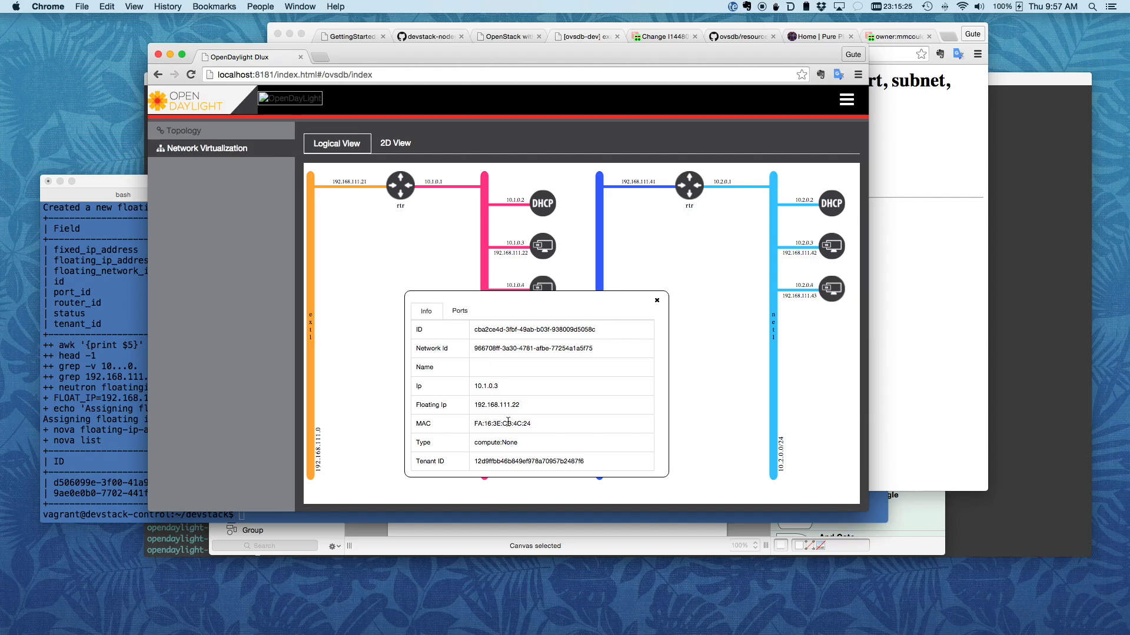
pyautogui.moveTo(553, 389)
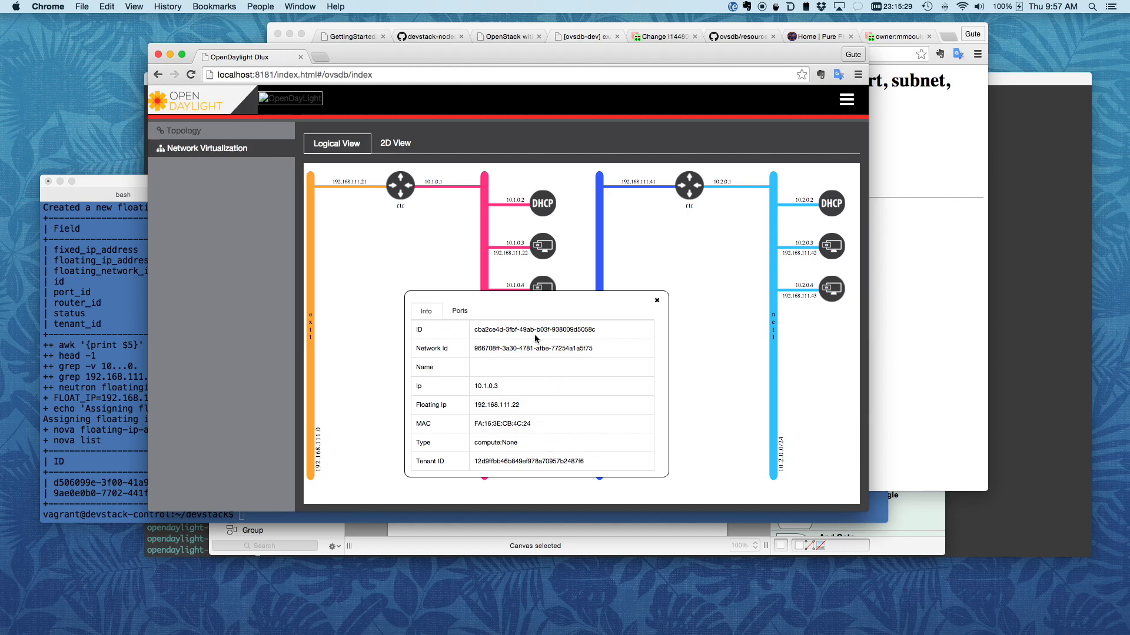
pyautogui.moveTo(536, 346)
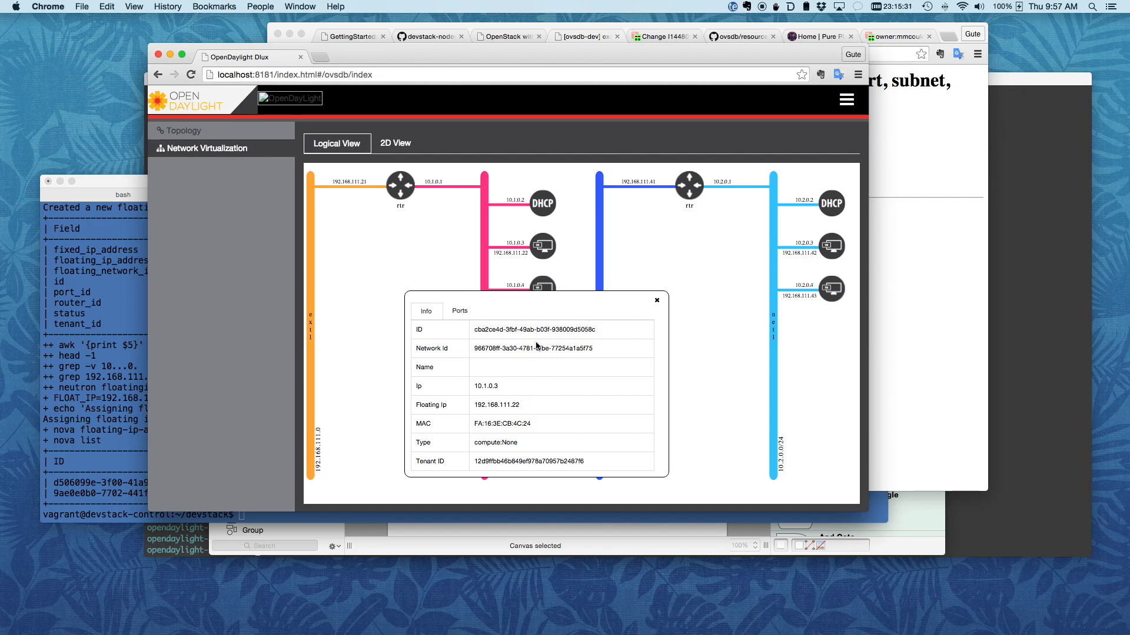
pyautogui.moveTo(546, 406)
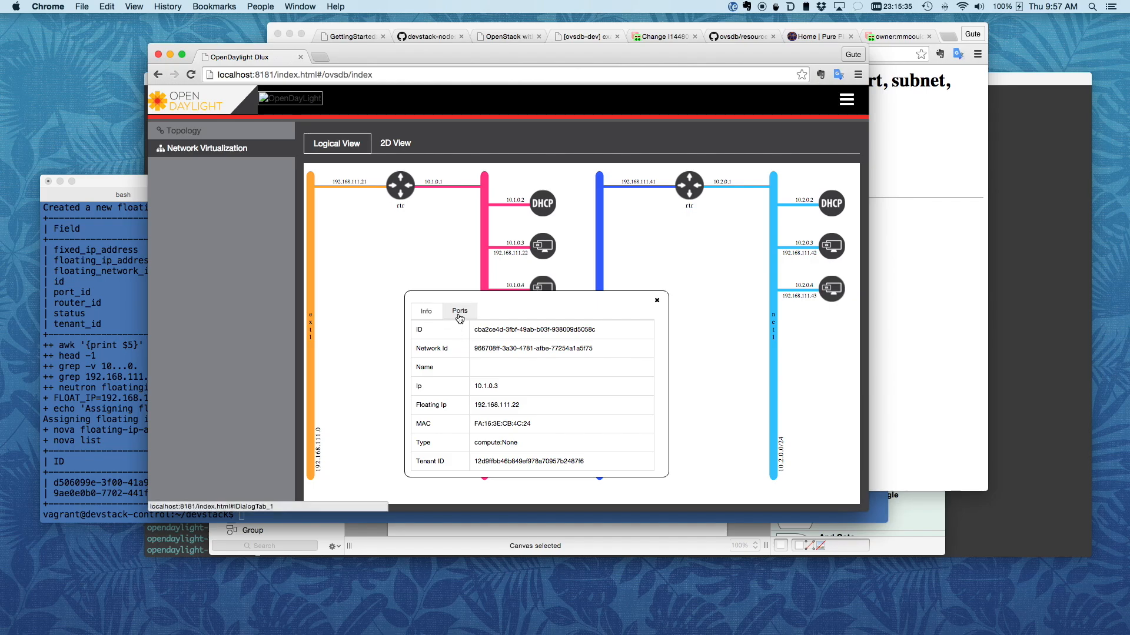
# Compare port details of VMs 10.1.0.3, 10.2.0.4 and 10.2.0.3, then show the 2D OVSDB node view.
pyautogui.click(459, 310)
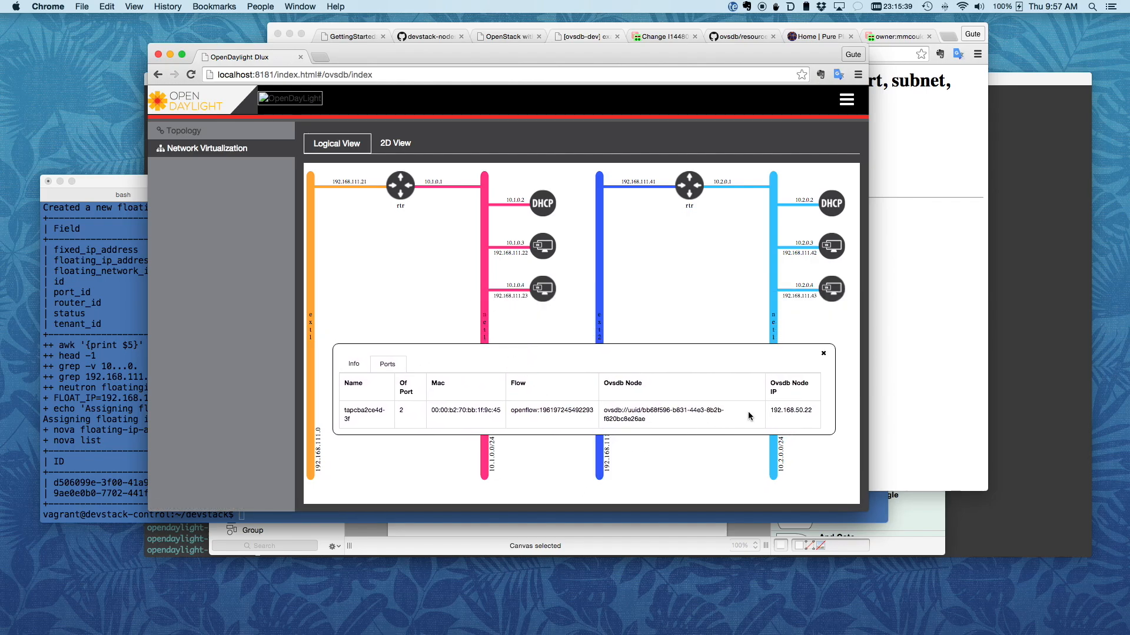
pyautogui.moveTo(598, 406)
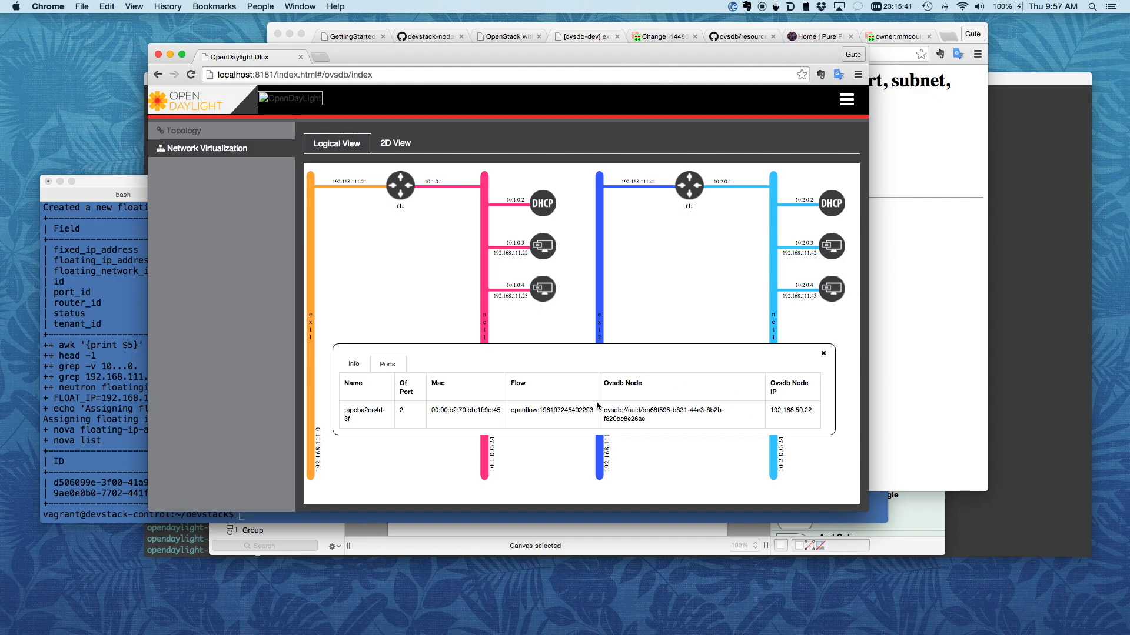
pyautogui.moveTo(791, 397)
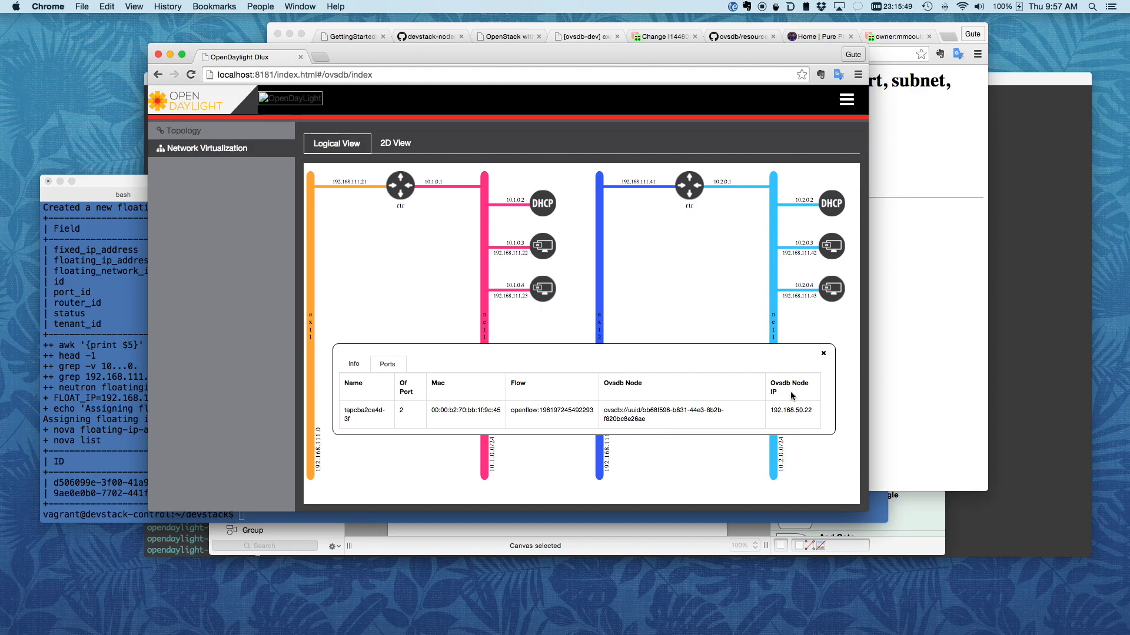
pyautogui.moveTo(796, 419)
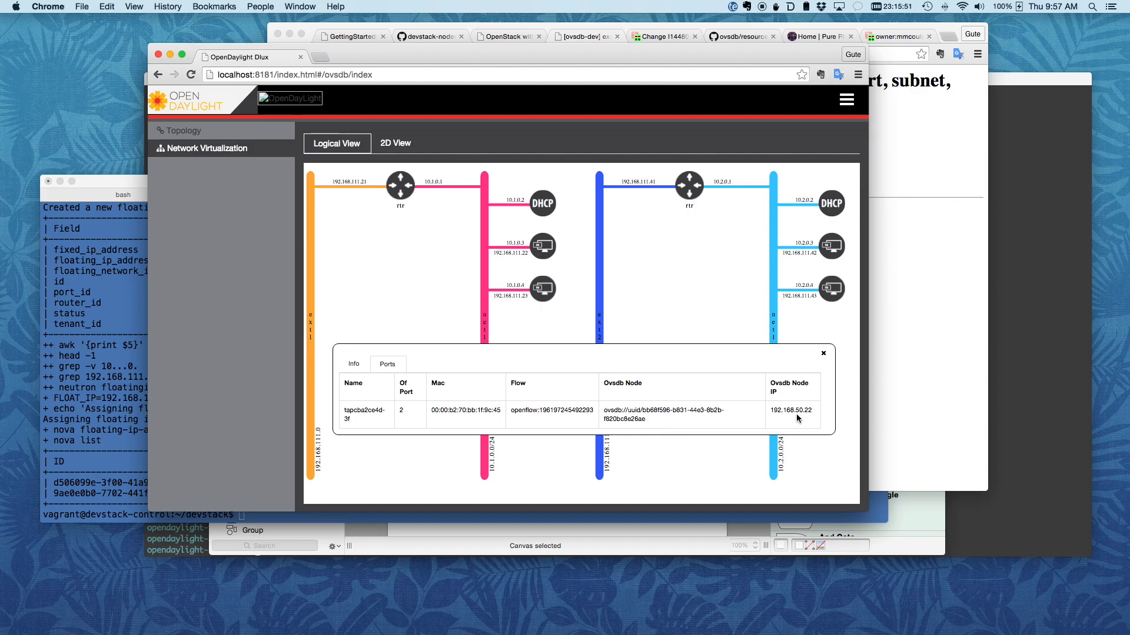
pyautogui.moveTo(572, 276)
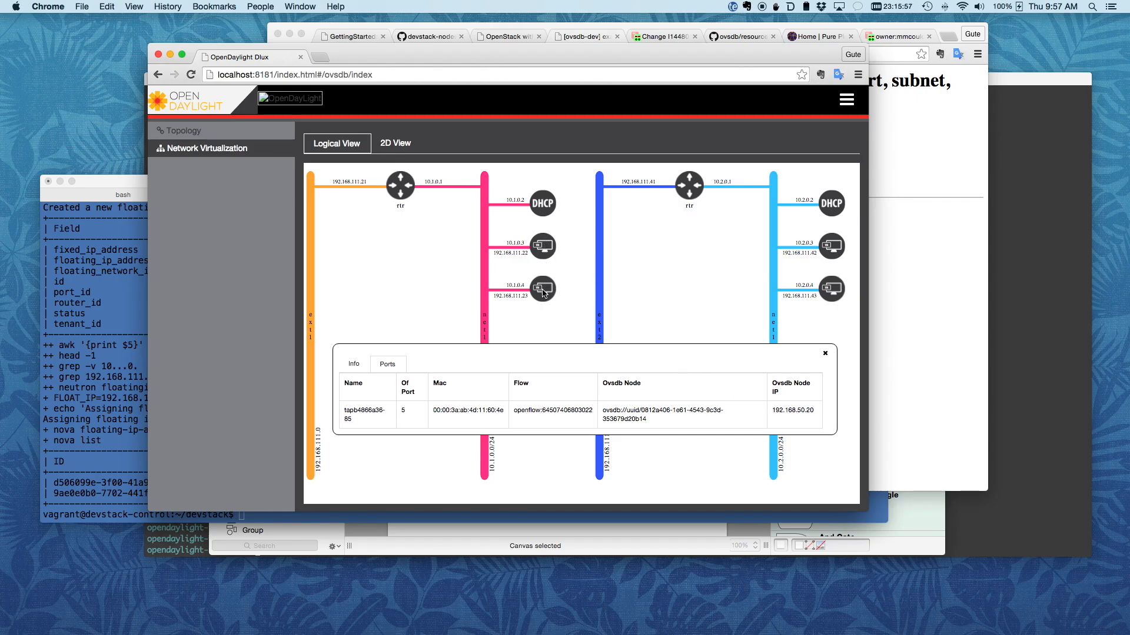
pyautogui.moveTo(509, 310)
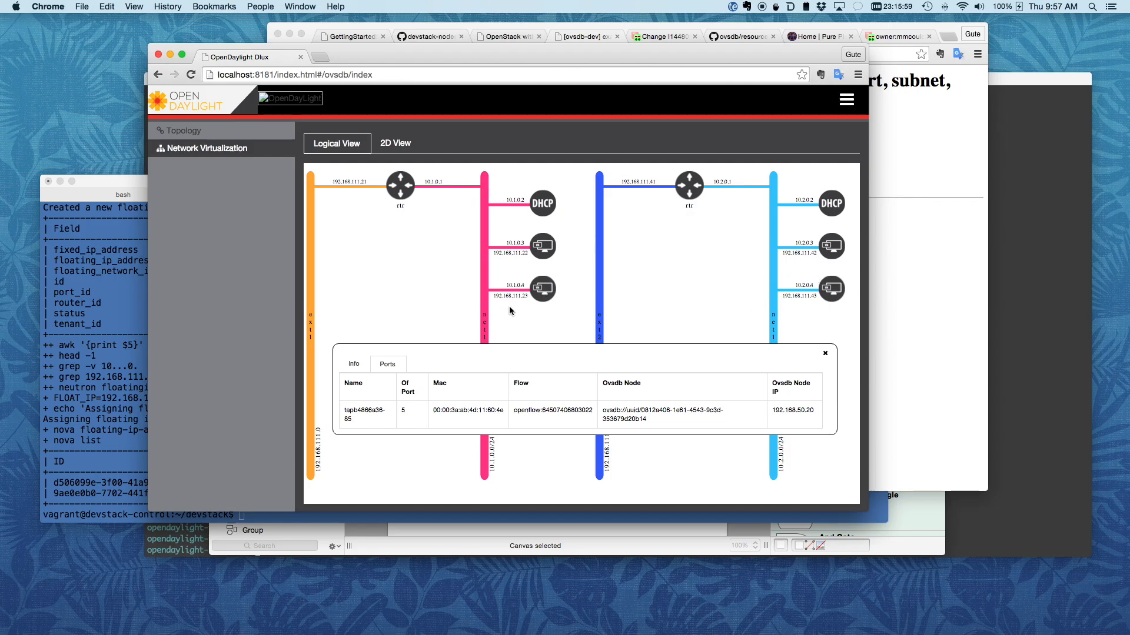
pyautogui.click(831, 290)
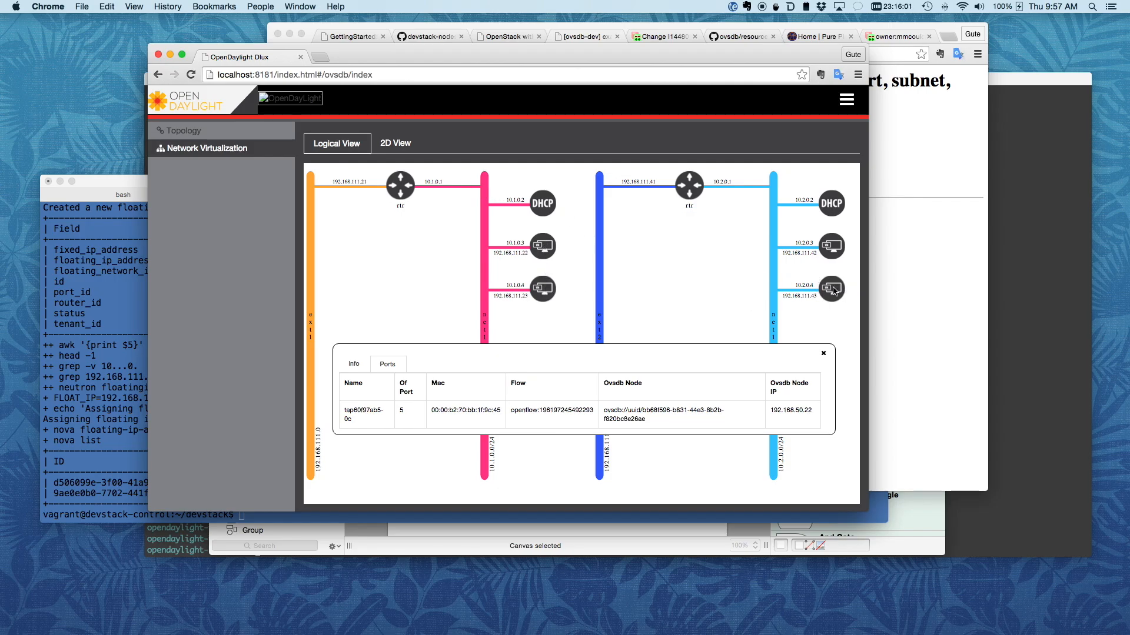
pyautogui.click(832, 246)
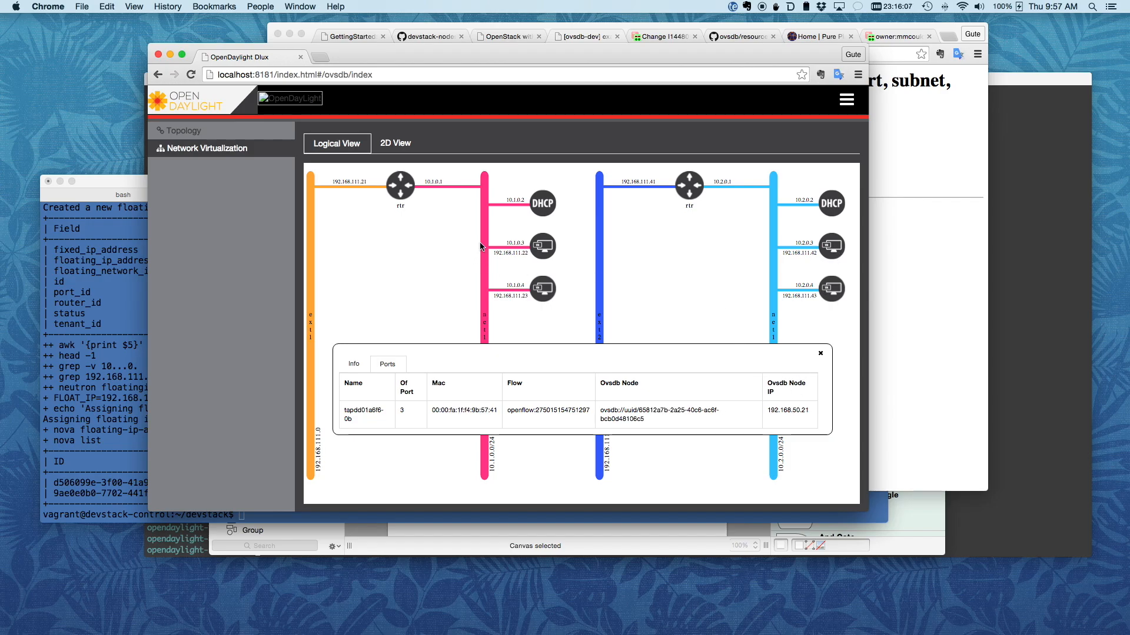
pyautogui.moveTo(474, 261)
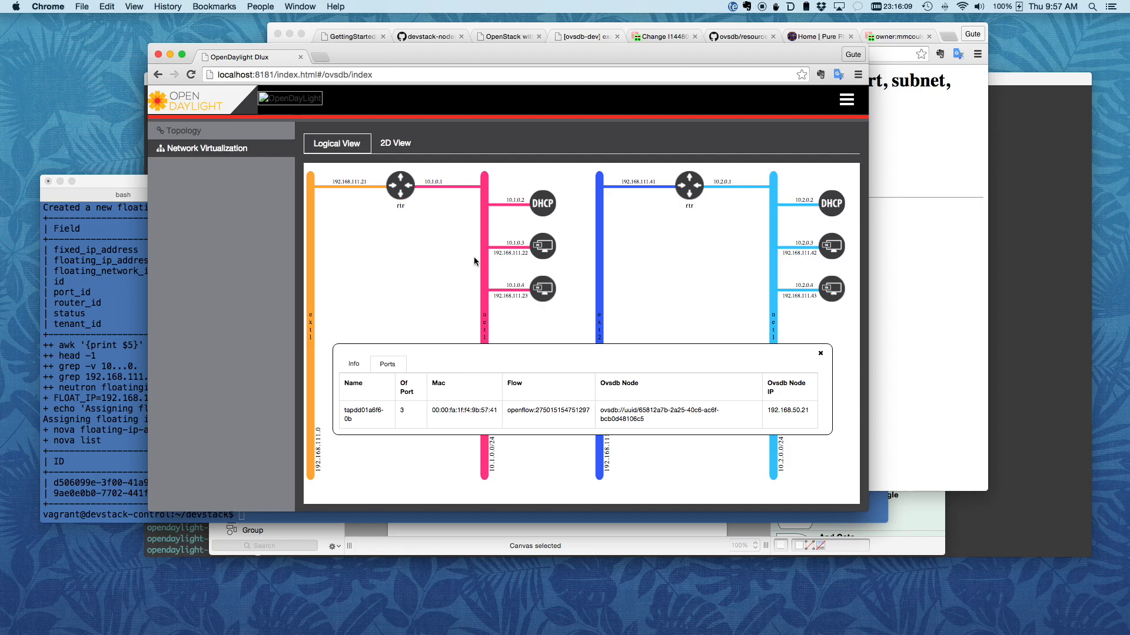
pyautogui.moveTo(714, 217)
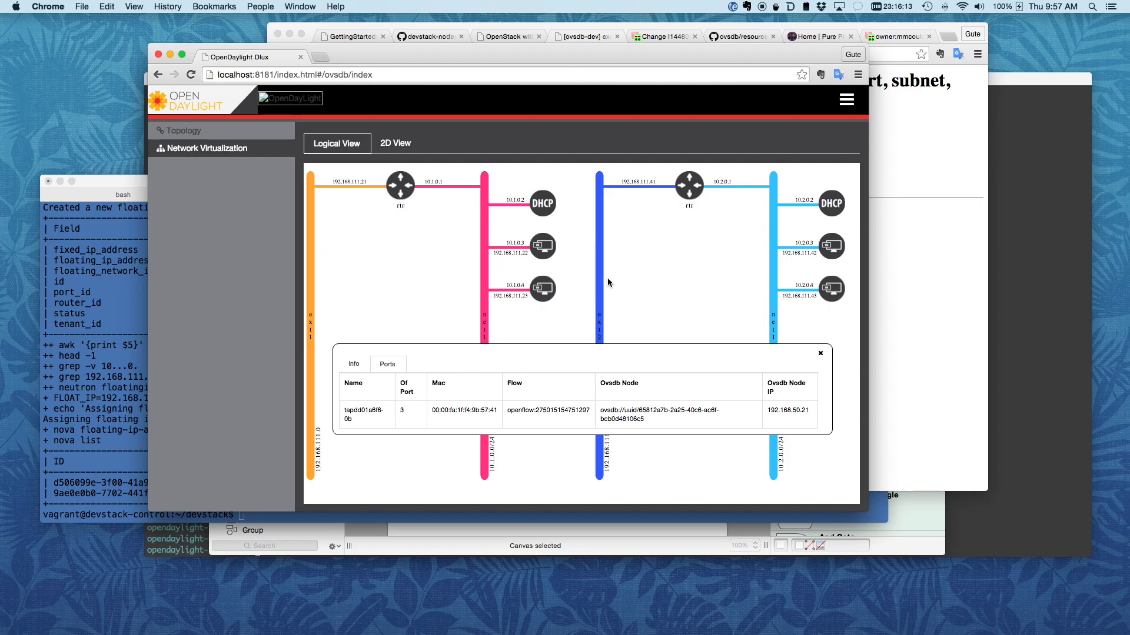
pyautogui.moveTo(715, 213)
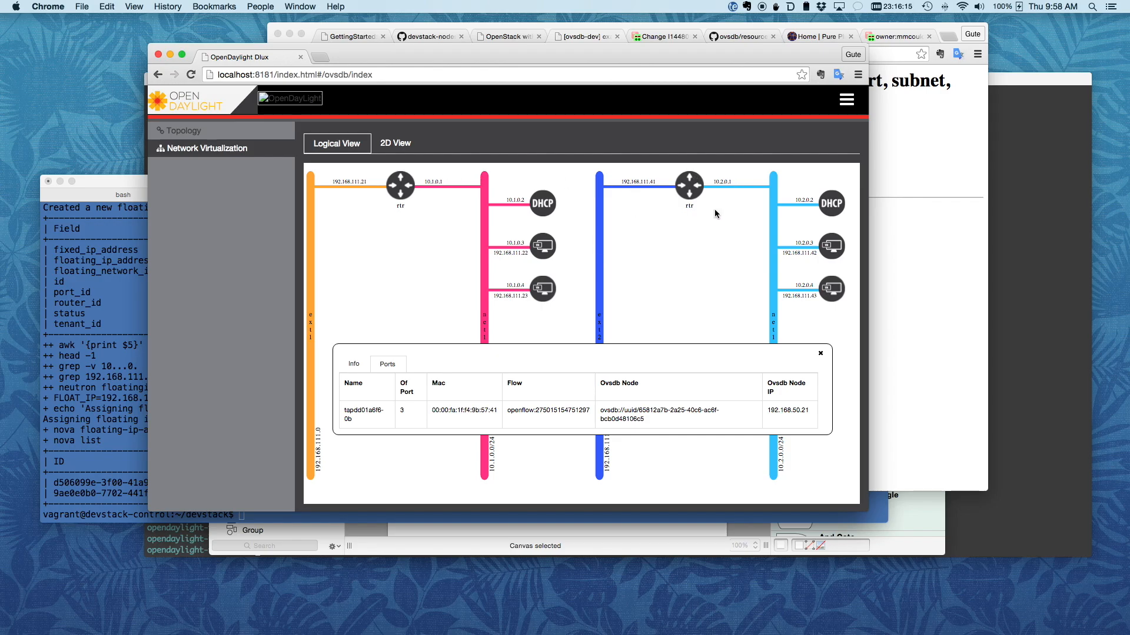
pyautogui.moveTo(456, 392)
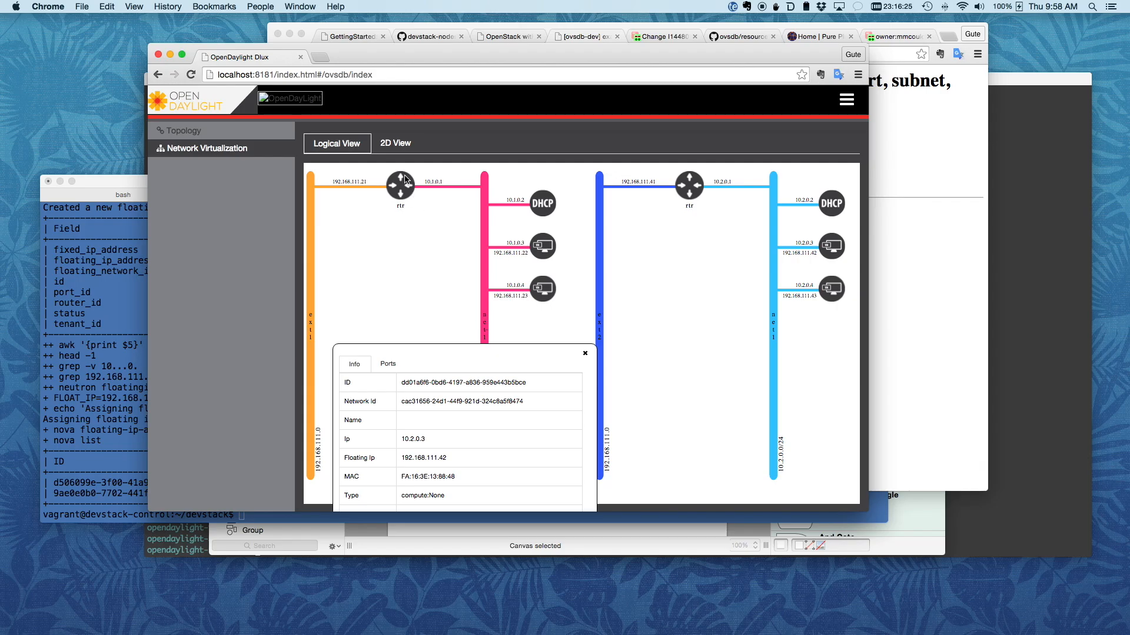
pyautogui.click(396, 143)
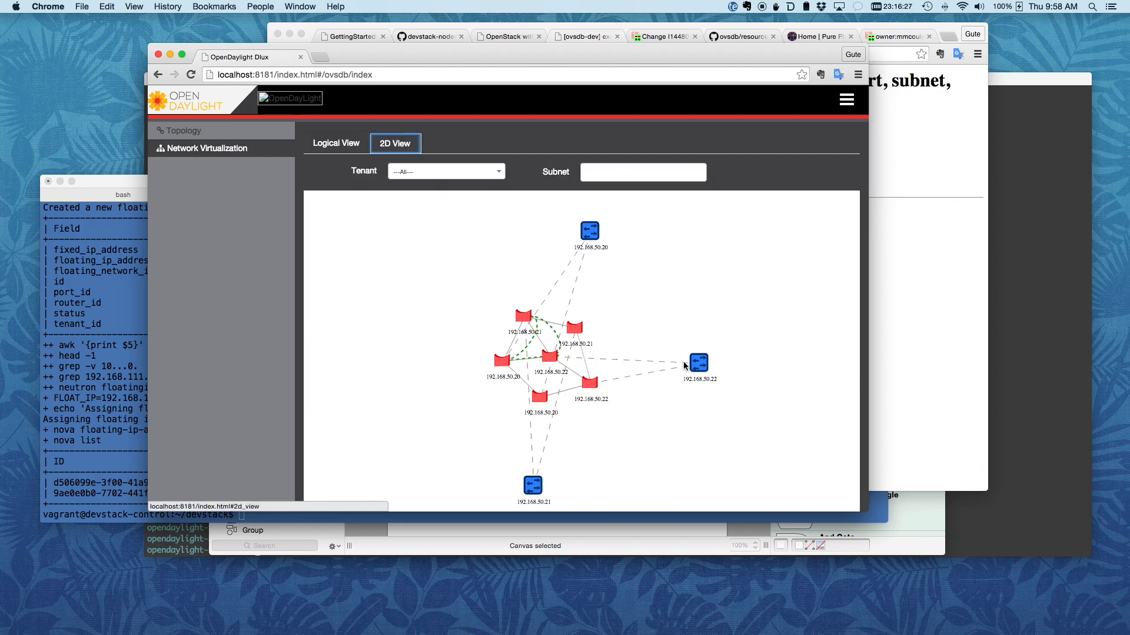
# Drag the 192.168.50.22 node and clustered bridge nodes apart to untangle the 2D layout.
pyautogui.moveTo(699, 363); pyautogui.dragTo(581, 282)
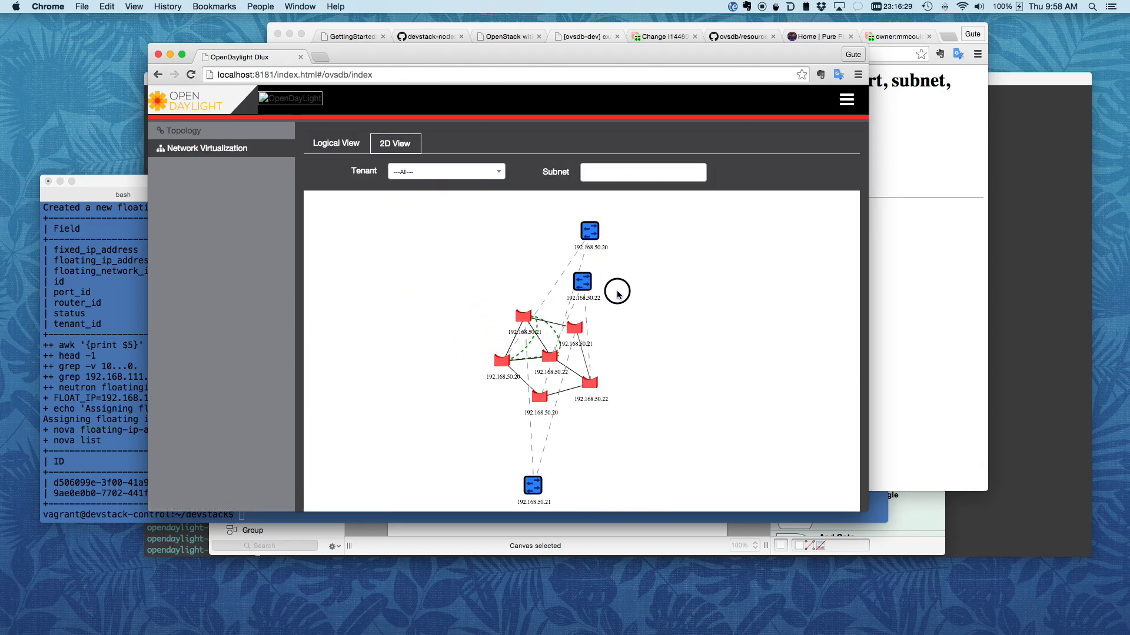
pyautogui.moveTo(581, 281); pyautogui.dragTo(692, 319)
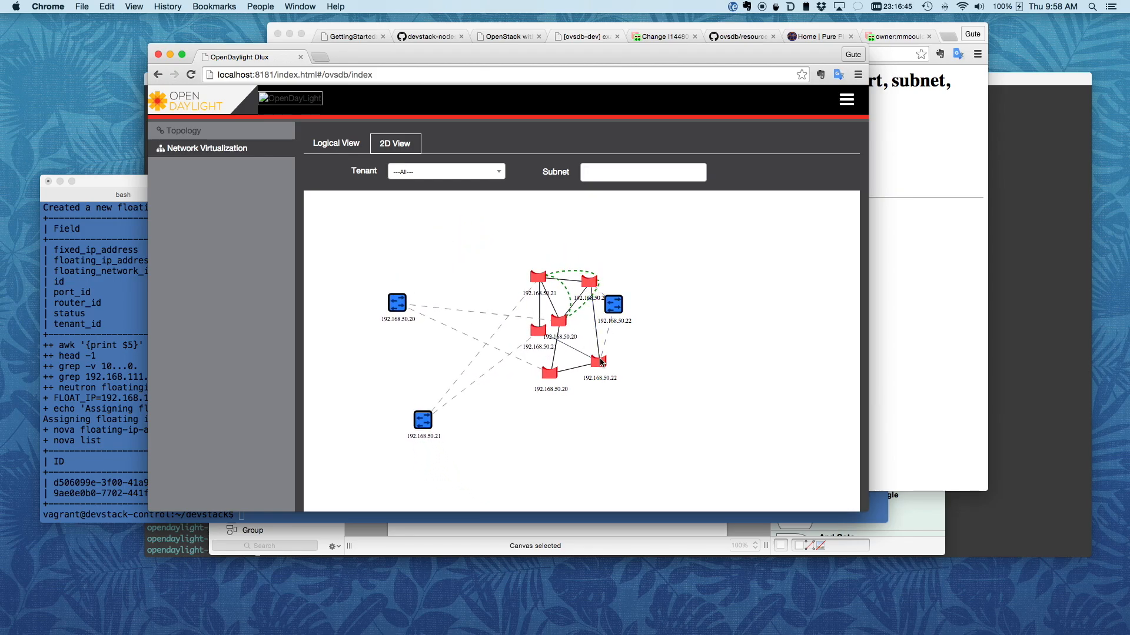
pyautogui.moveTo(602, 360); pyautogui.dragTo(480, 473)
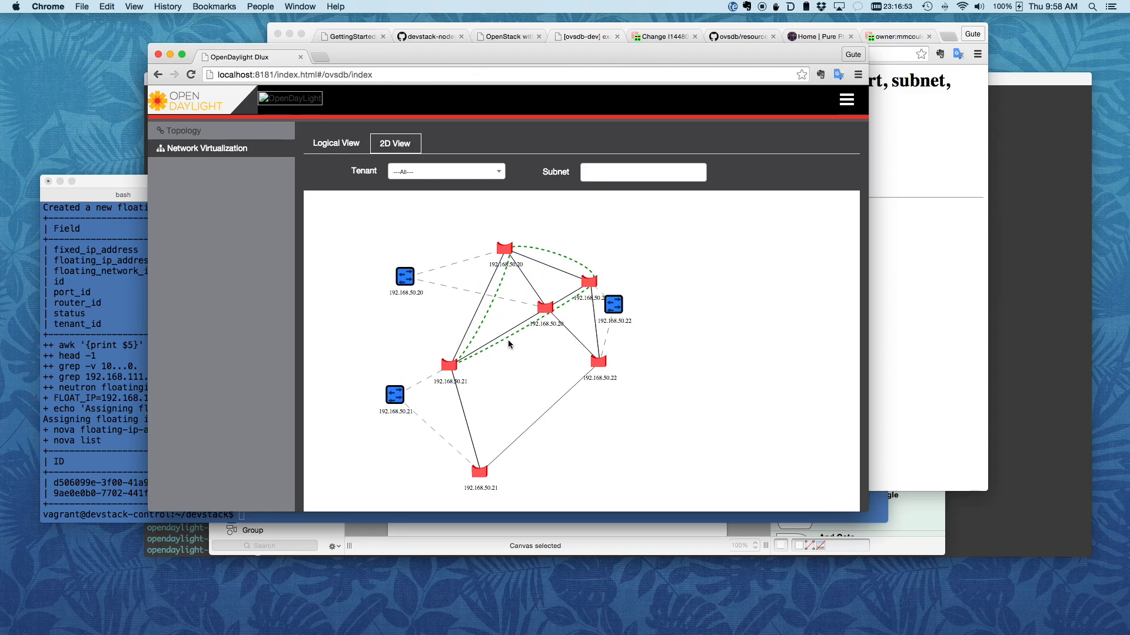
pyautogui.moveTo(550, 307); pyautogui.dragTo(490, 310)
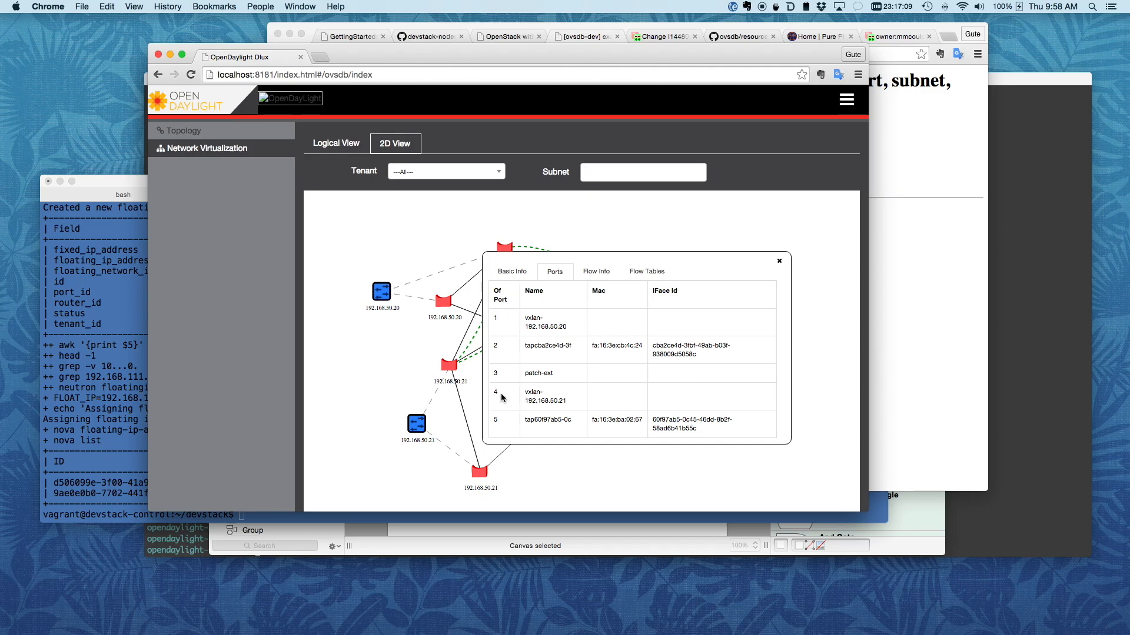
pyautogui.moveTo(544, 431)
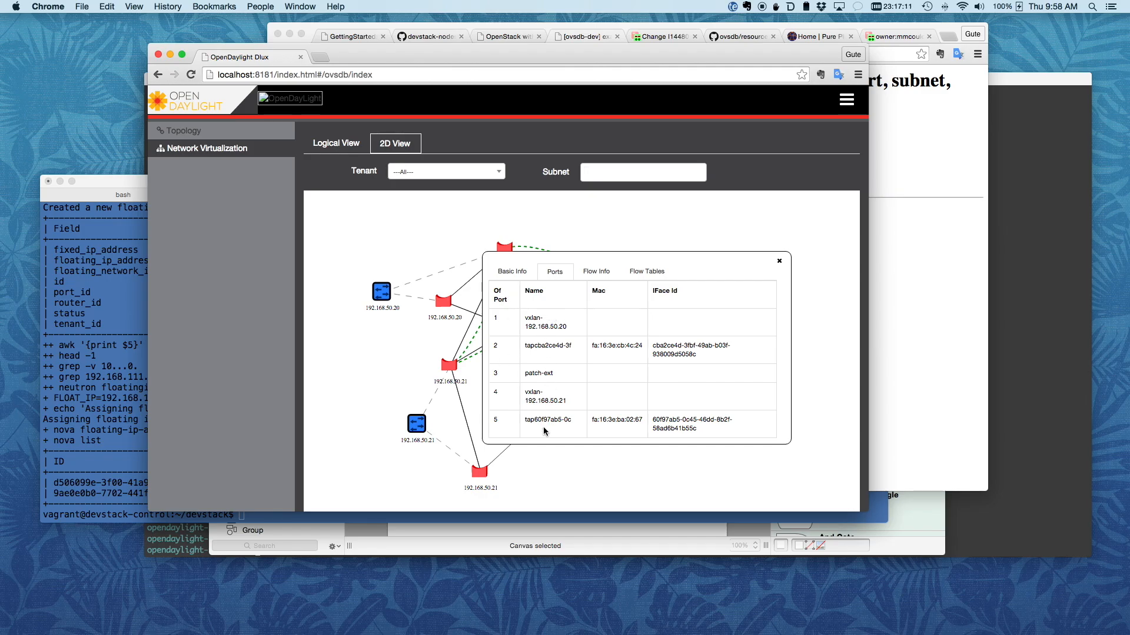
pyautogui.moveTo(669, 258)
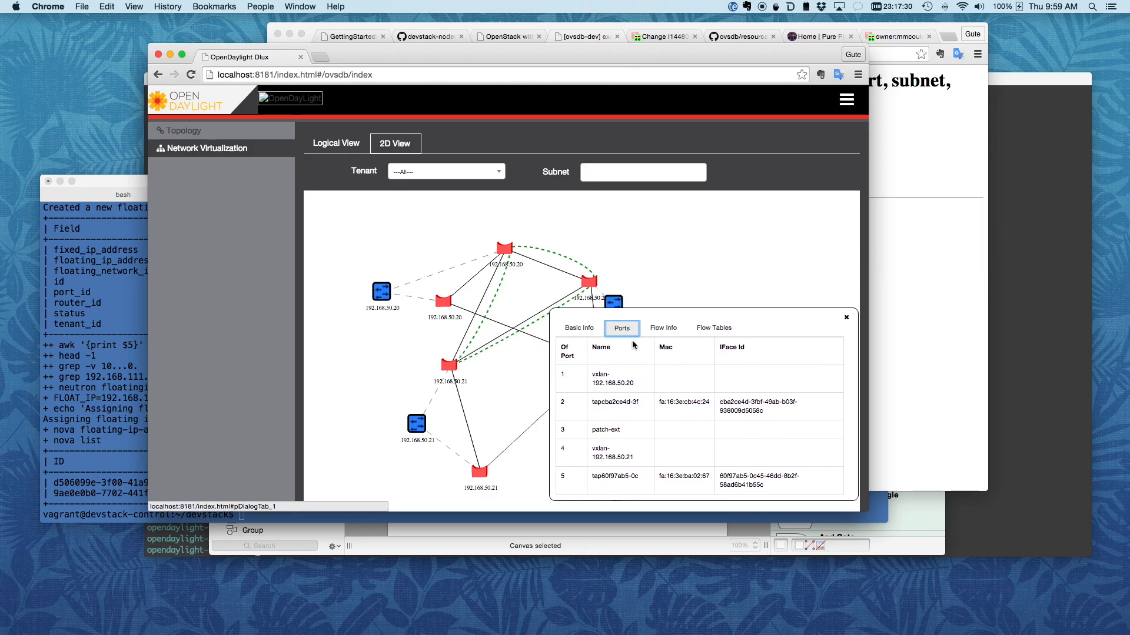
pyautogui.moveTo(580, 369)
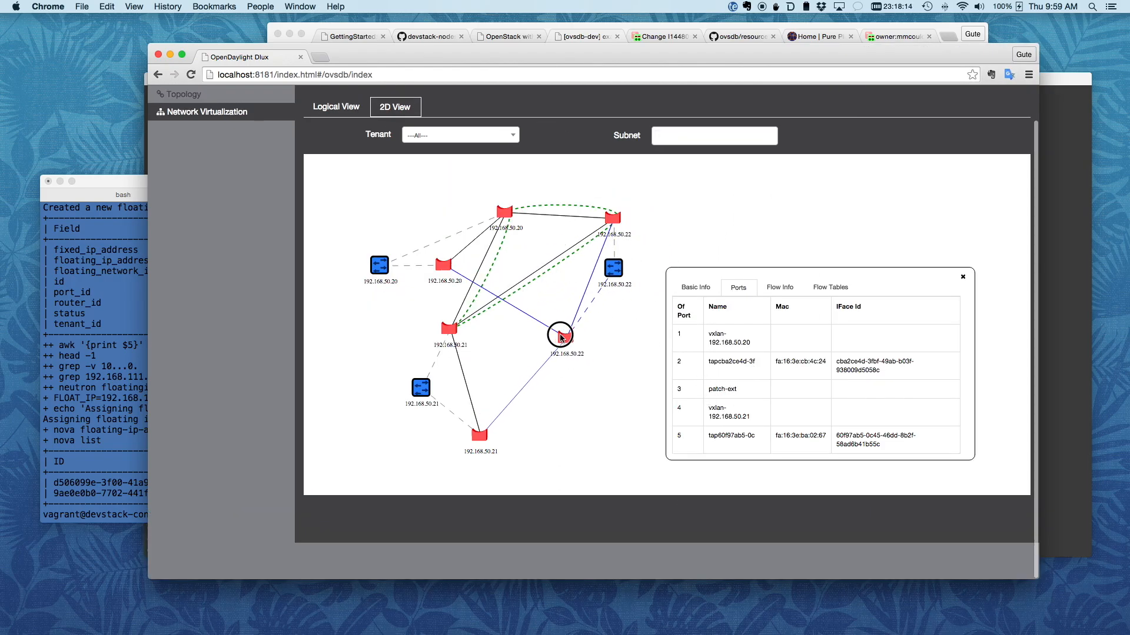
# Move the 192.168.50.22 bridge lower and list the two tenant IDs in the Tenant filter.
pyautogui.moveTo(558, 336); pyautogui.dragTo(555, 319)
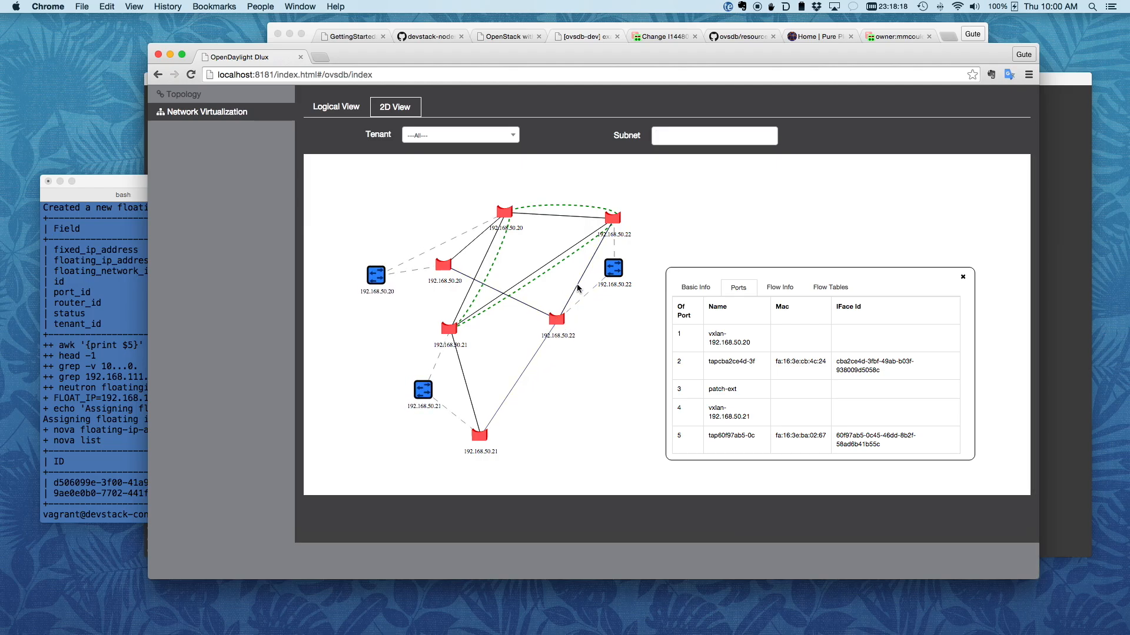
pyautogui.click(461, 134)
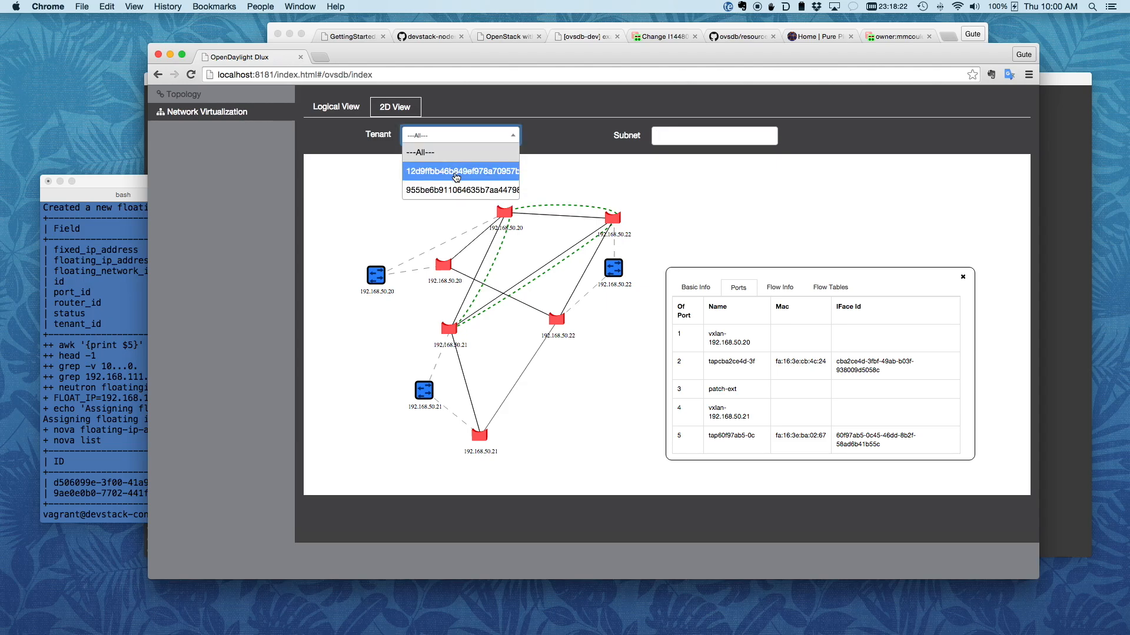
# Filter the 2D topology to the second tenant, then to the first tenant.
pyautogui.click(459, 189)
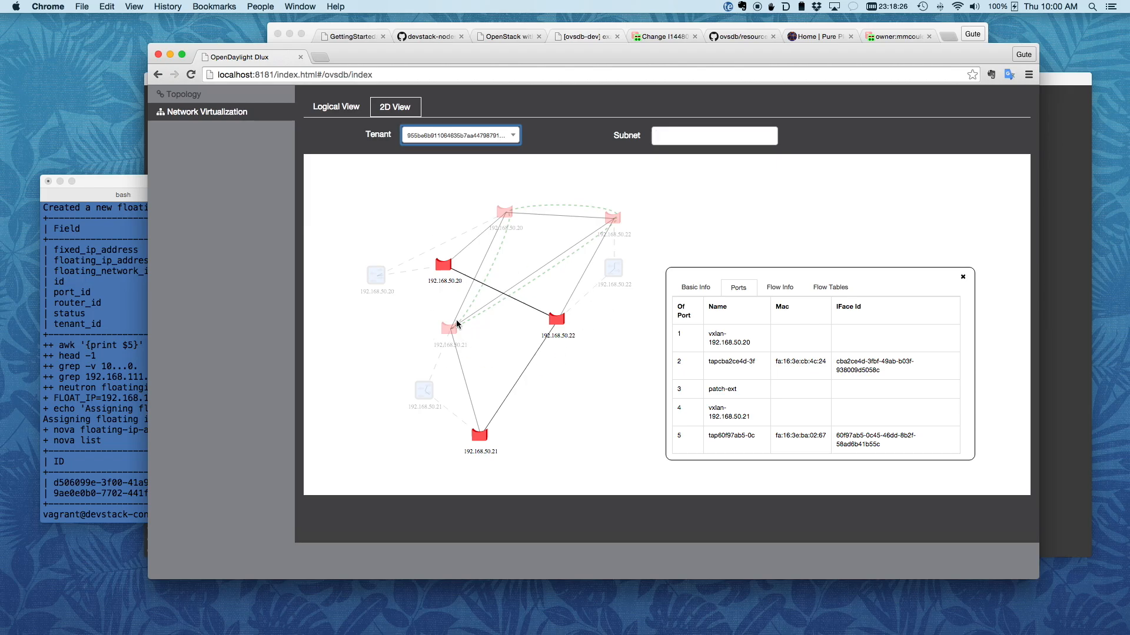
pyautogui.moveTo(573, 258)
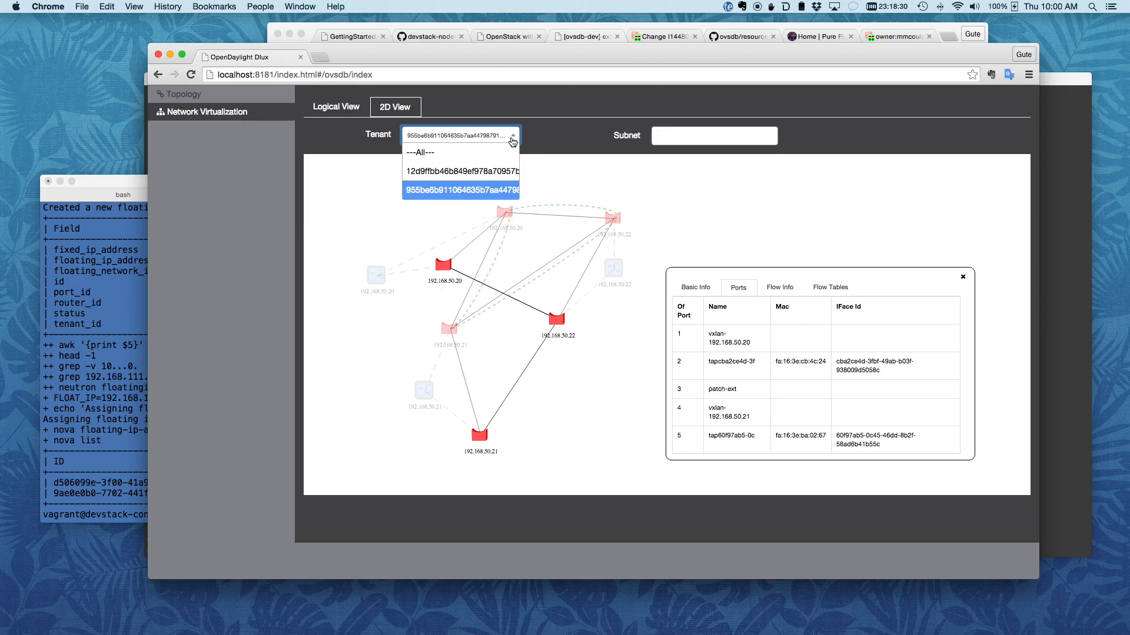
pyautogui.click(461, 172)
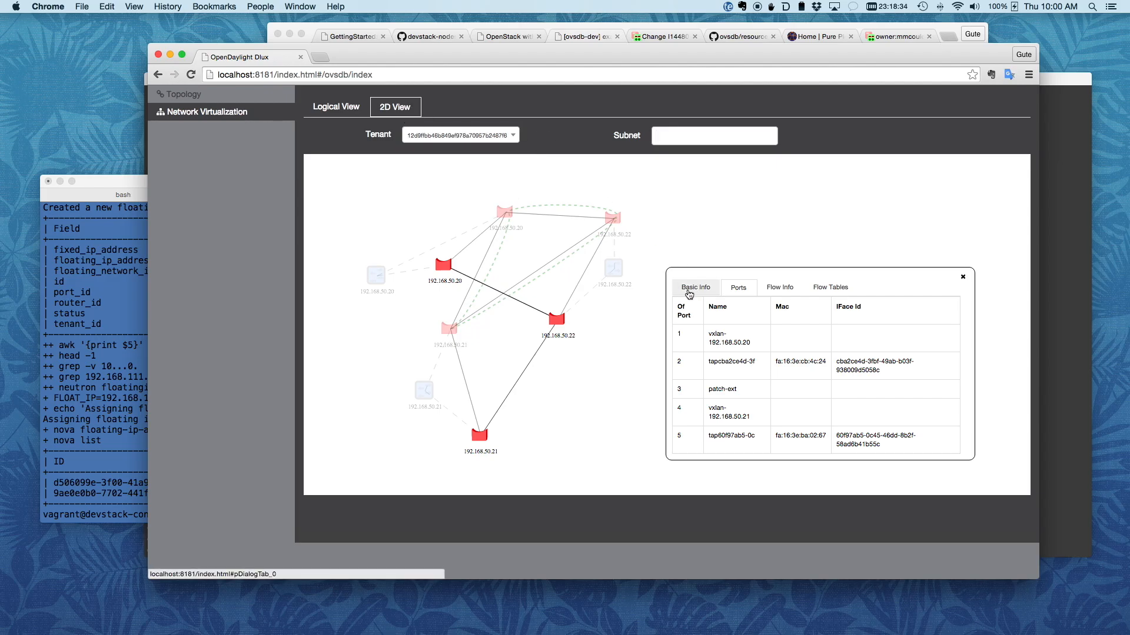
pyautogui.click(738, 287)
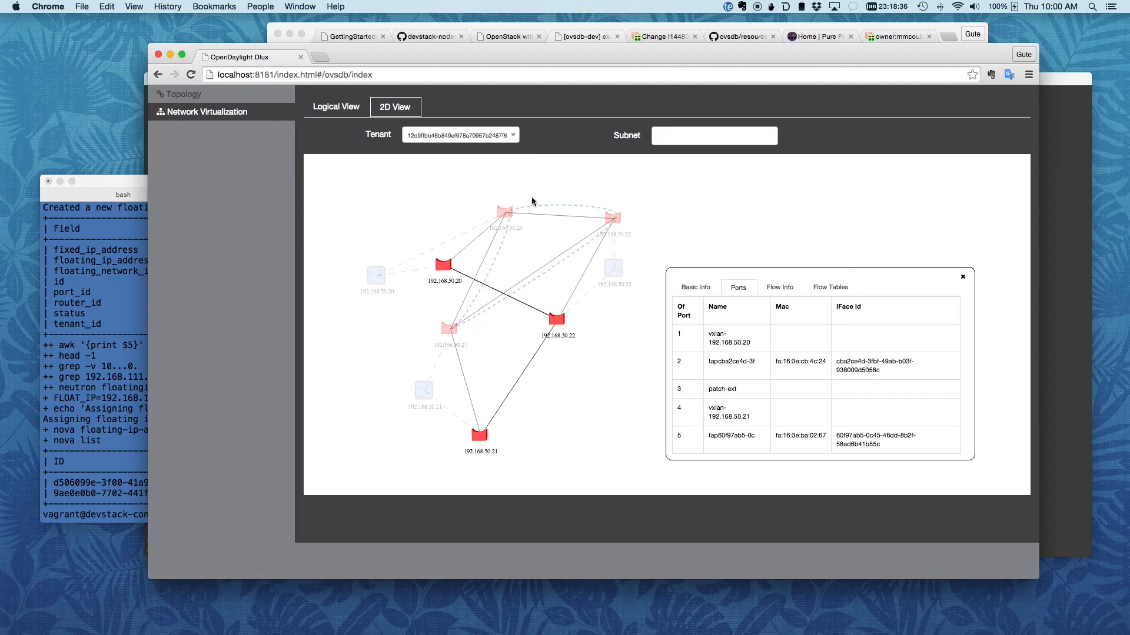
# Restore the ---All--- tenant filter and show the br-int bridge's Basic Info.
pyautogui.click(336, 108)
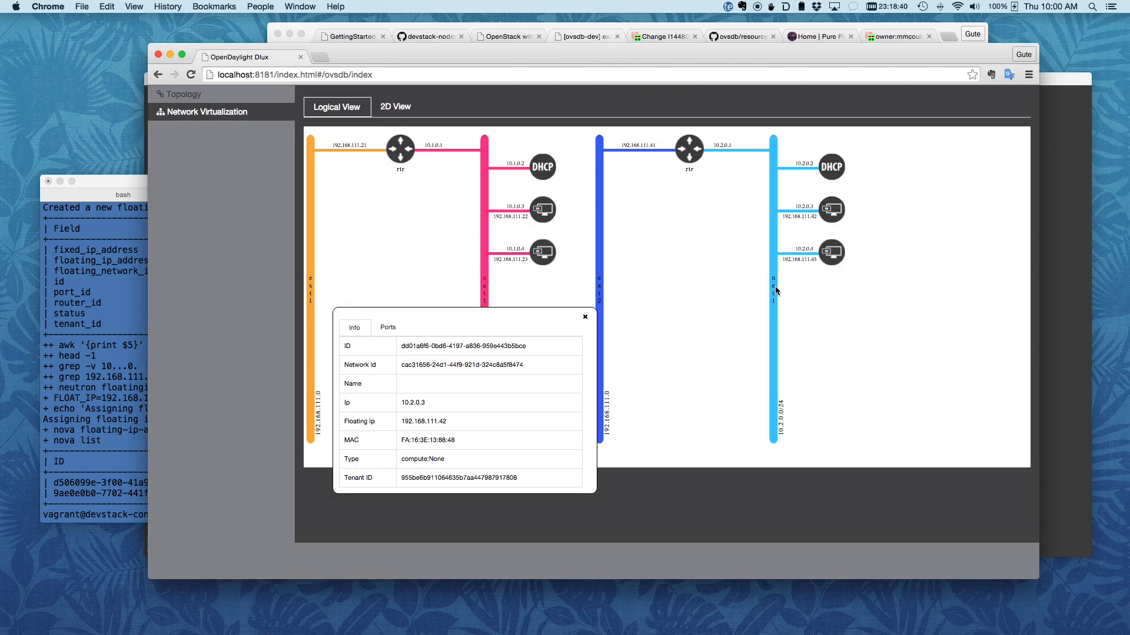
pyautogui.click(395, 107)
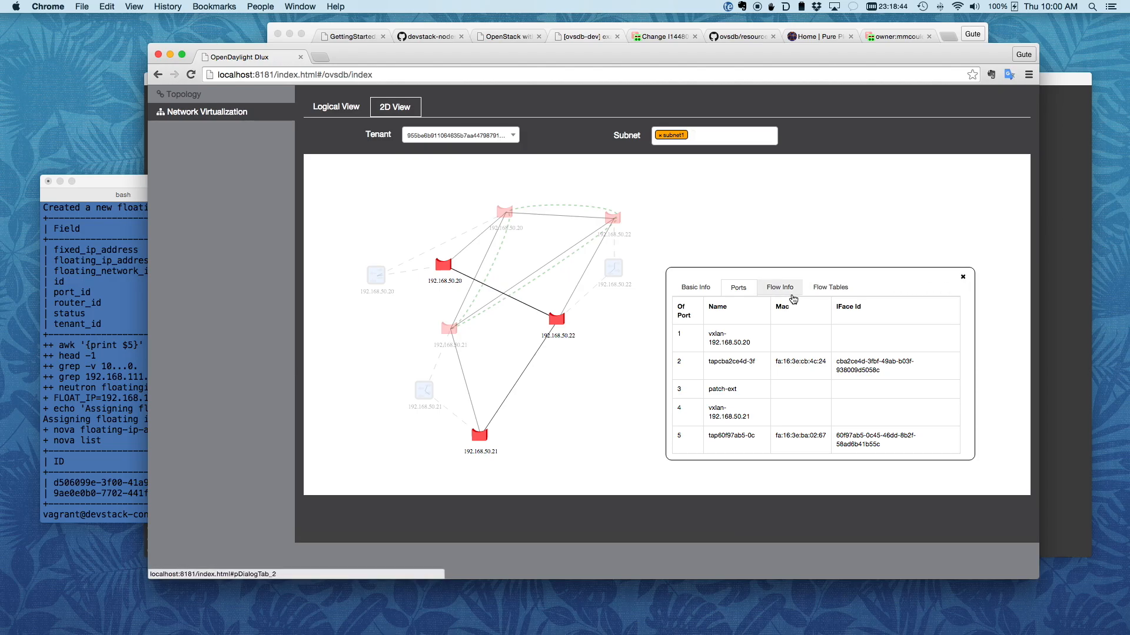
pyautogui.click(694, 288)
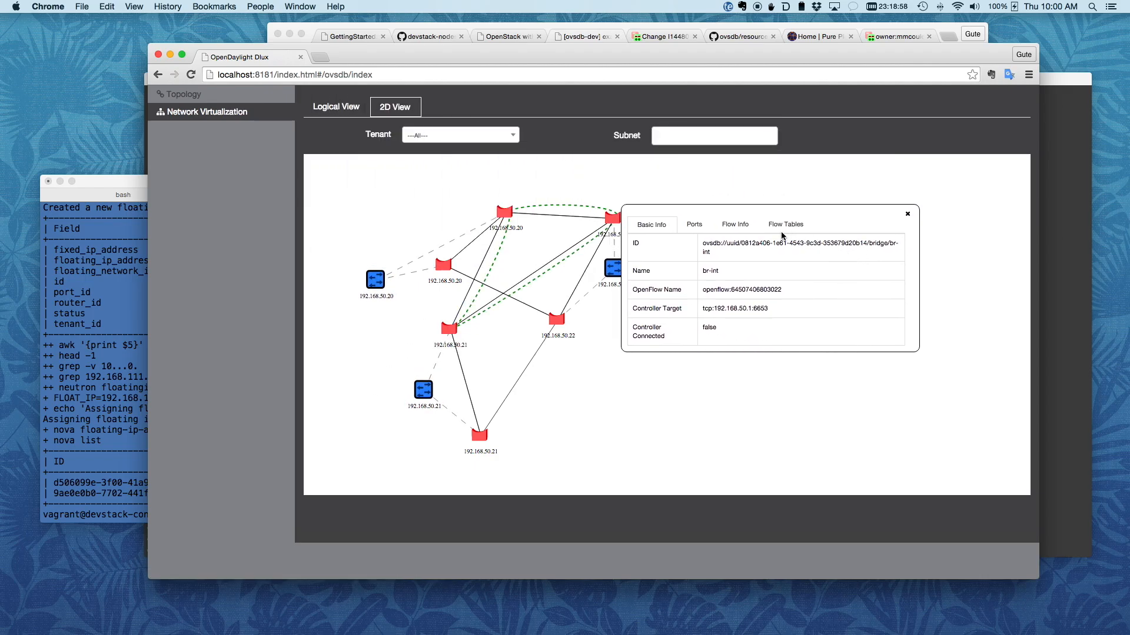
# Review br-int's Flow Info and Flow Tables, then bring the Inocybe website window forward.
pyautogui.click(735, 224)
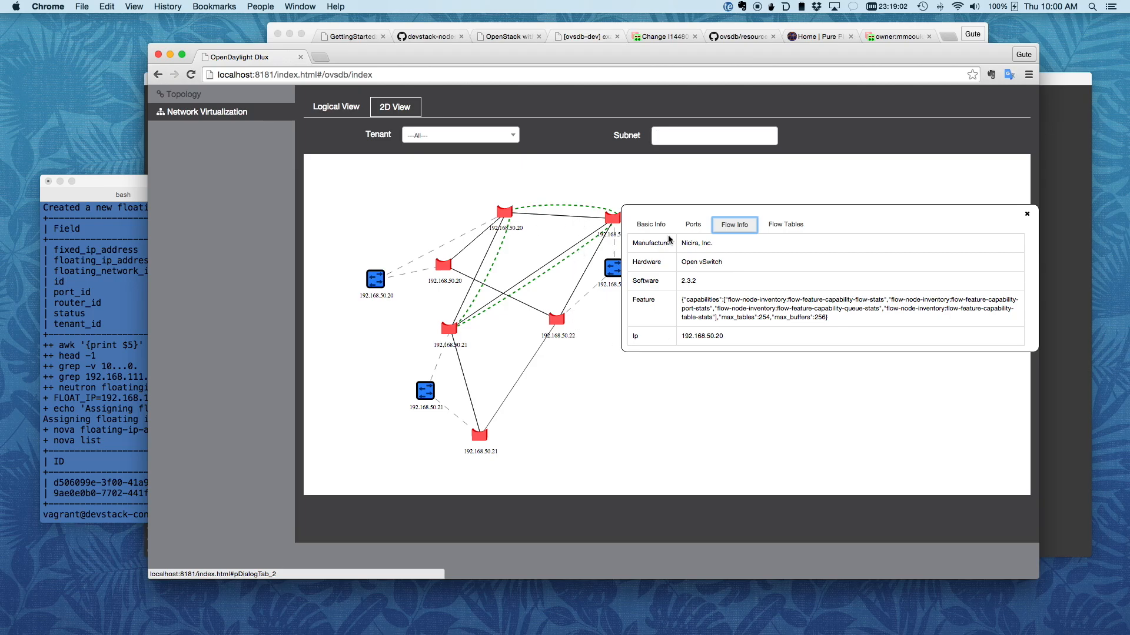
pyautogui.click(785, 224)
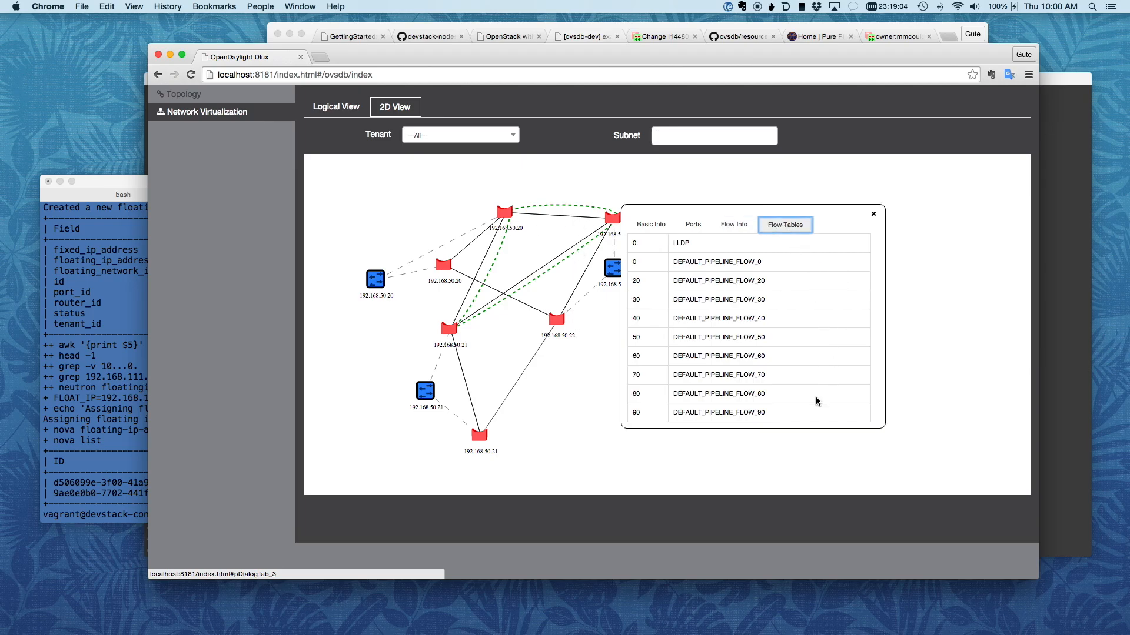
pyautogui.moveTo(784, 384)
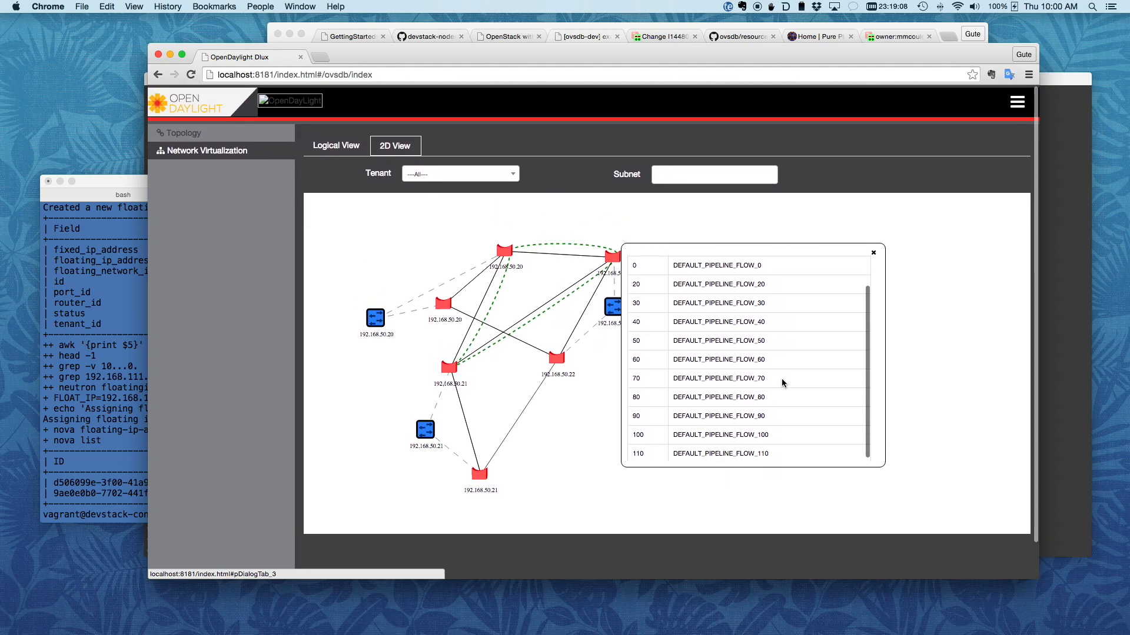
pyautogui.click(784, 257)
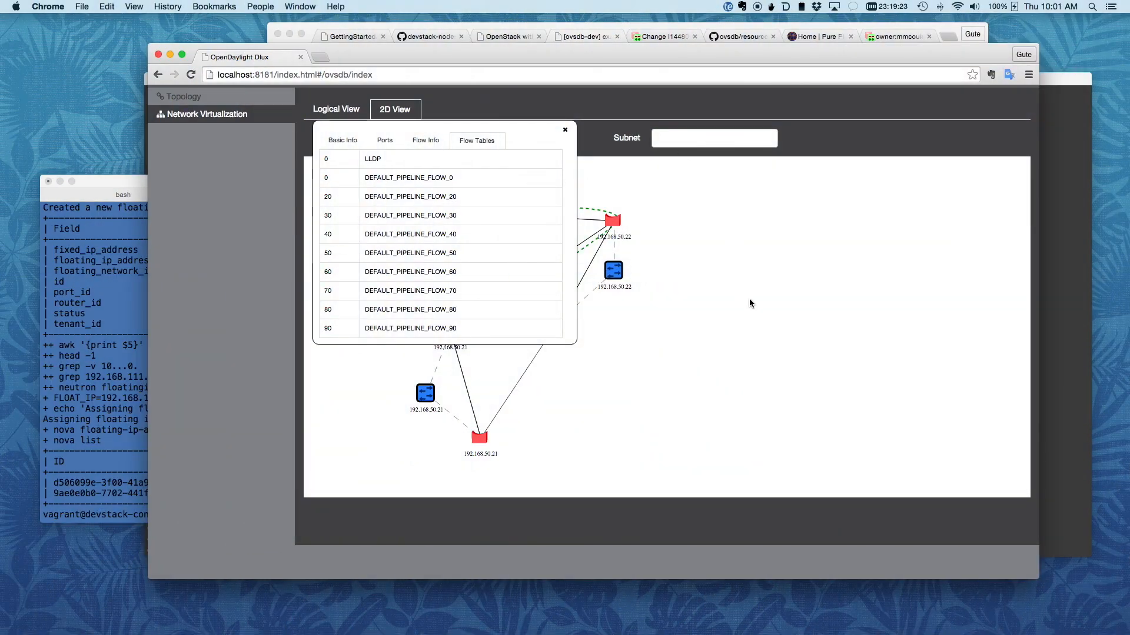
pyautogui.click(743, 37)
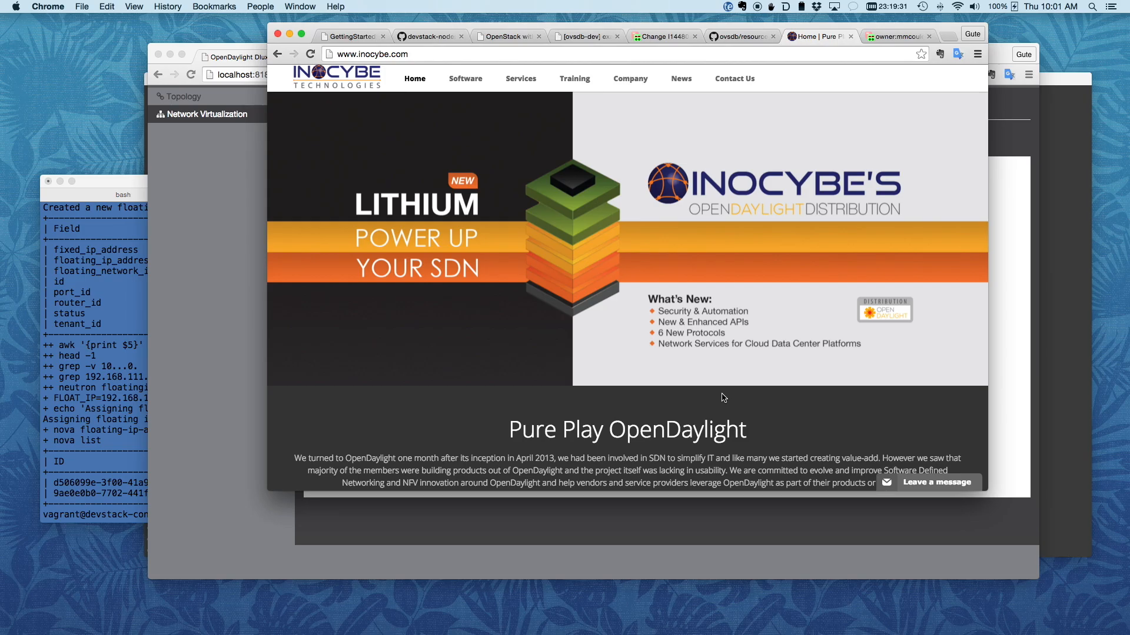
pyautogui.moveTo(832, 43)
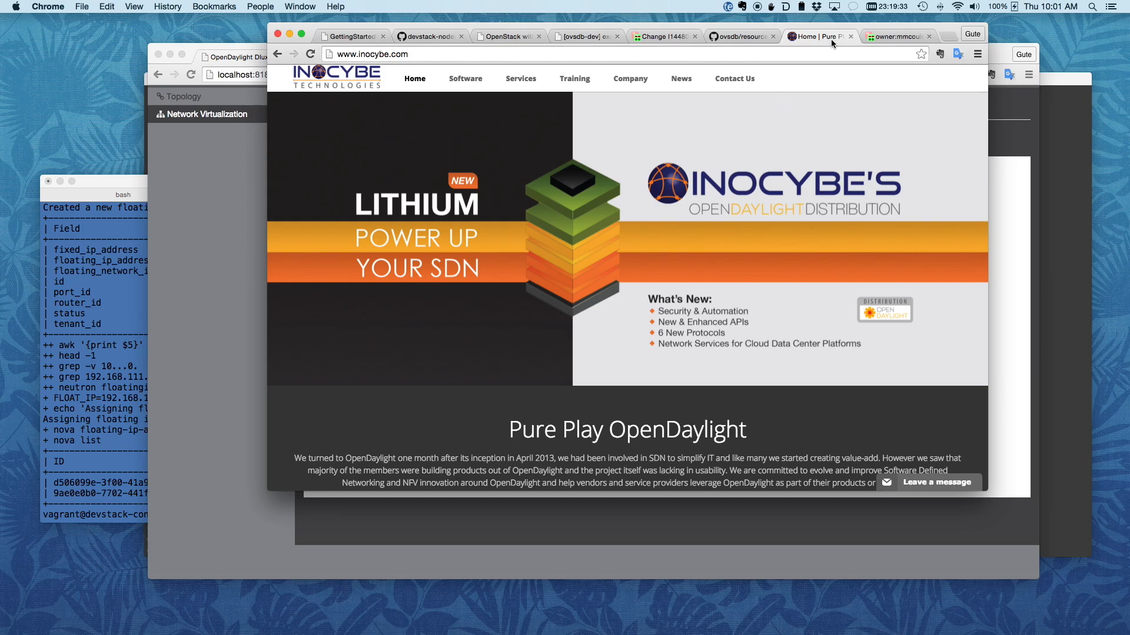
# Open the merged 'First pass for ovsdb-ui' Gerrit change, then return to the Inocybe homepage.
pyautogui.click(896, 37)
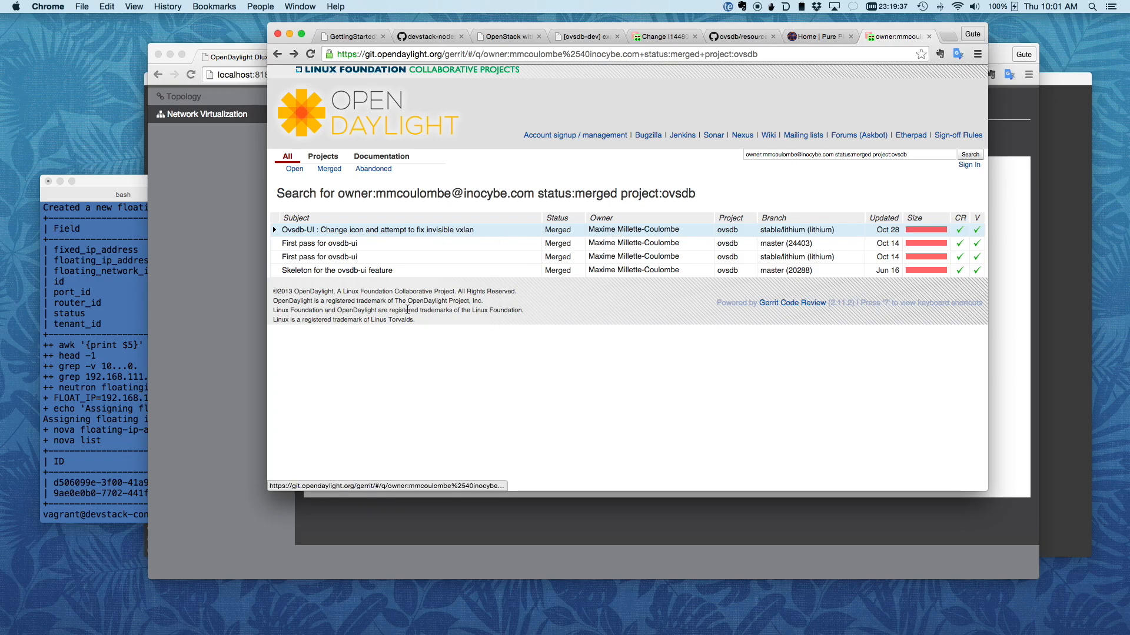
pyautogui.click(319, 242)
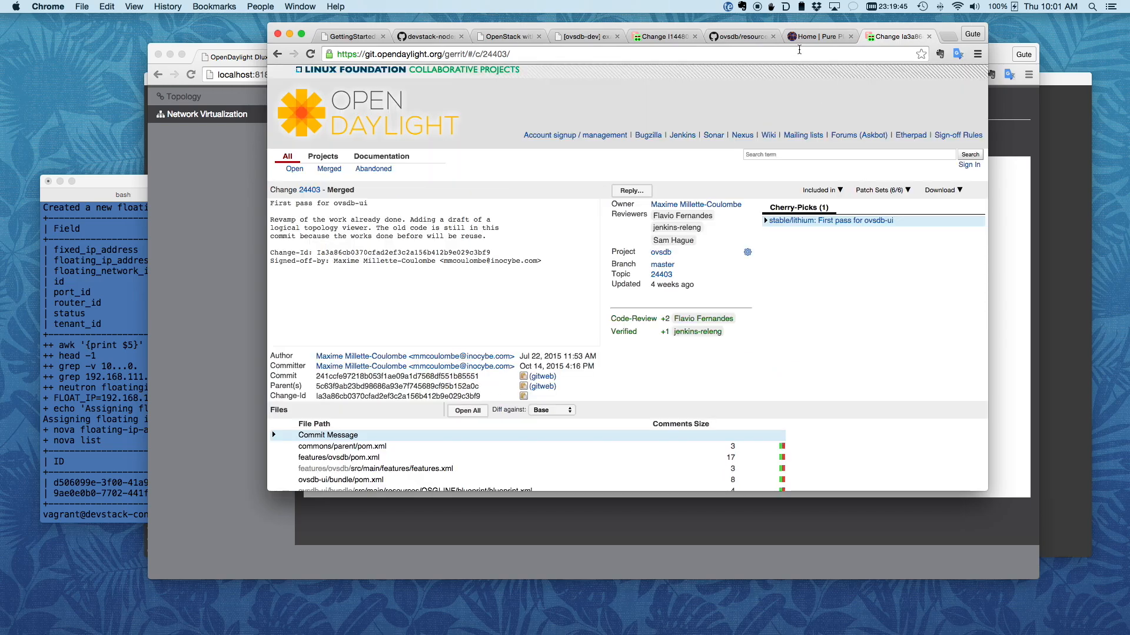
pyautogui.click(817, 37)
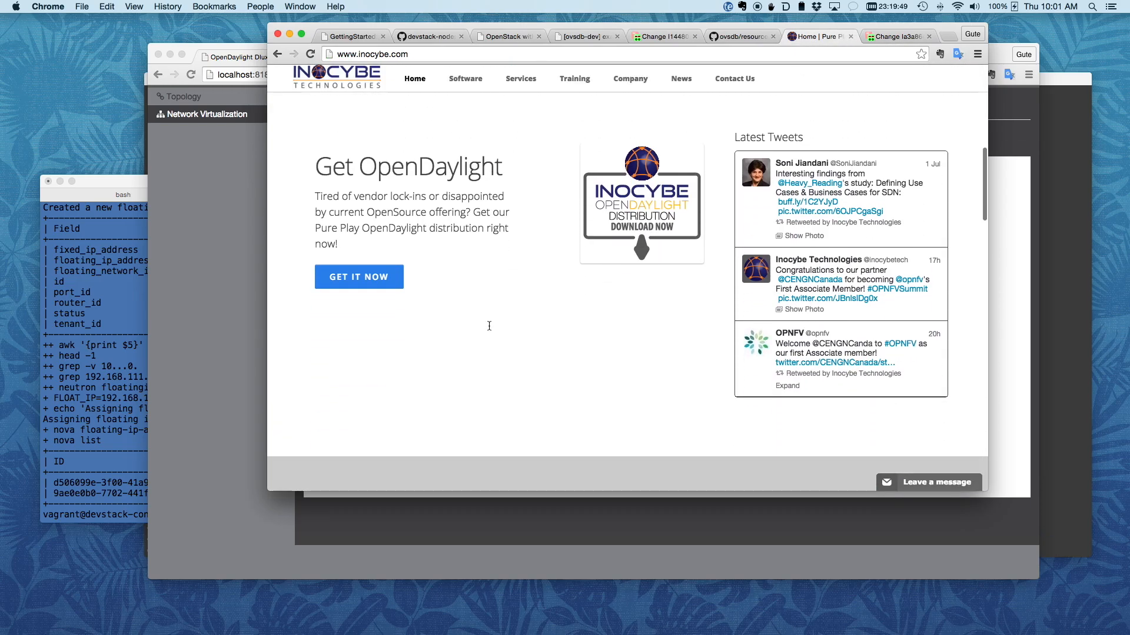
pyautogui.scroll(-3)
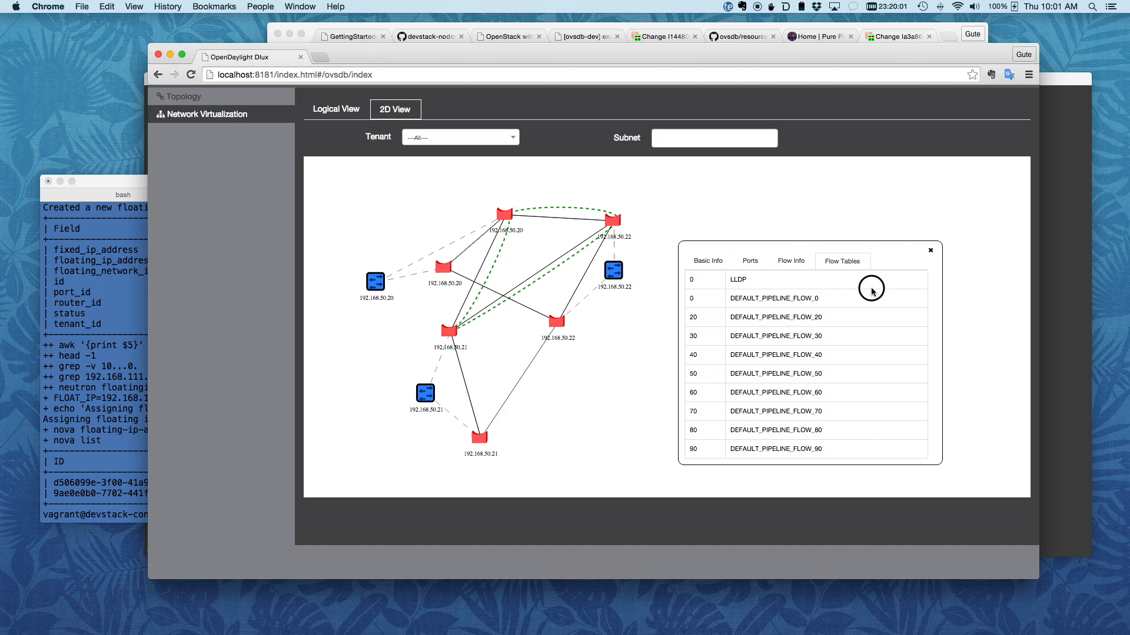
# In Logical View, show the second tenant's router rtr details and its Interfaces list.
pyautogui.click(335, 108)
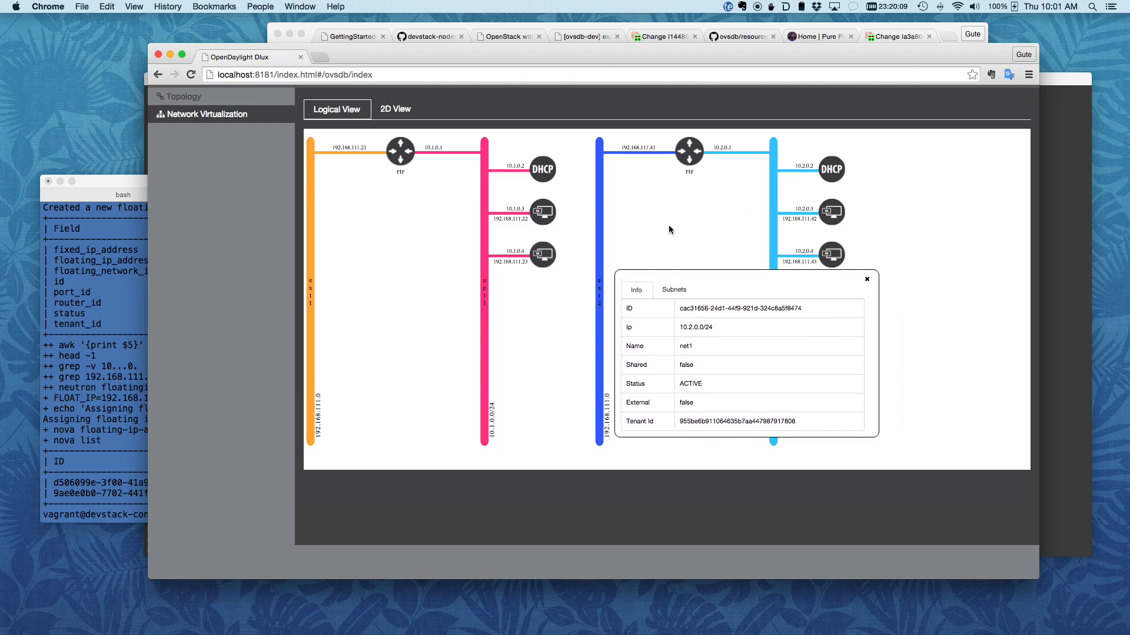
pyautogui.click(688, 152)
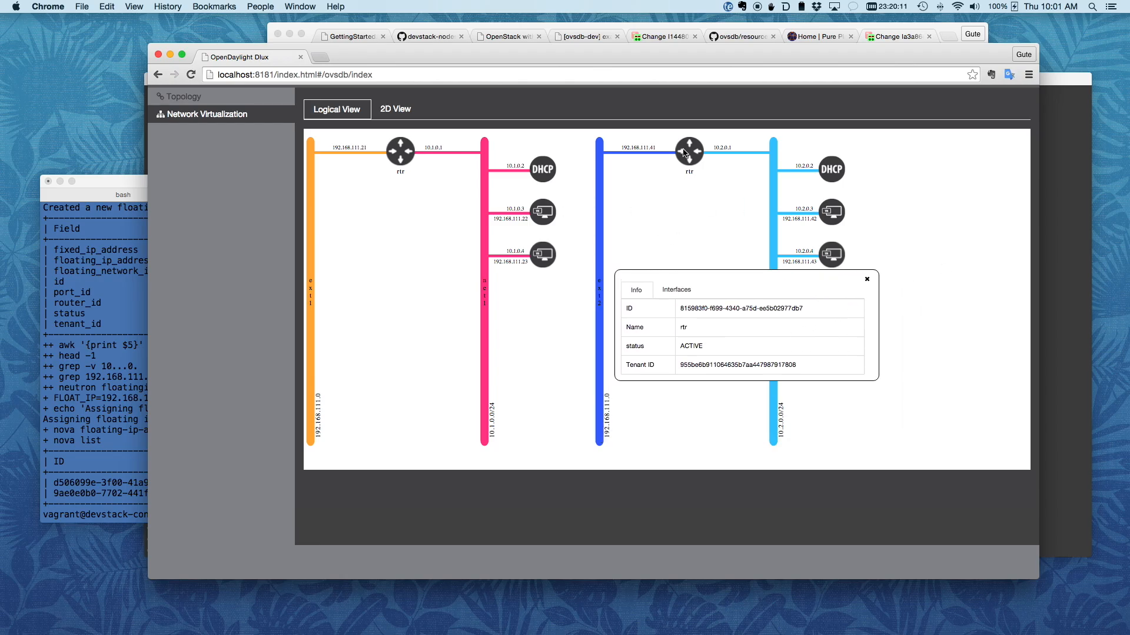
pyautogui.click(676, 289)
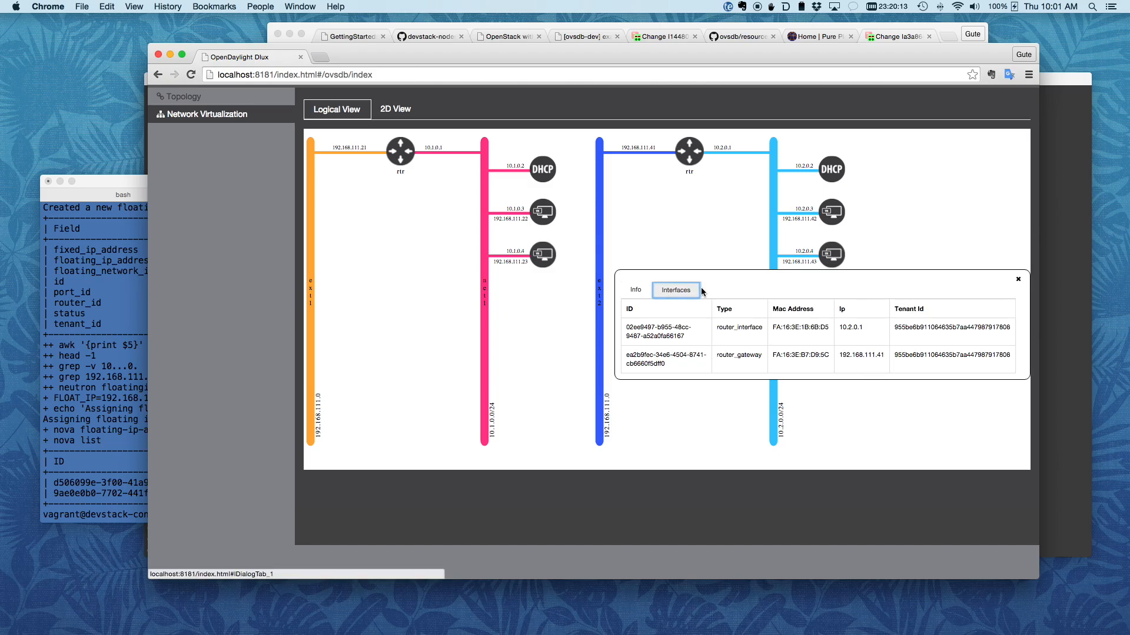